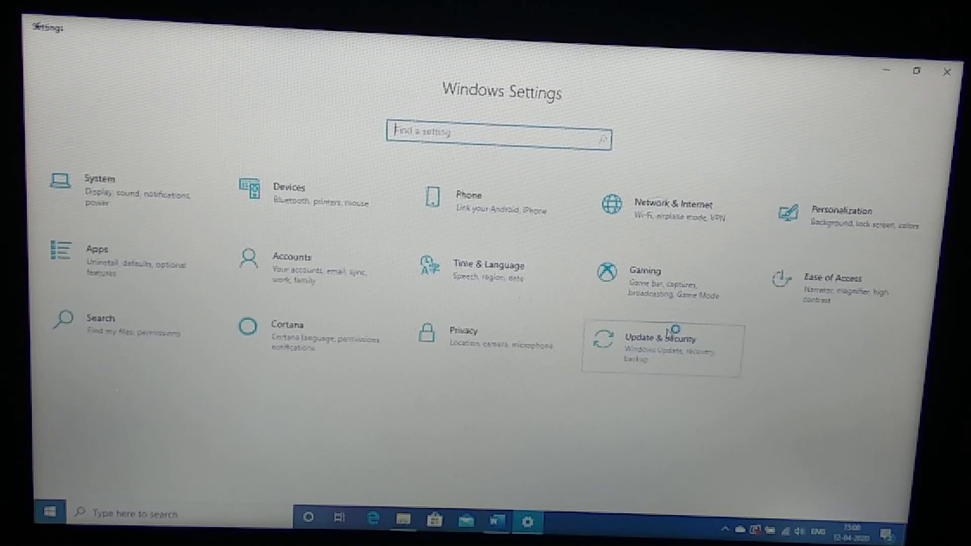
# Go to Update & Security and open the Recovery page showing Reset this PC.
pyautogui.click(659, 339)
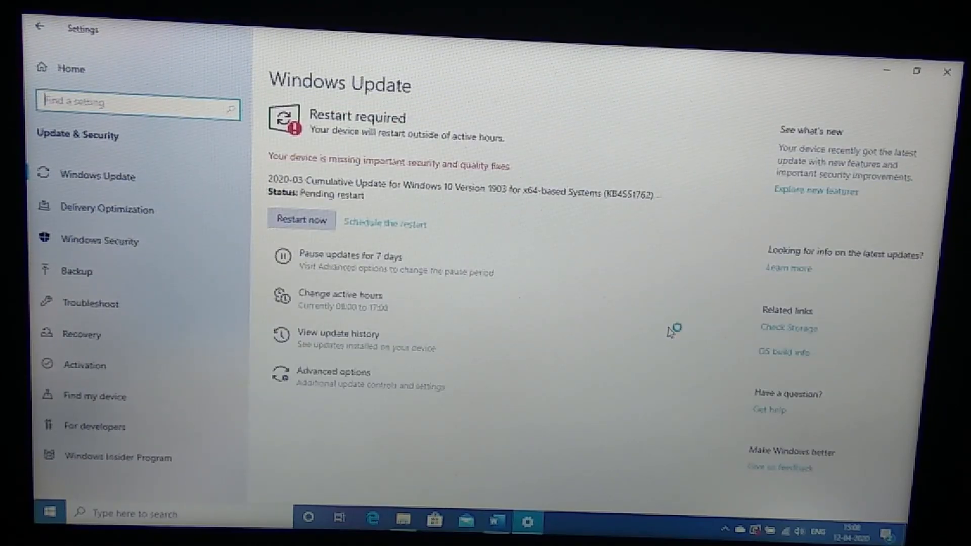
pyautogui.moveTo(551, 218)
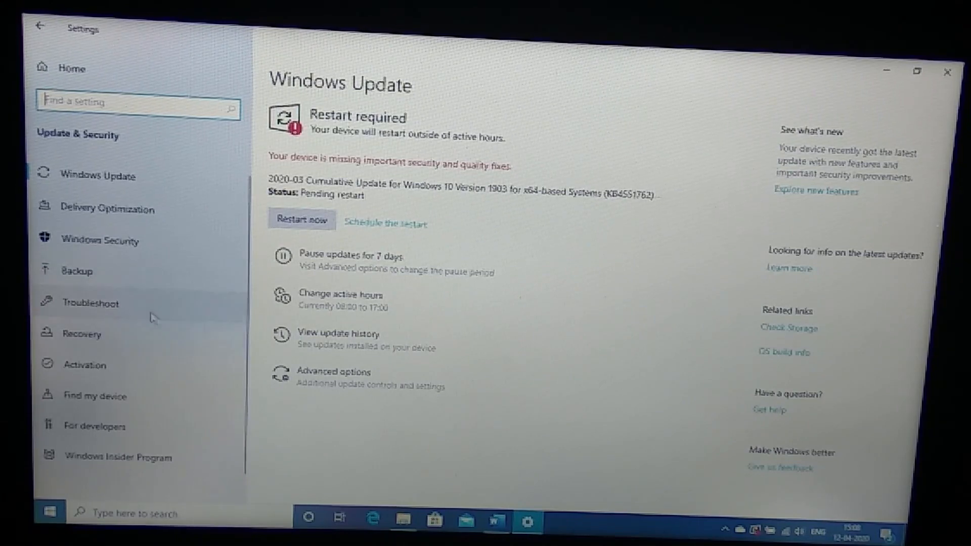
pyautogui.click(81, 334)
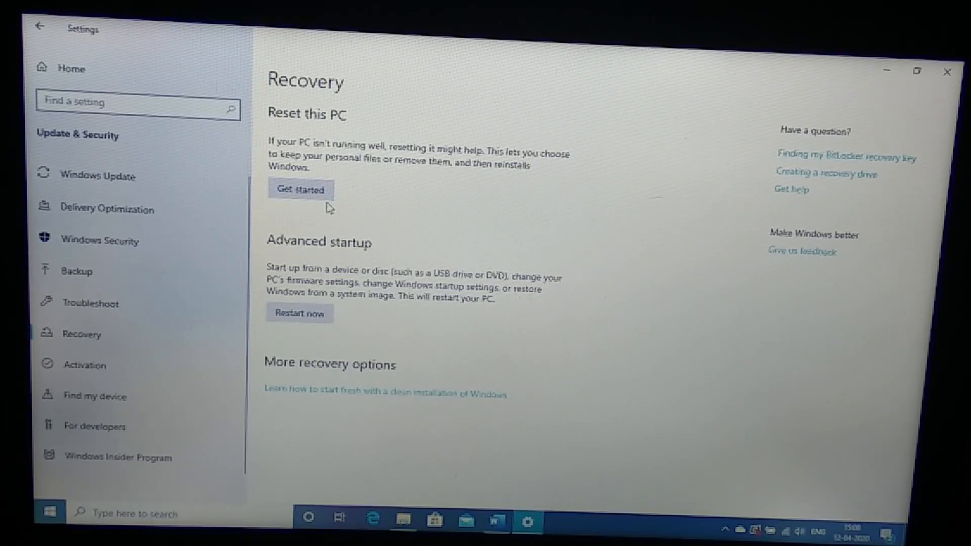
pyautogui.moveTo(543, 230)
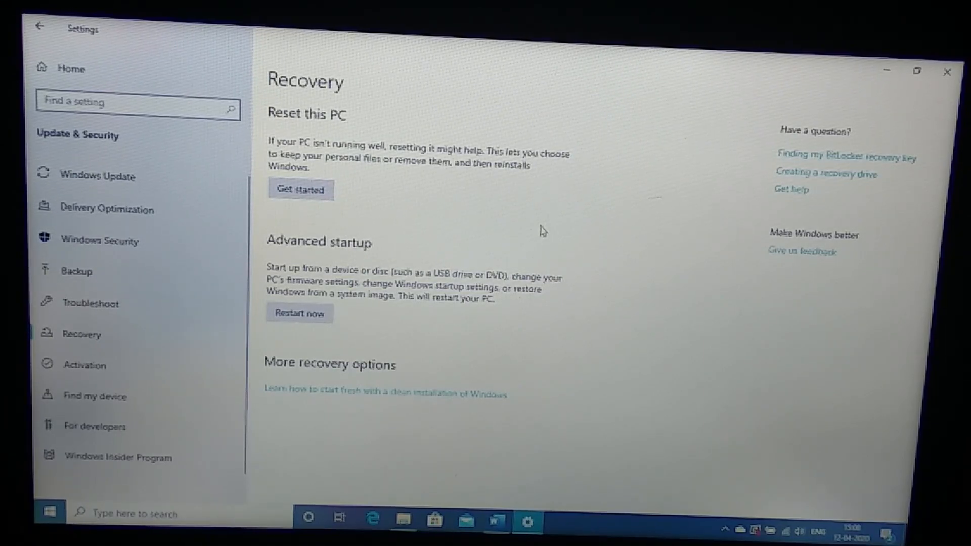
# Start Reset this PC and proceed with the reset as currently set.
pyautogui.click(300, 189)
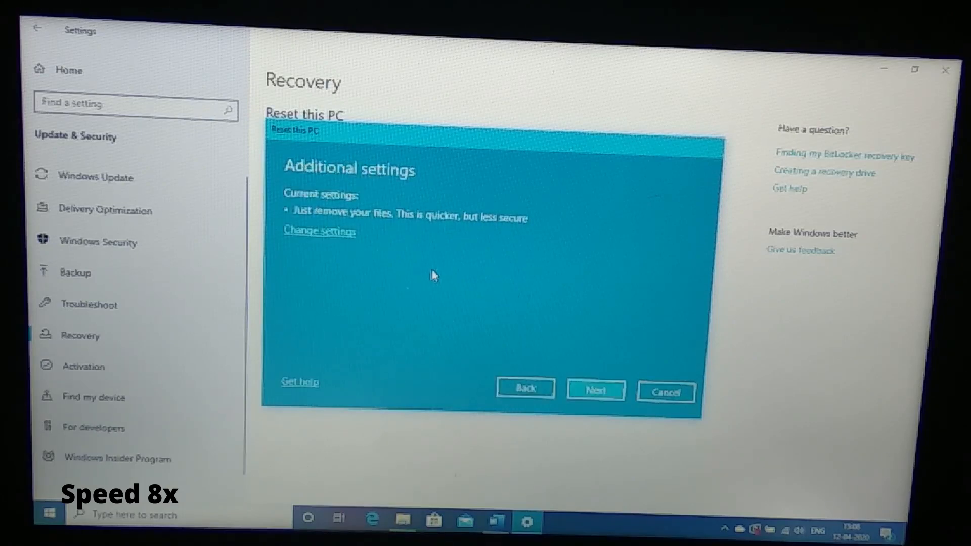
pyautogui.moveTo(592, 370)
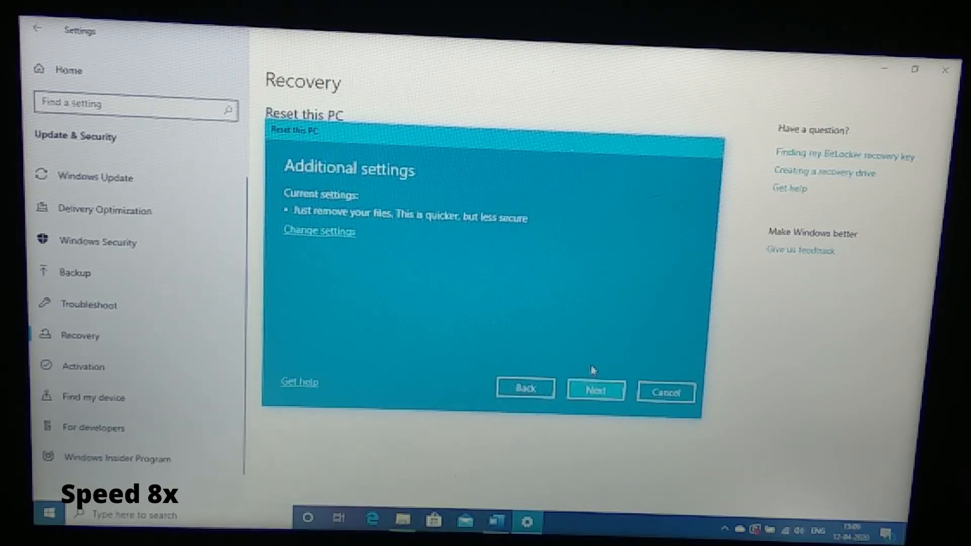
pyautogui.click(594, 391)
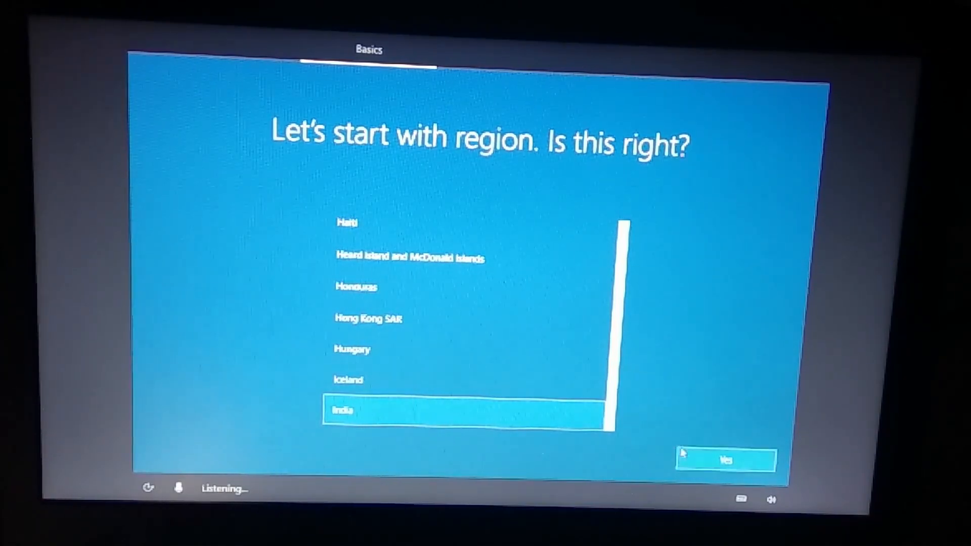
# Confirm India as region and English (India) keyboard, skipping a second layout.
pyautogui.click(724, 459)
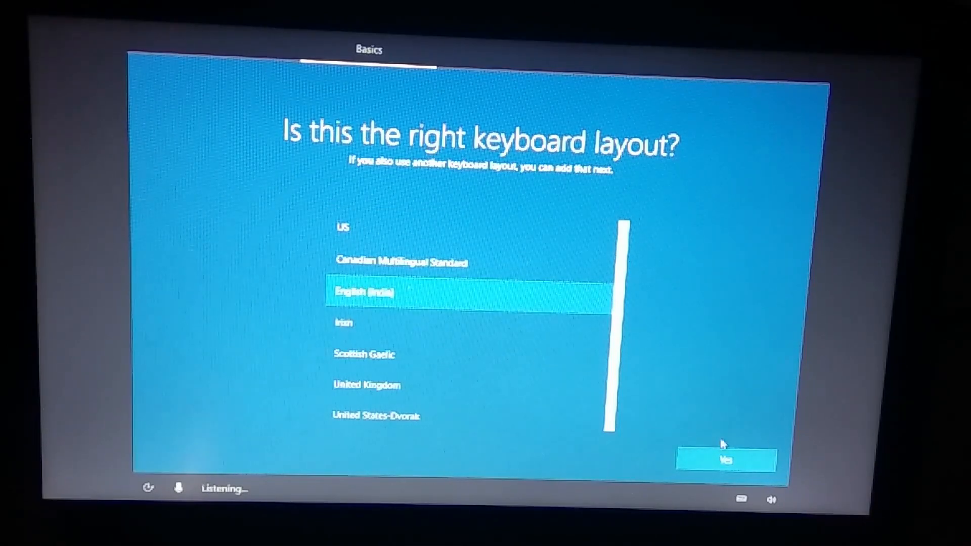
pyautogui.click(725, 460)
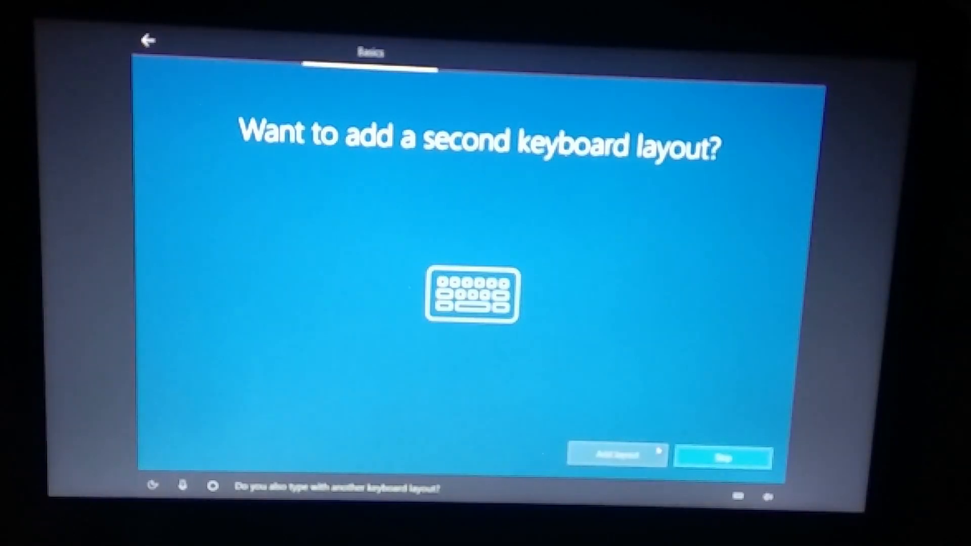
pyautogui.click(723, 456)
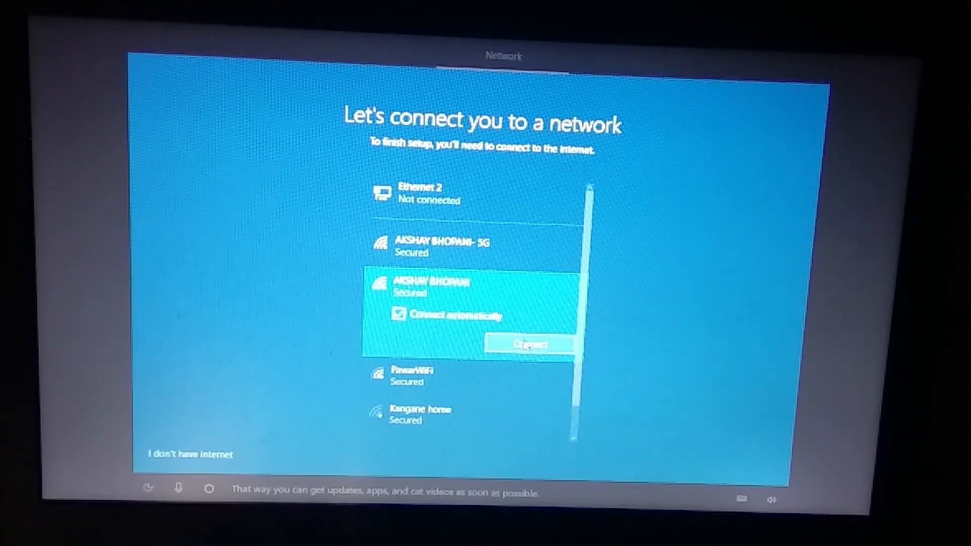
# Join the home Wi-Fi with its security key and make the PC discoverable.
pyautogui.click(526, 345)
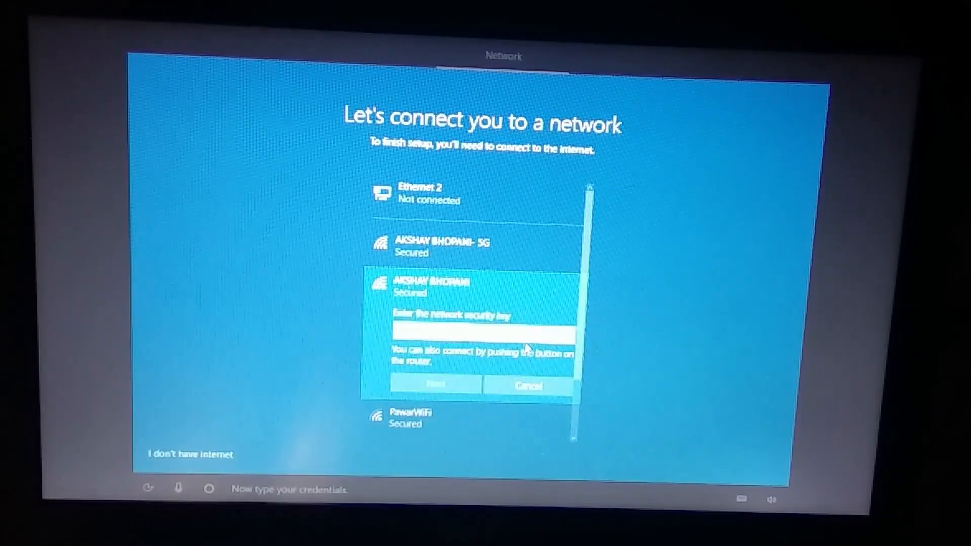
pyautogui.click(434, 384)
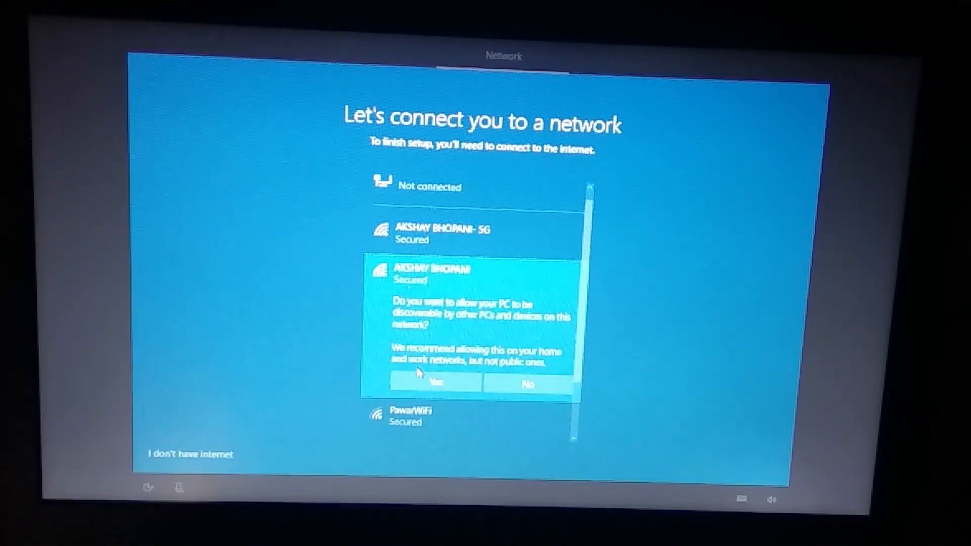
pyautogui.click(434, 381)
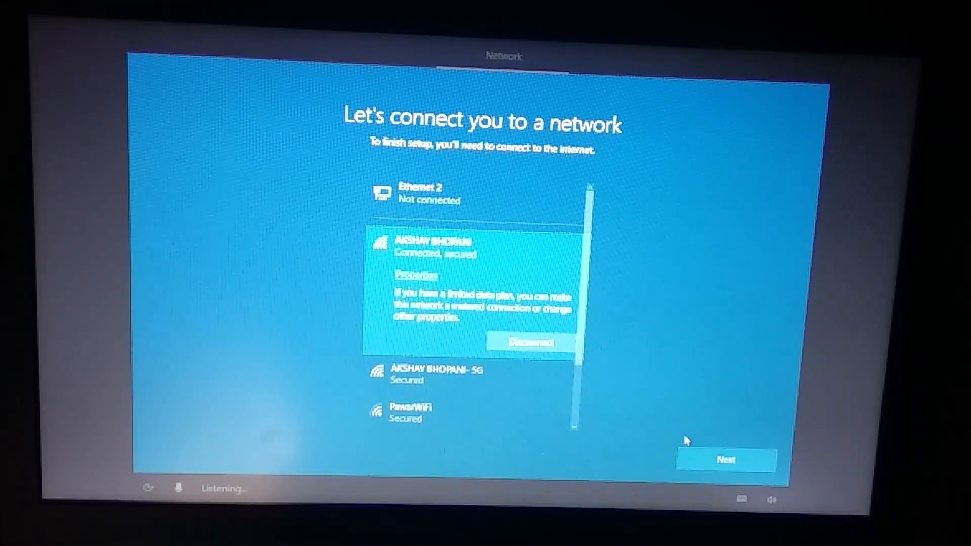
pyautogui.click(726, 459)
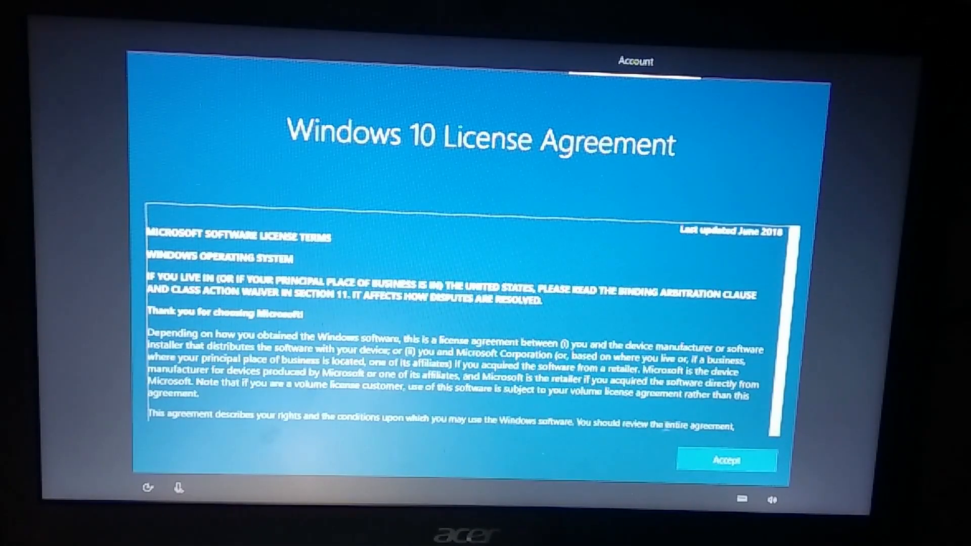
# Accept the Windows 10 license and submit a local user name.
pyautogui.click(725, 460)
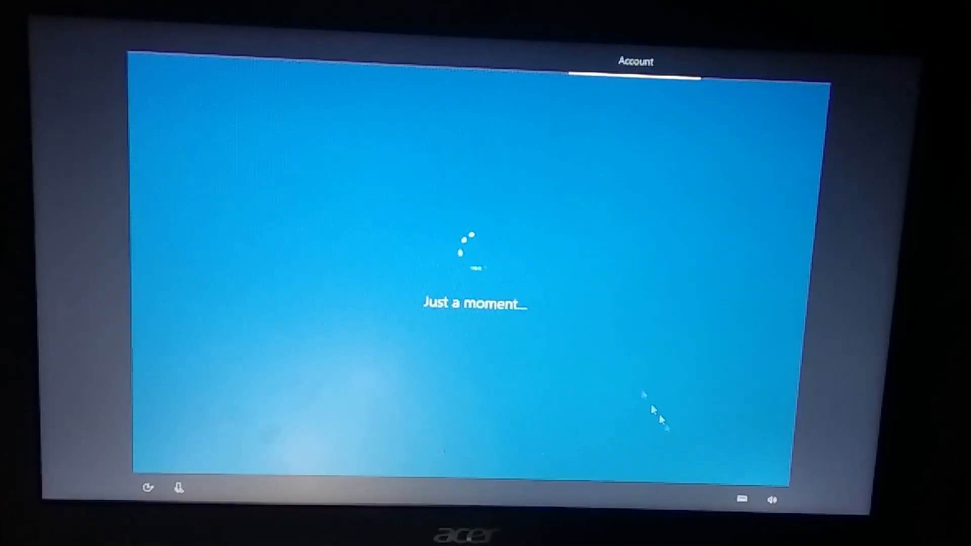
pyautogui.moveTo(628, 369)
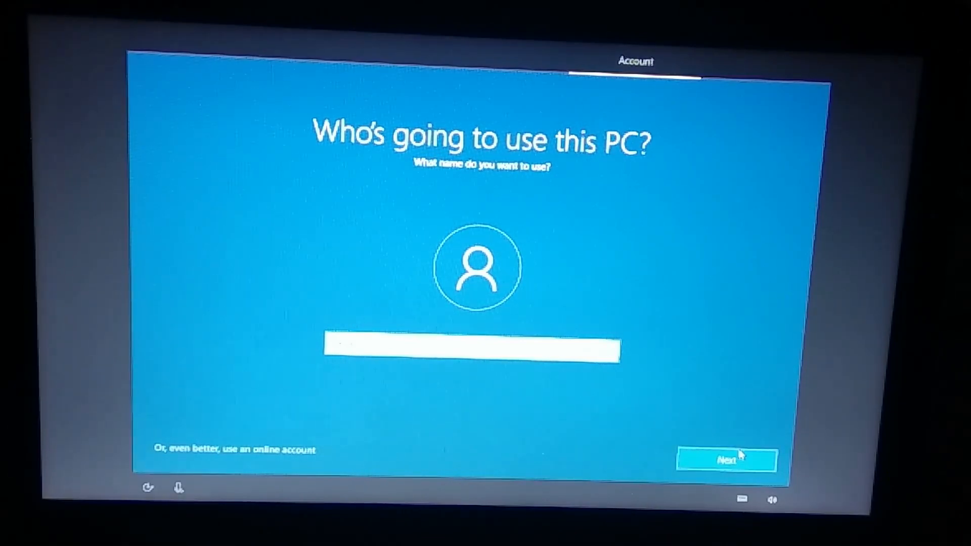
pyautogui.click(726, 459)
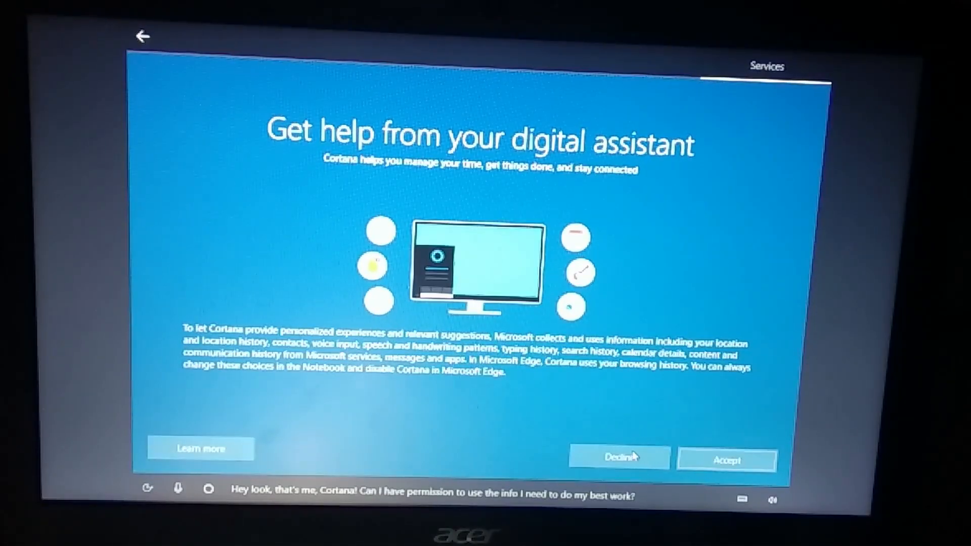
pyautogui.moveTo(648, 399)
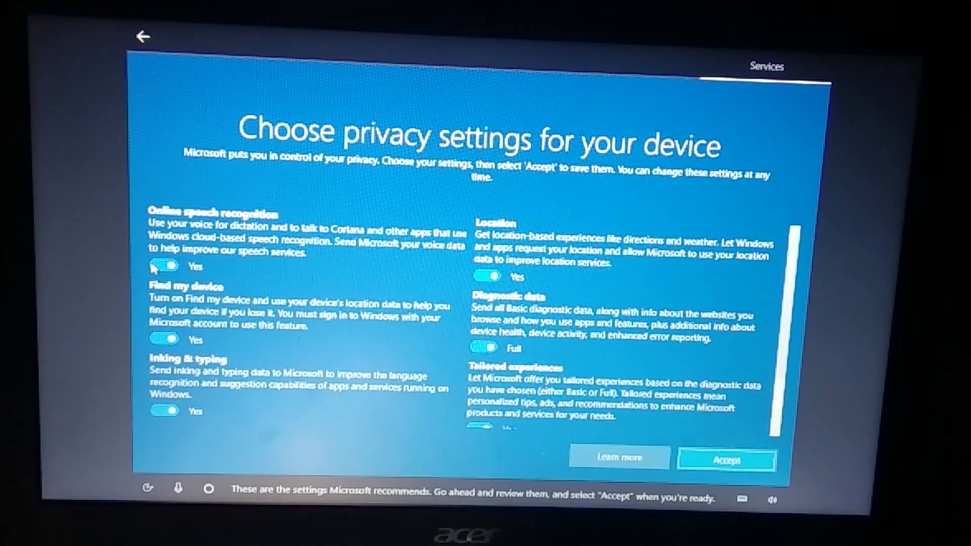
# Turn off speech recognition, tailored experiences and advertising ID, set diagnostics Basic, accept.
pyautogui.click(164, 265)
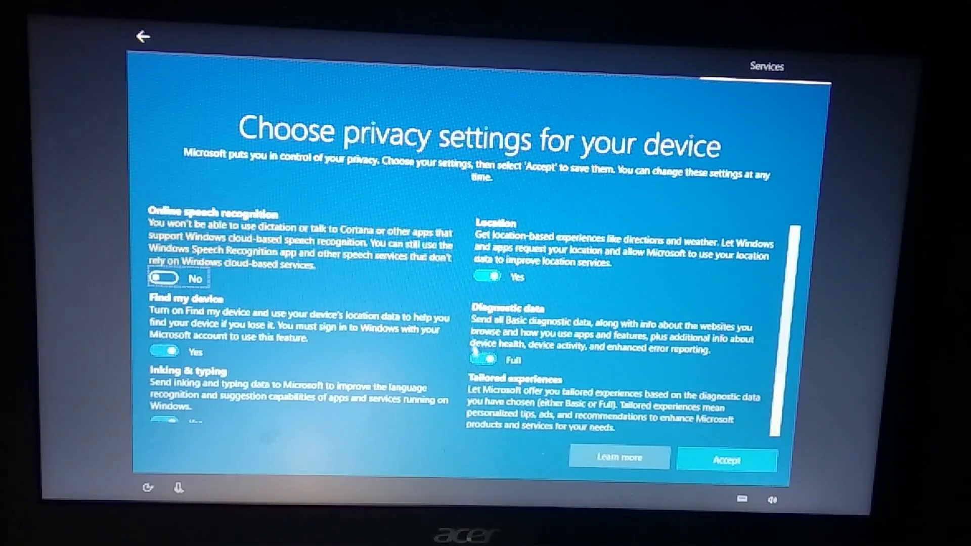
pyautogui.click(484, 370)
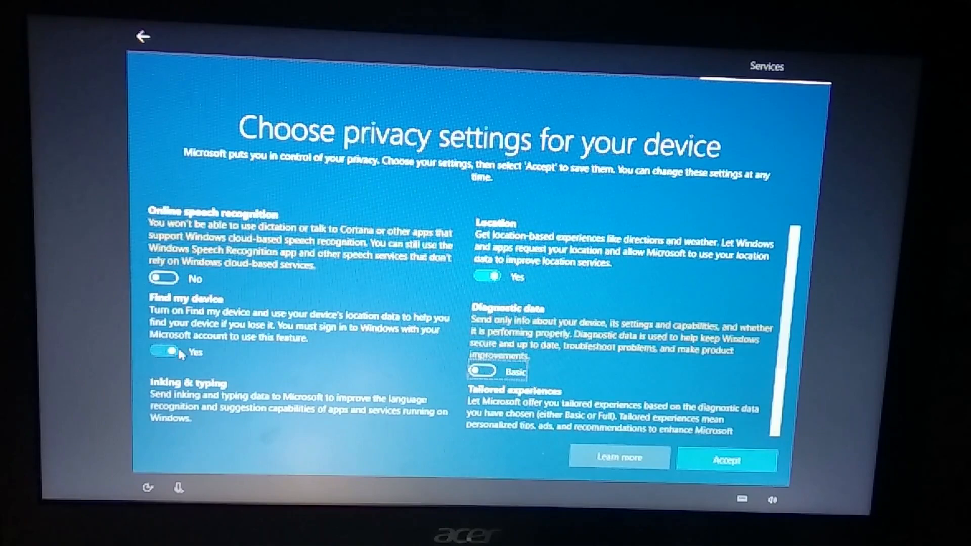
pyautogui.scroll(-3)
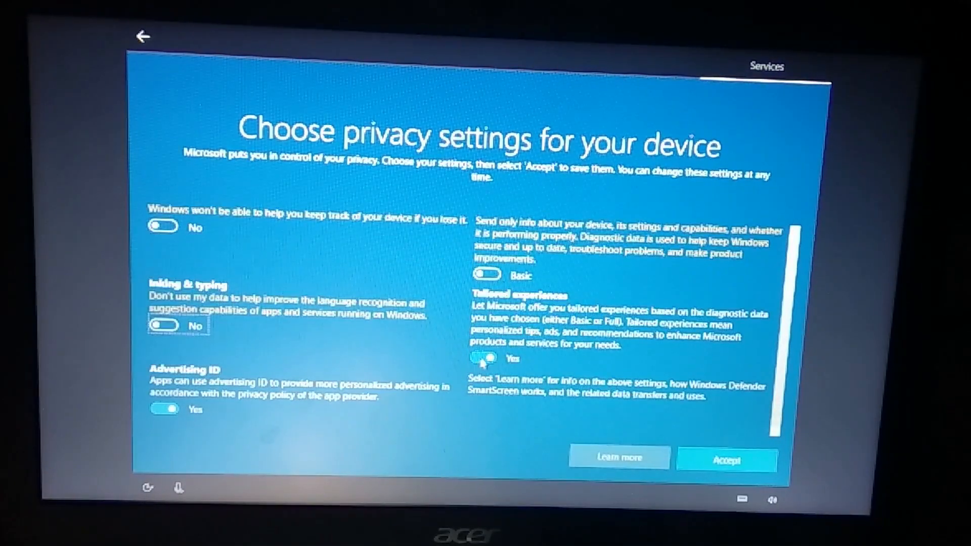
pyautogui.click(486, 358)
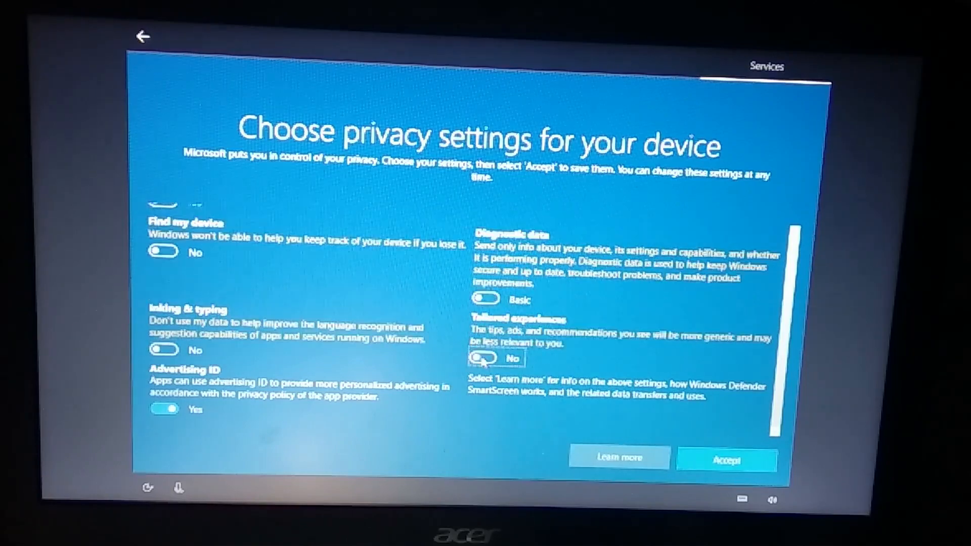
pyautogui.click(163, 409)
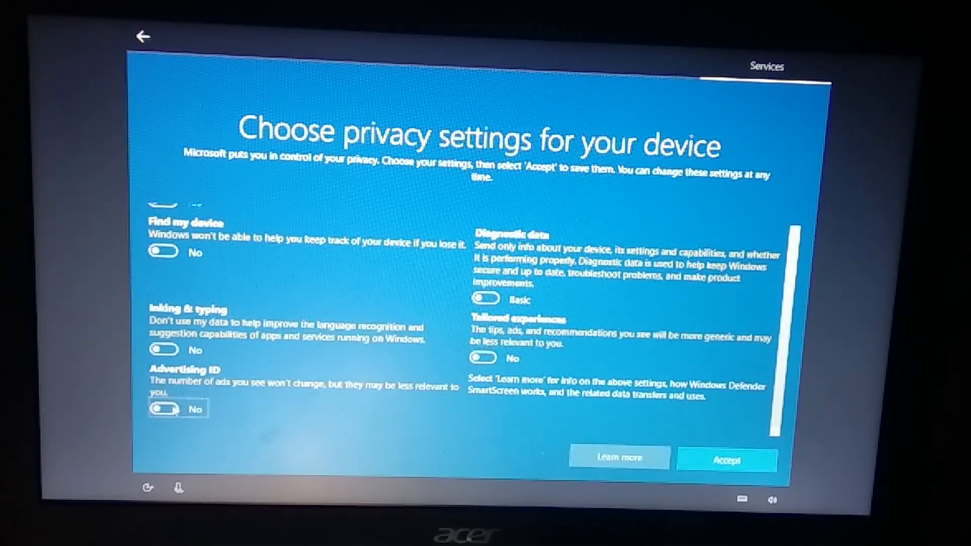
pyautogui.scroll(3)
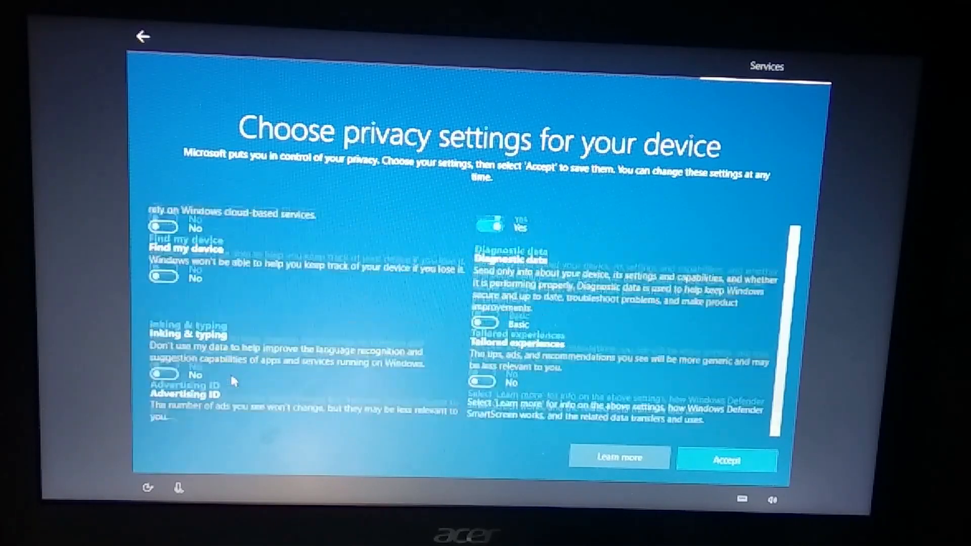
pyautogui.scroll(3)
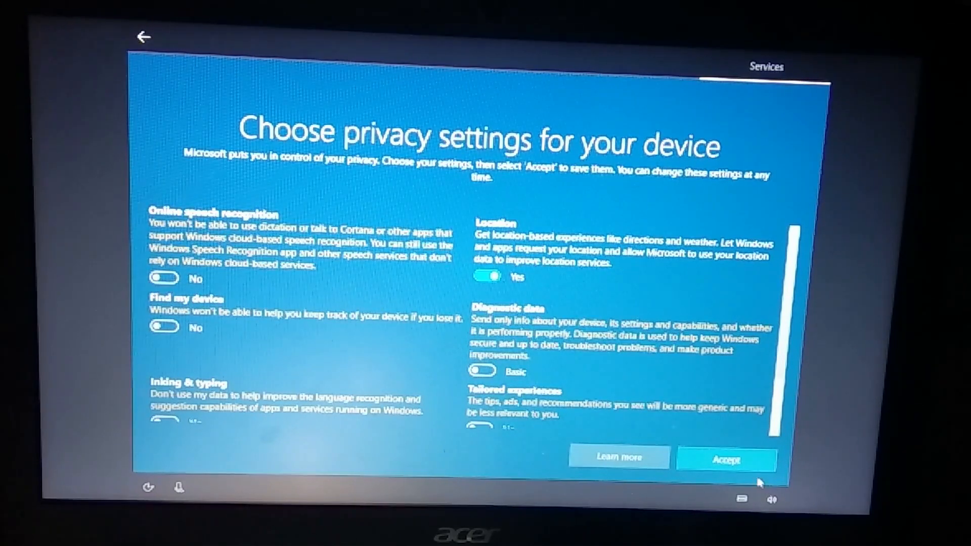
pyautogui.click(726, 458)
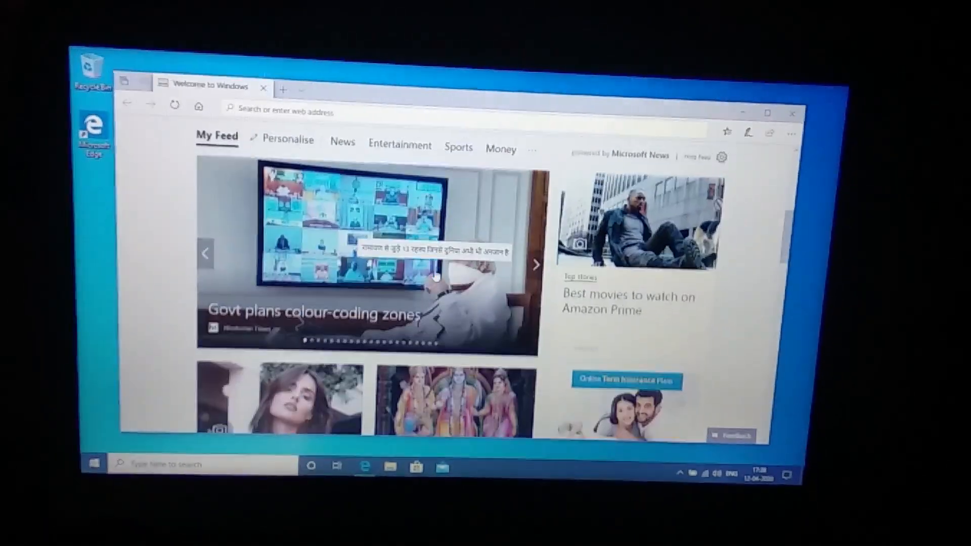
pyautogui.scroll(3)
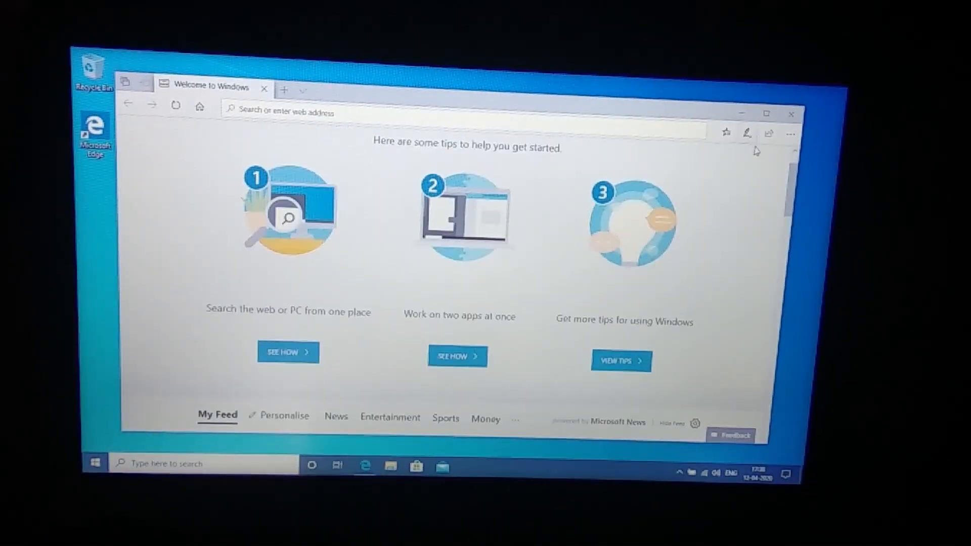
pyautogui.moveTo(791, 115)
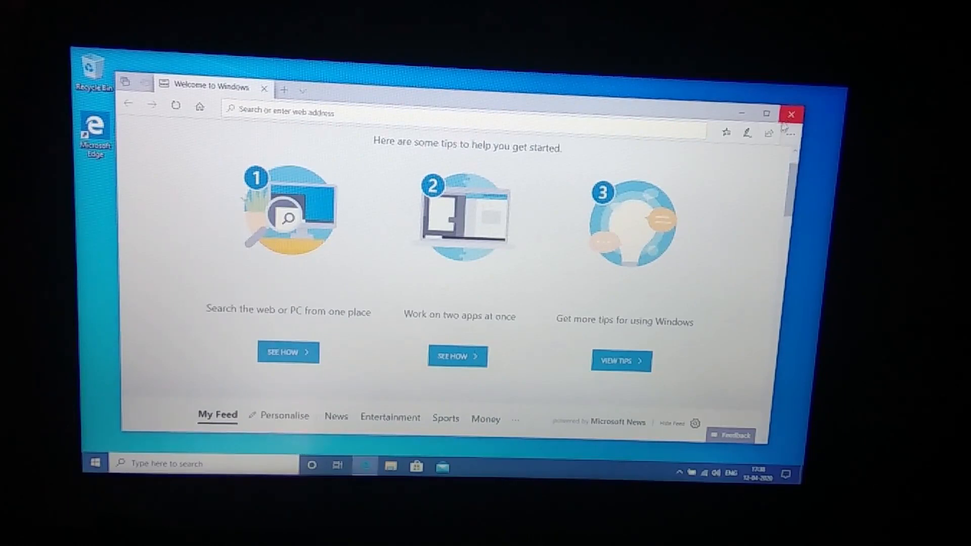
pyautogui.click(790, 115)
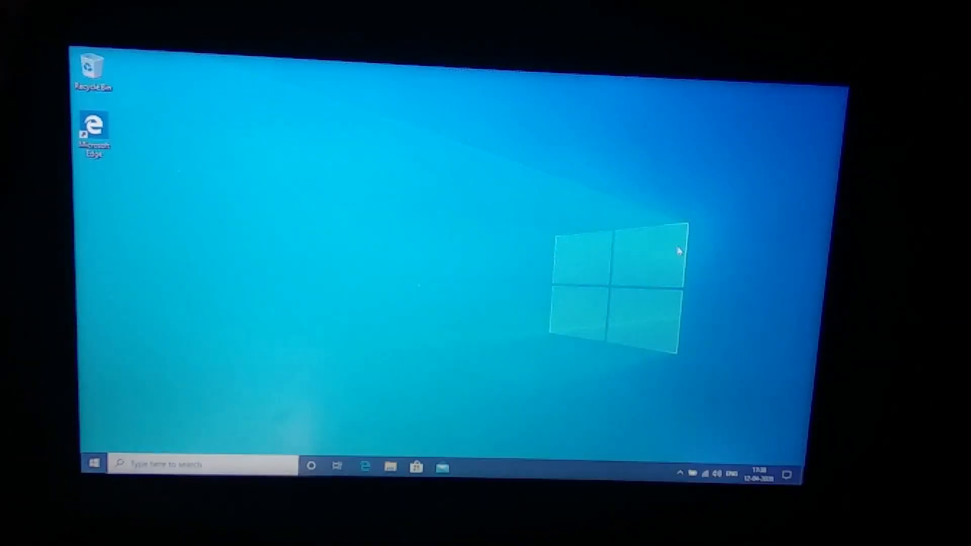
pyautogui.moveTo(634, 223)
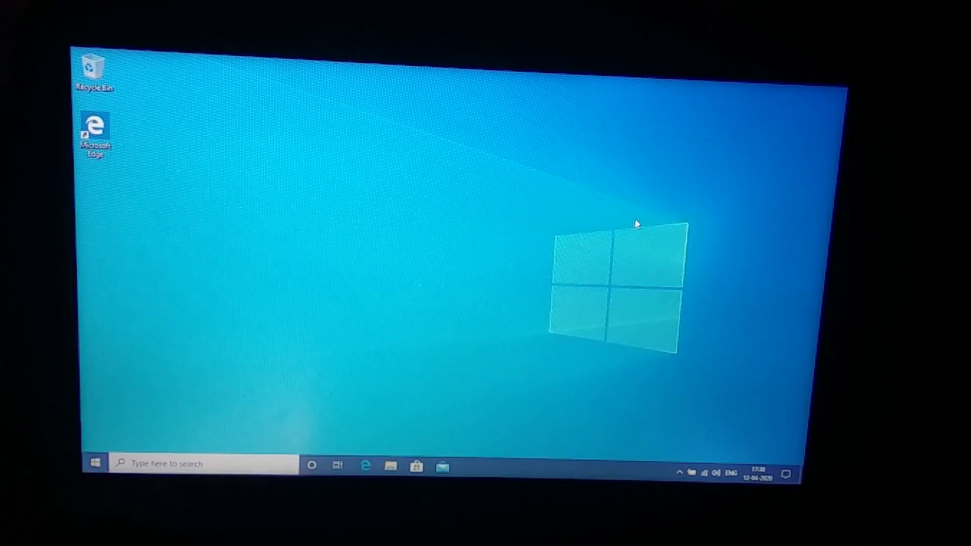
pyautogui.rightClick(644, 227)
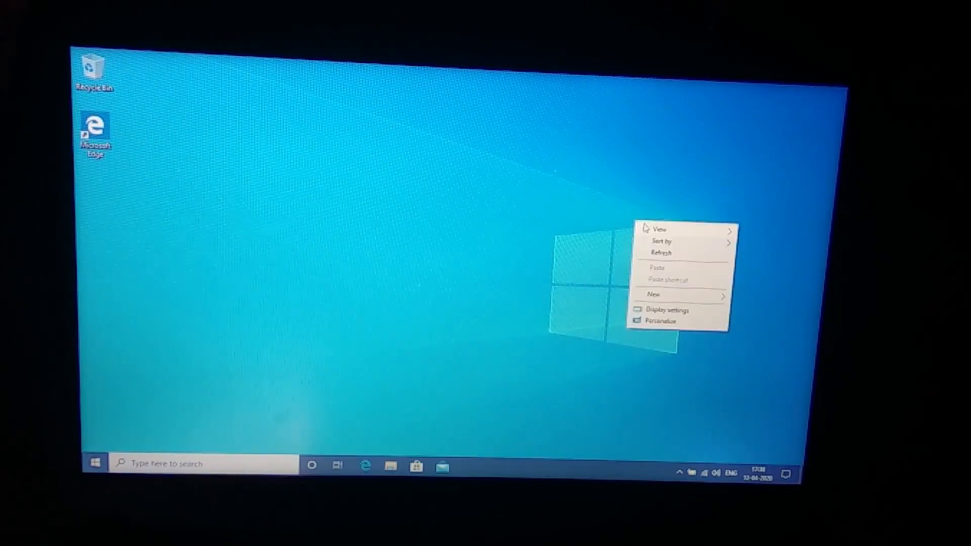
pyautogui.click(660, 252)
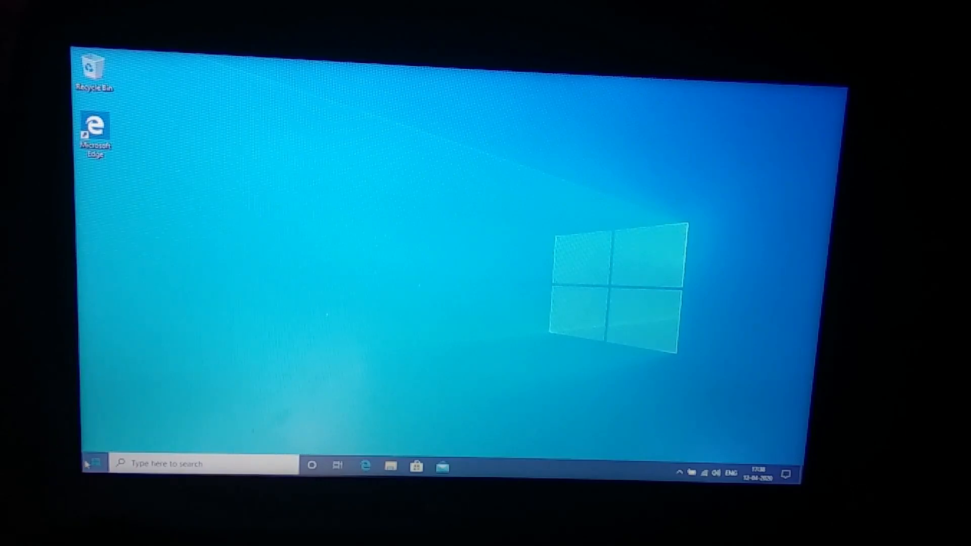
pyautogui.click(94, 464)
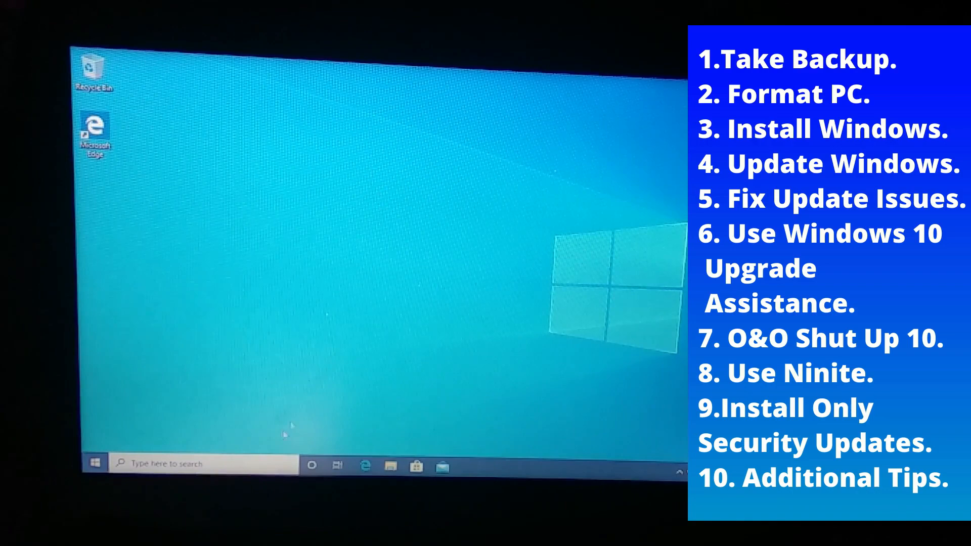
pyautogui.click(95, 463)
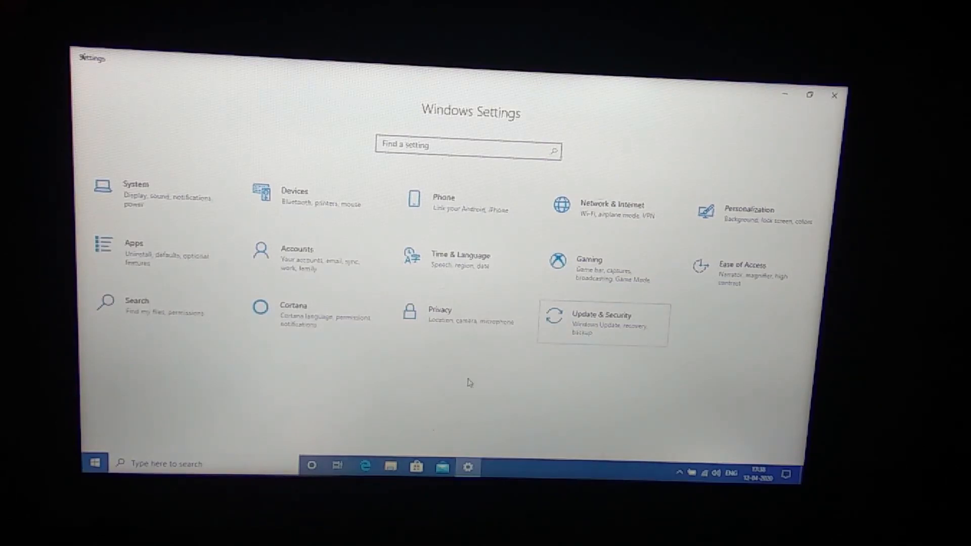
# From Update & Security, run the Windows Update check twice.
pyautogui.click(601, 325)
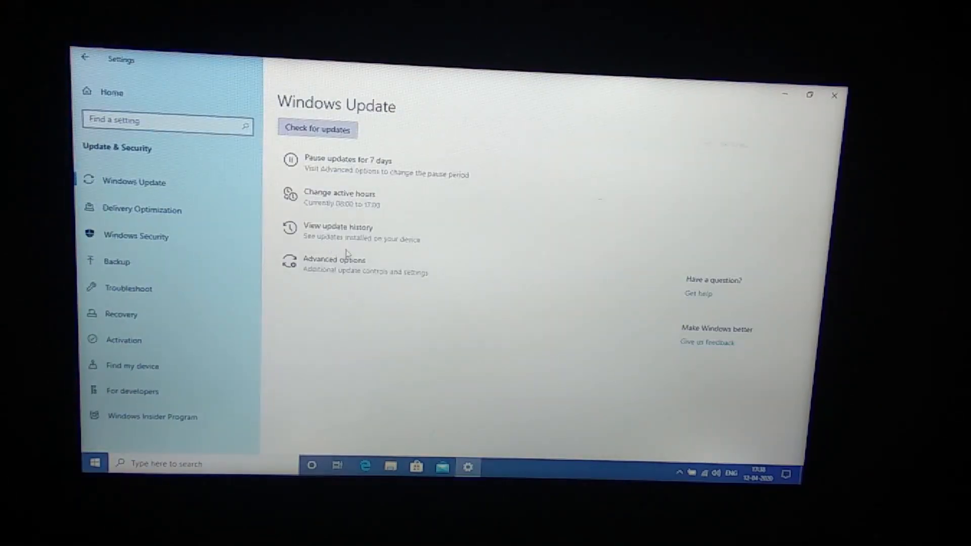
pyautogui.click(317, 129)
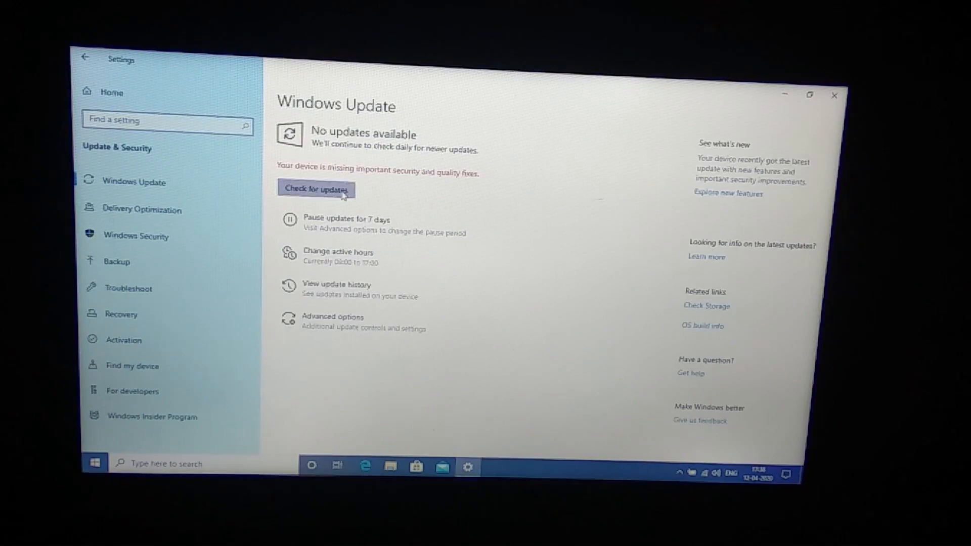
pyautogui.click(315, 188)
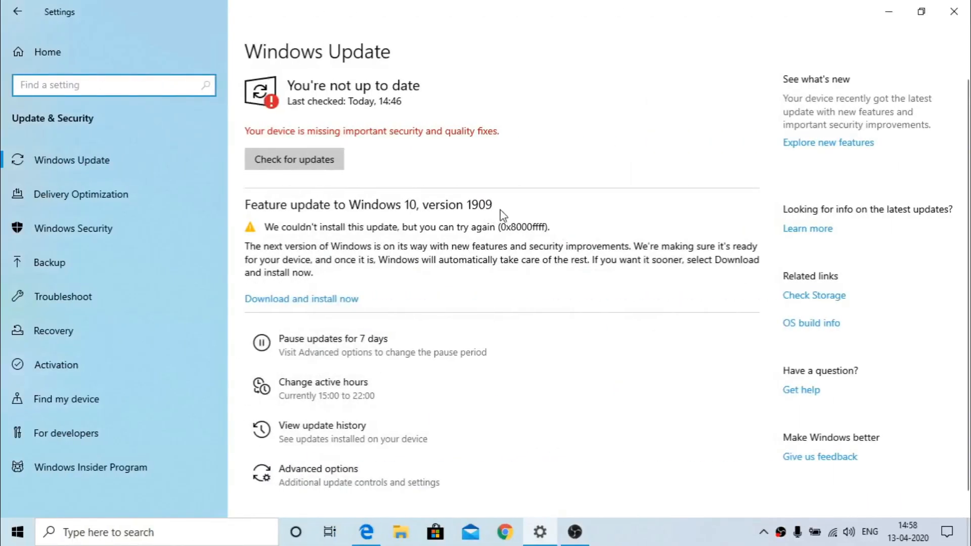
pyautogui.moveTo(383, 238)
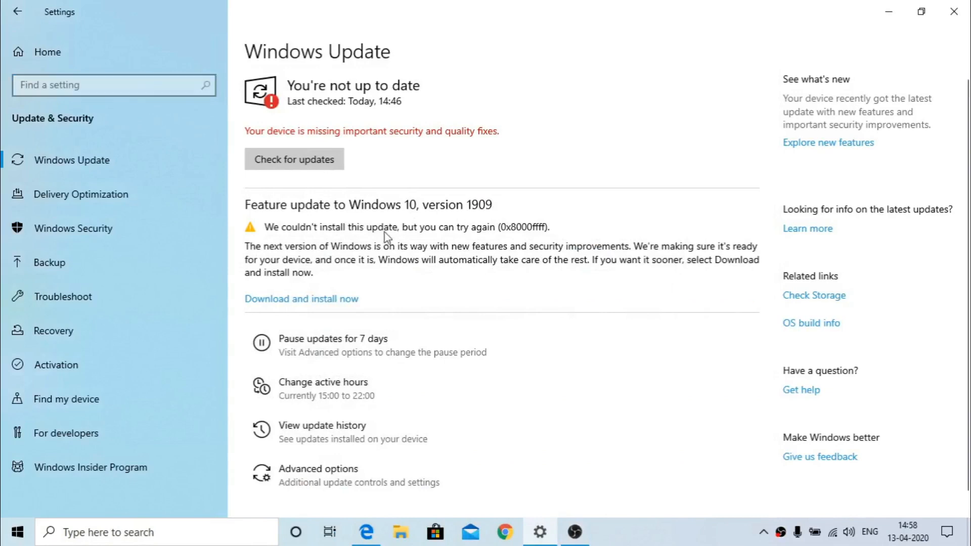
pyautogui.moveTo(560, 257)
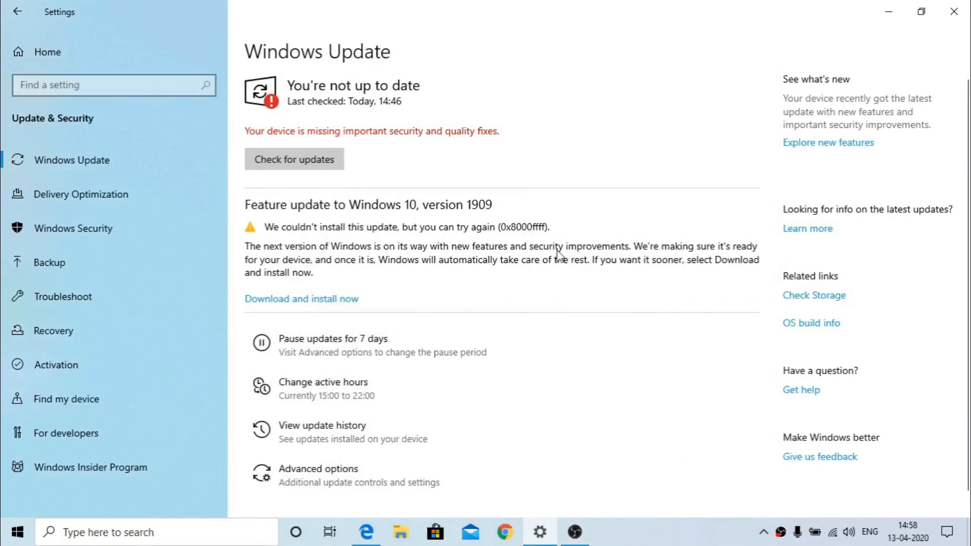
pyautogui.moveTo(624, 260)
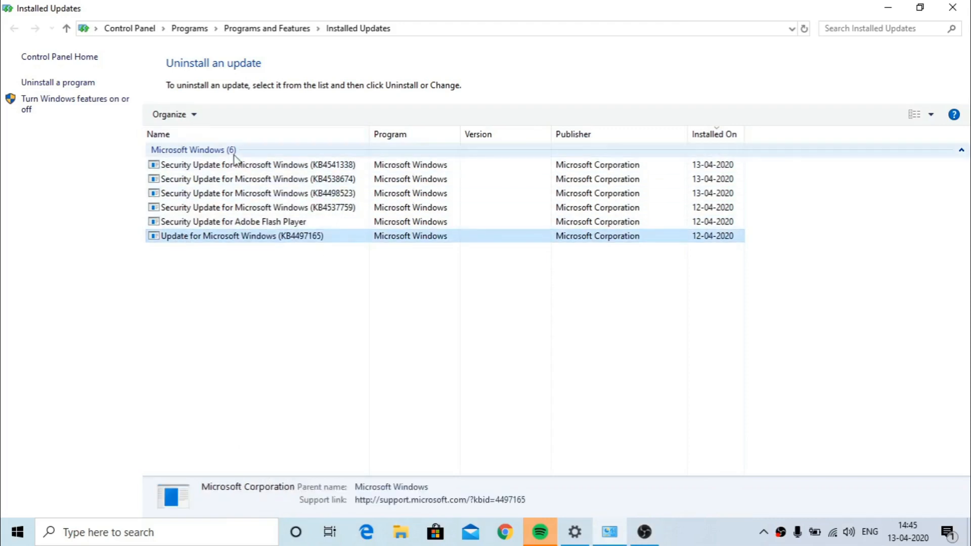
pyautogui.moveTo(287, 198)
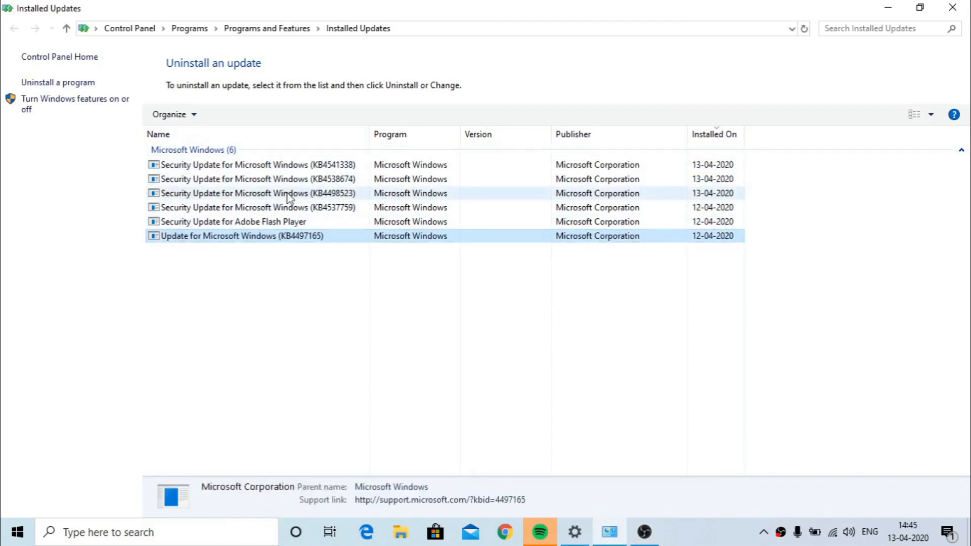
pyautogui.click(253, 179)
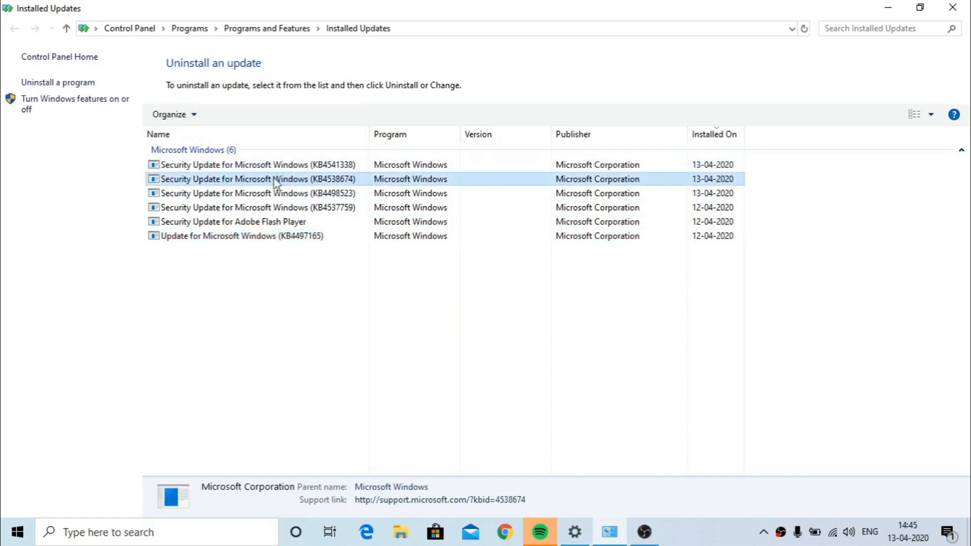
pyautogui.click(254, 164)
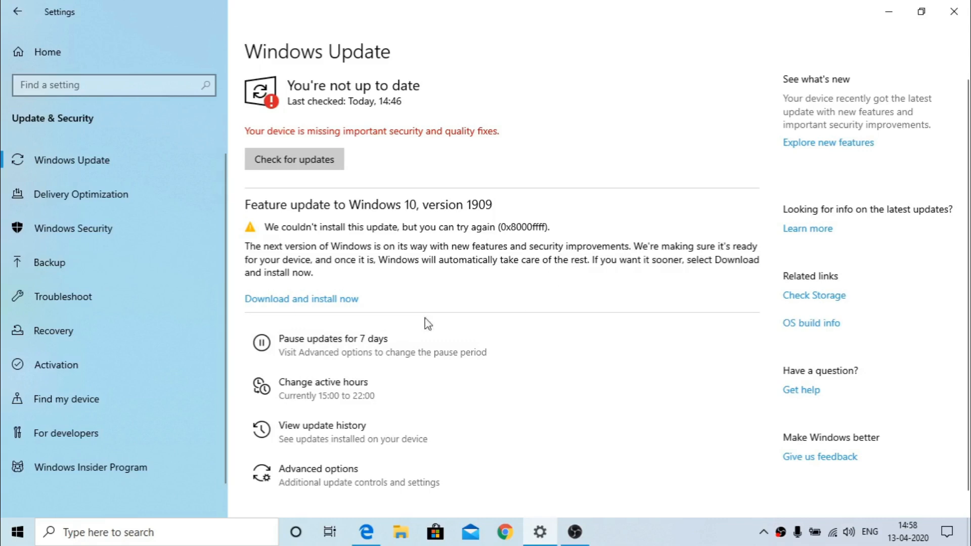
pyautogui.moveTo(953, 11)
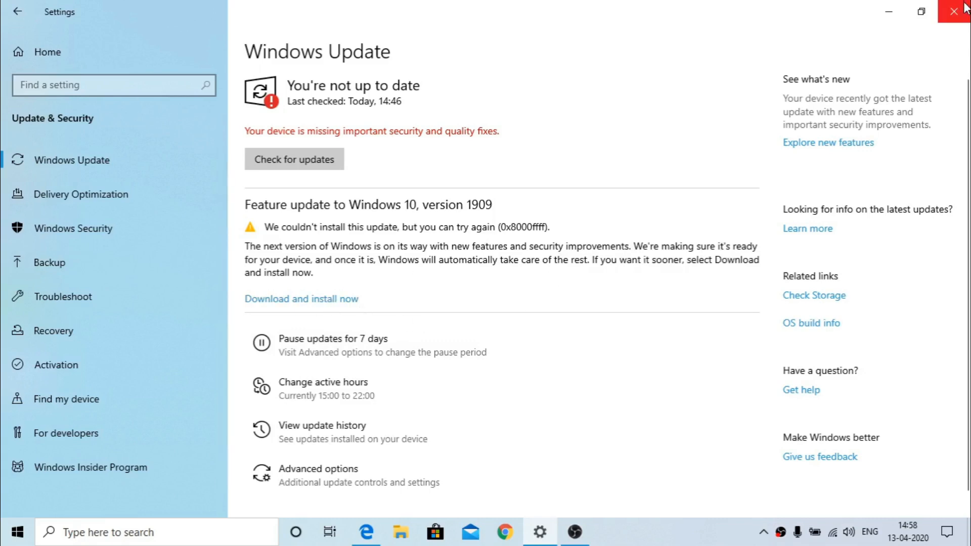
# Close Settings, then download and run the Windows 10 Update Assistant from Edge.
pyautogui.click(958, 12)
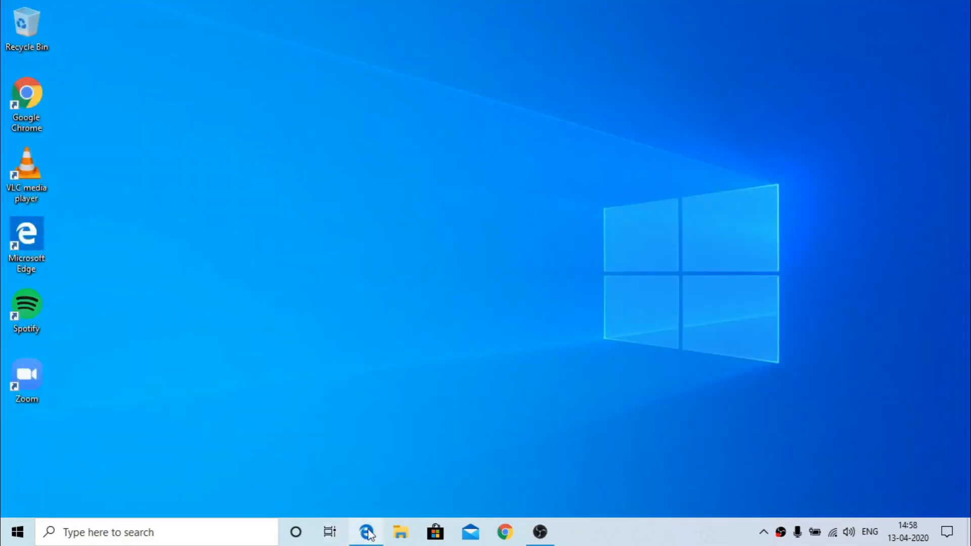
pyautogui.click(365, 532)
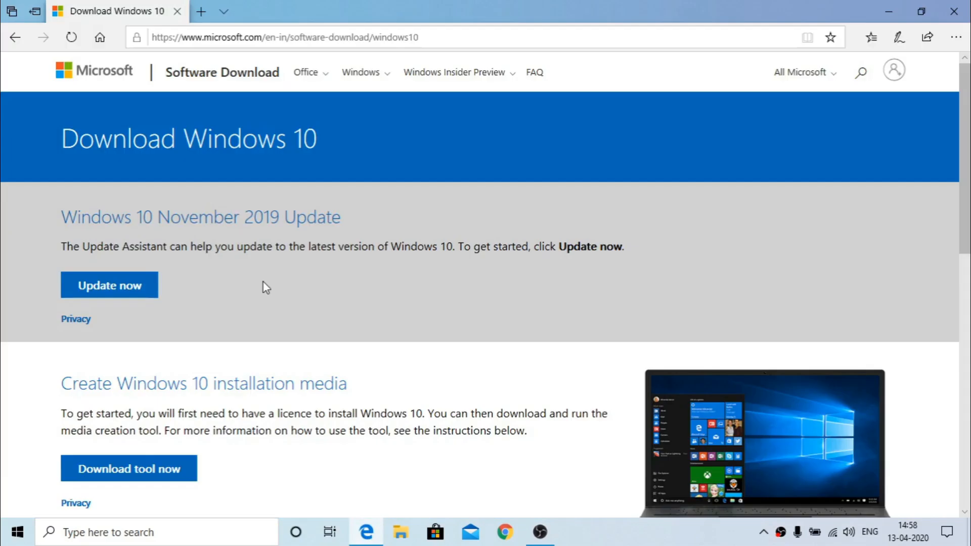
pyautogui.moveTo(129, 469)
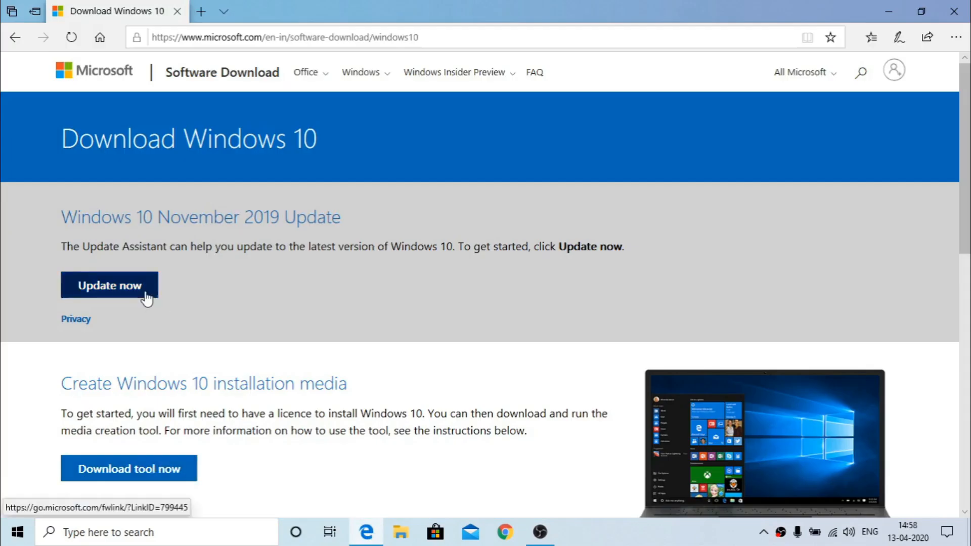
pyautogui.click(109, 286)
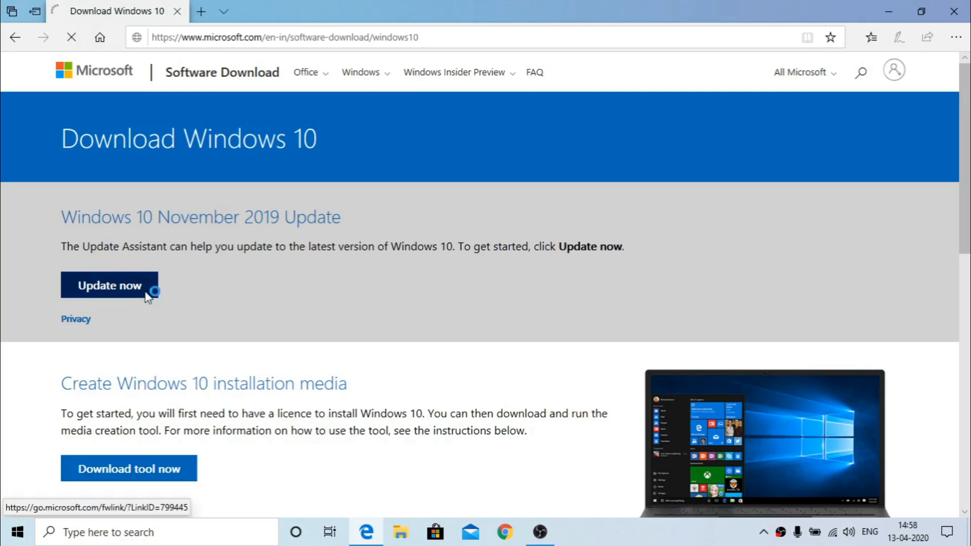
pyautogui.click(109, 285)
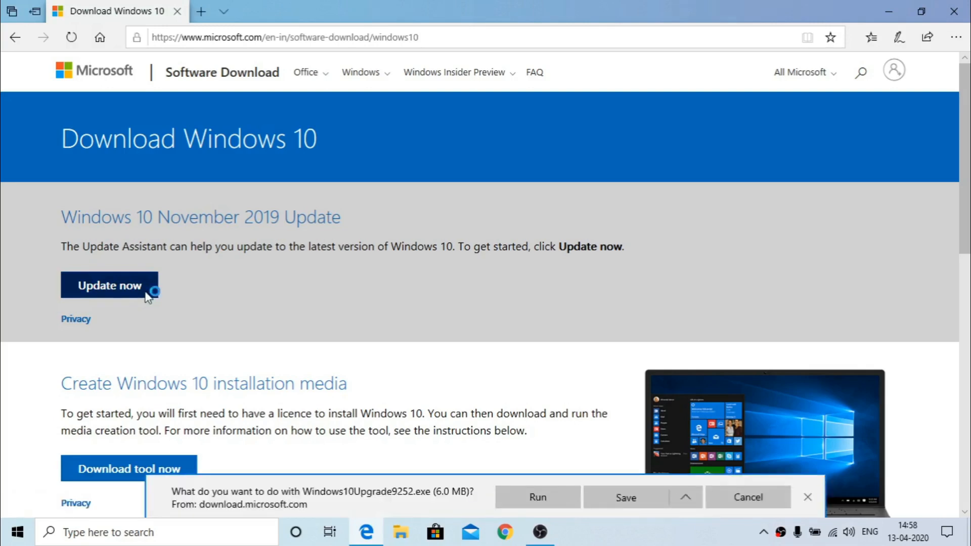
pyautogui.moveTo(449, 503)
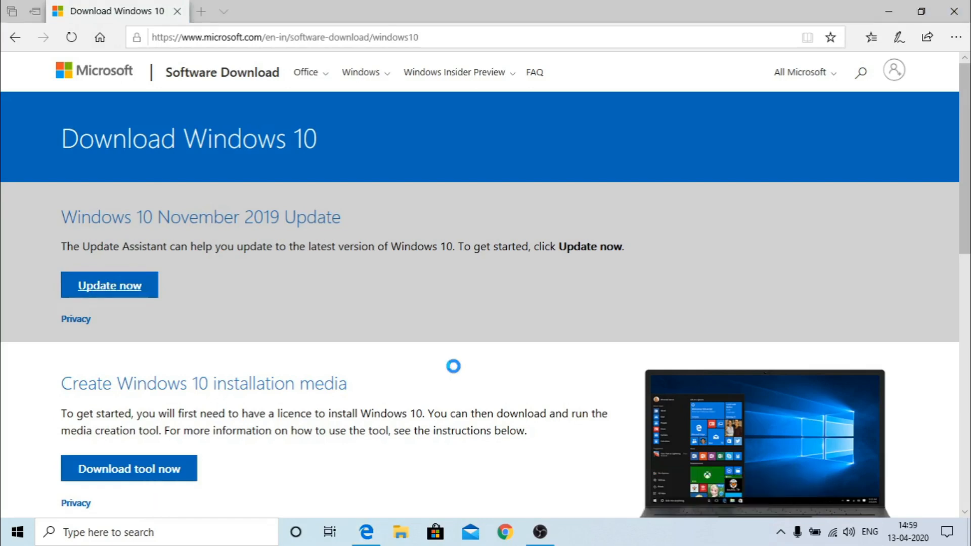
pyautogui.click(109, 284)
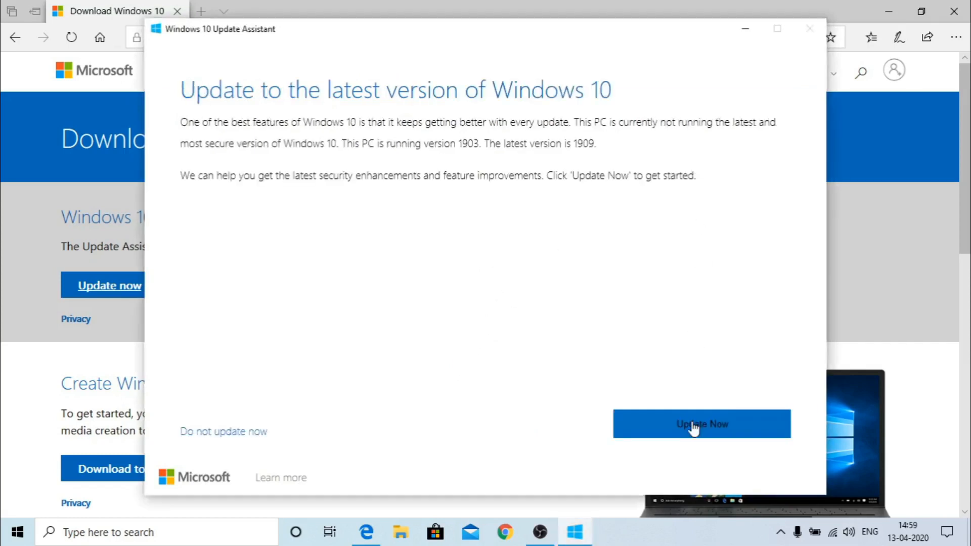
# Start the Update Assistant upgrade, close Edge, and begin downloading the Windows 10 update.
pyautogui.click(700, 424)
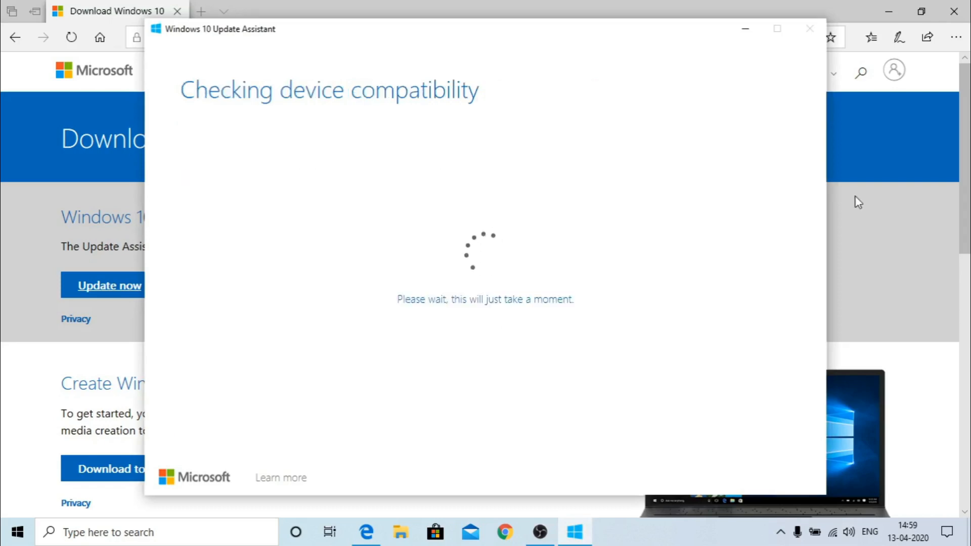
pyautogui.click(809, 28)
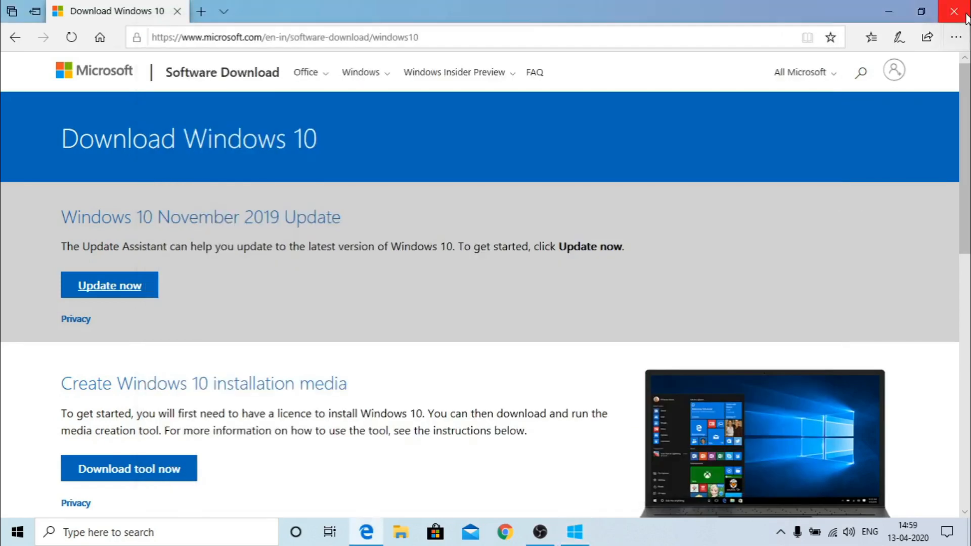
pyautogui.click(953, 11)
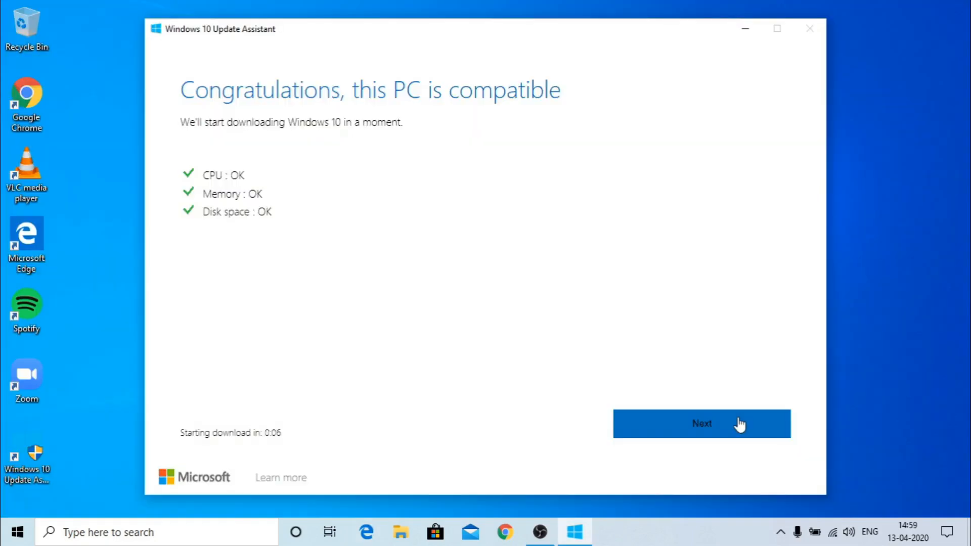
pyautogui.click(701, 424)
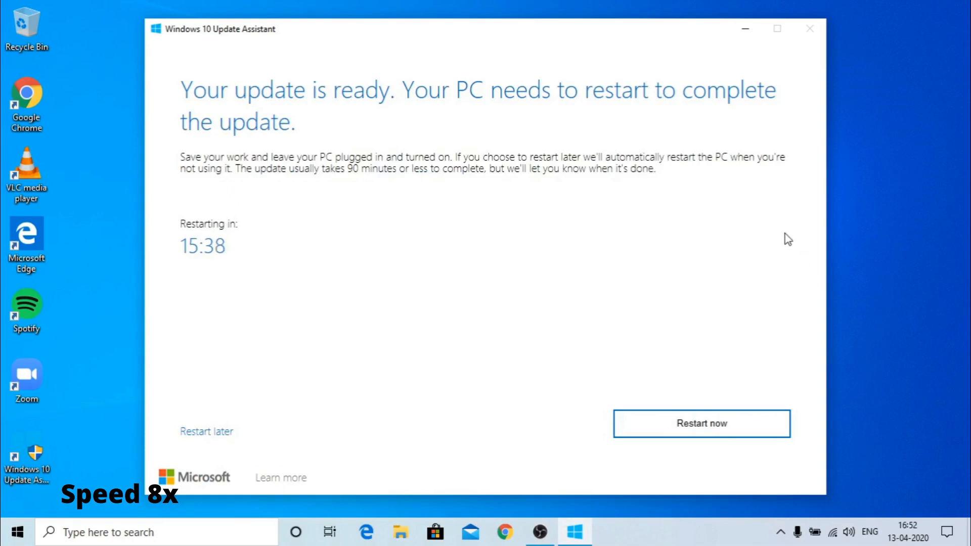
pyautogui.moveTo(477, 158)
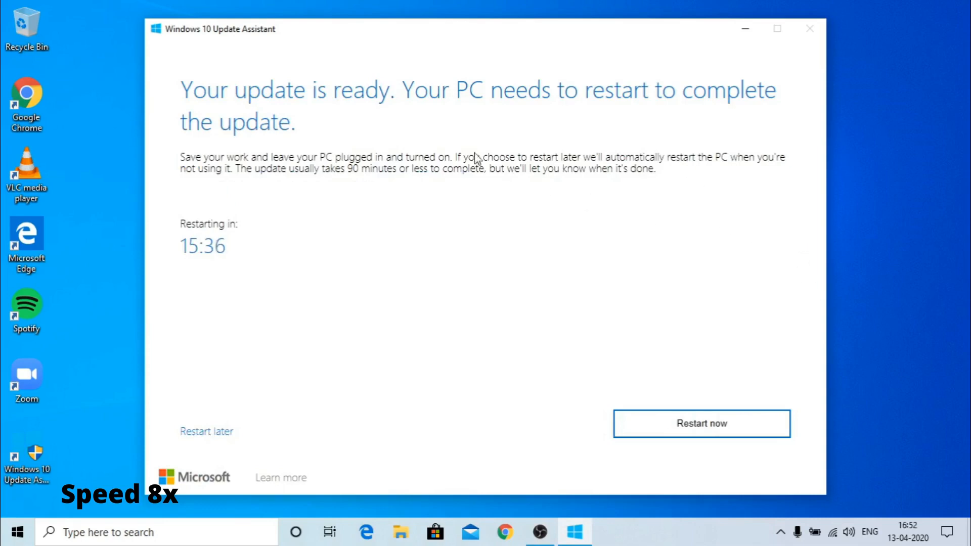
pyautogui.moveTo(214, 394)
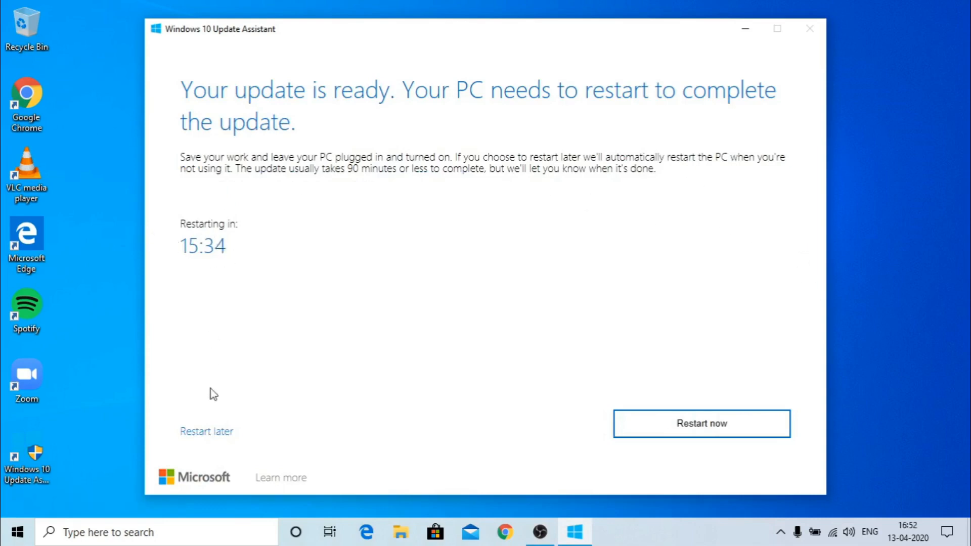
pyautogui.moveTo(700, 434)
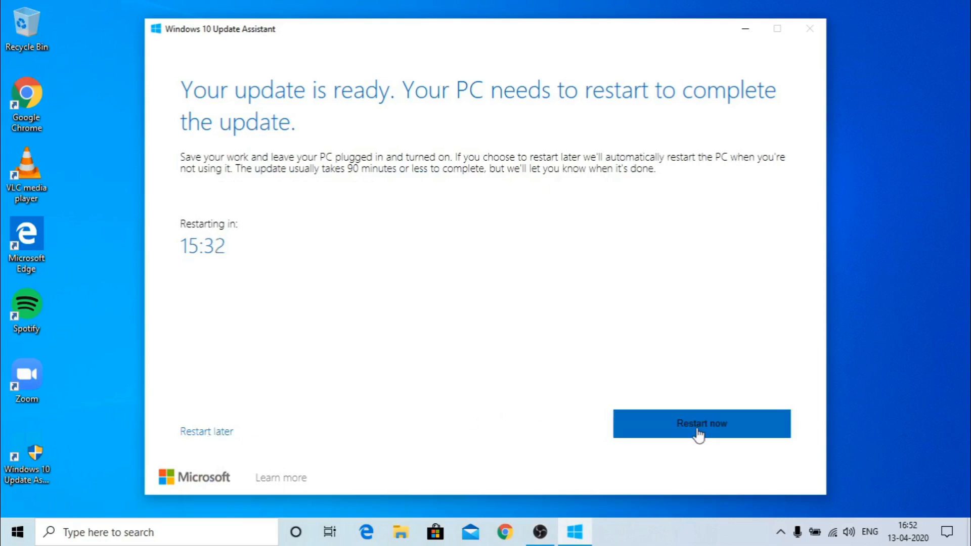
pyautogui.moveTo(549, 523)
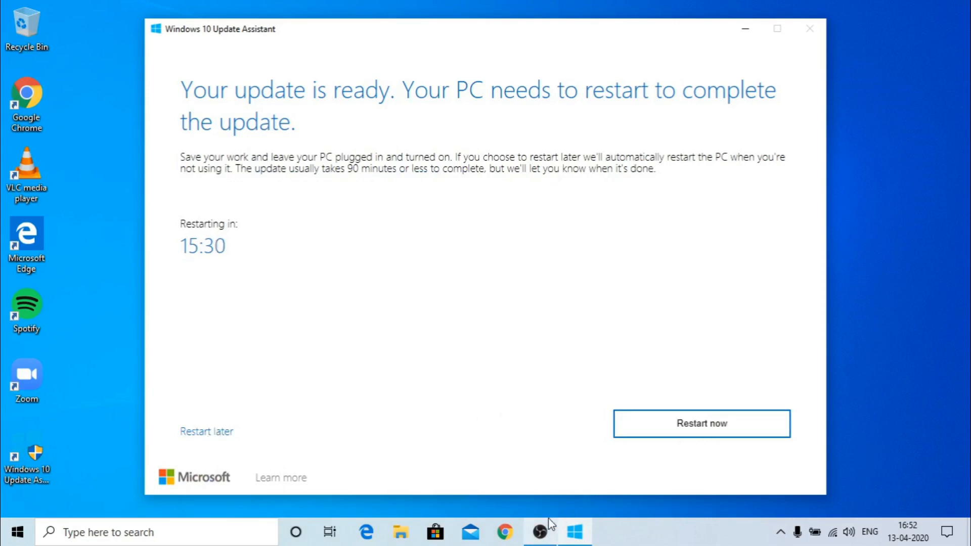
pyautogui.click(504, 532)
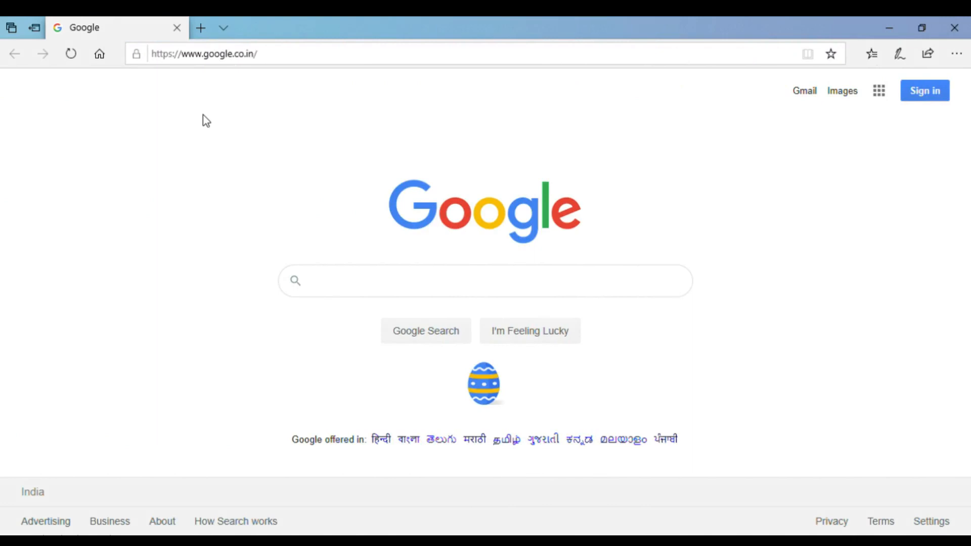
pyautogui.moveTo(228, 130)
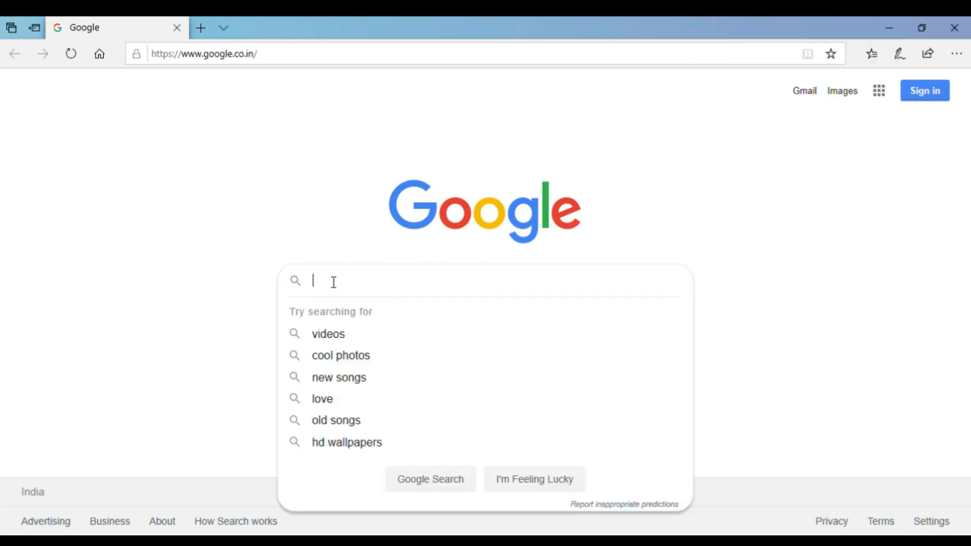
# Search Google for 'O&O SH', pick o&o shutup10, and open the oo-software.com result.
pyautogui.write('&')
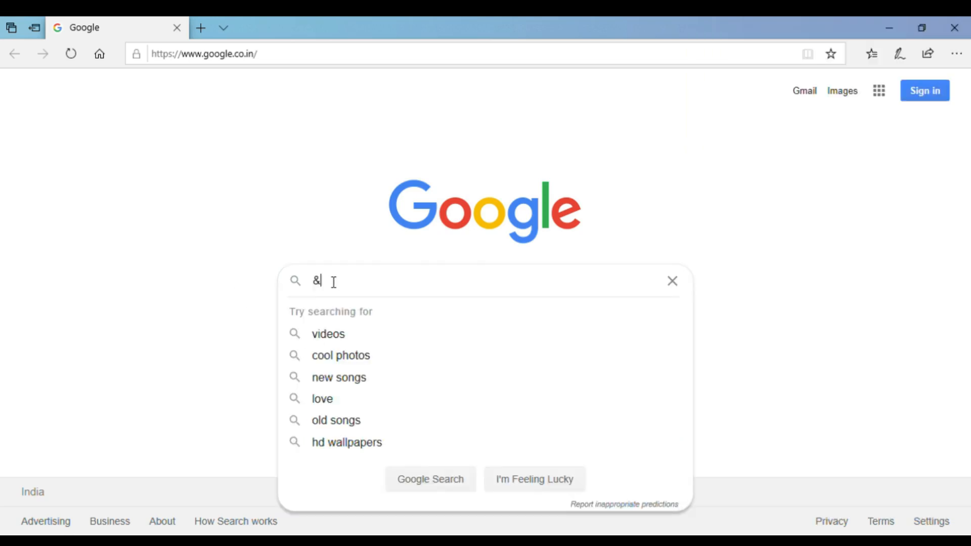
pyautogui.write('O')
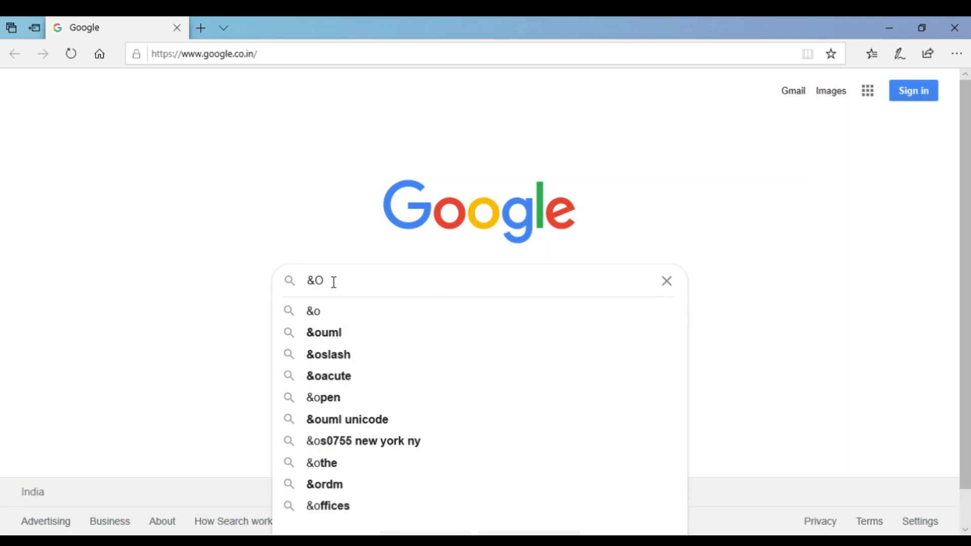
pyautogui.press('Backspace')
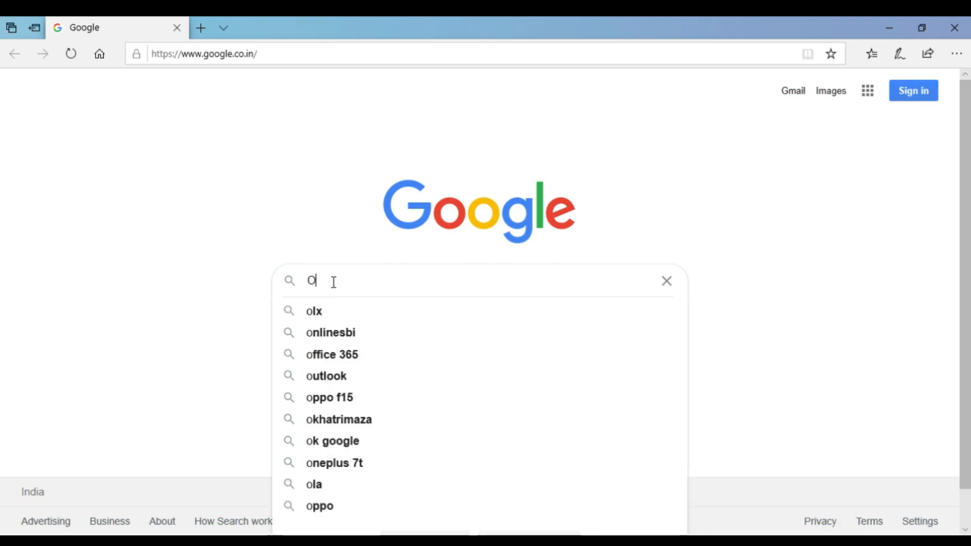
pyautogui.write('&O')
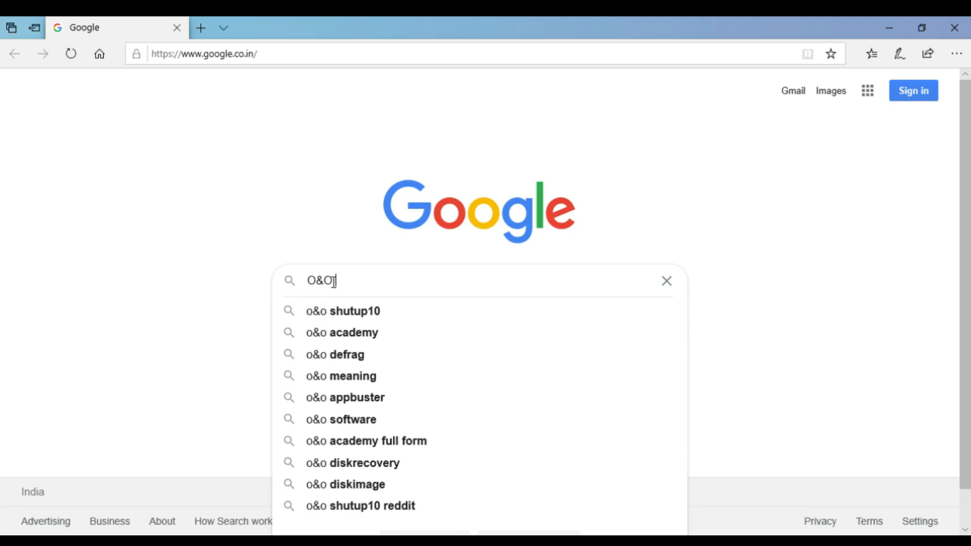
pyautogui.write('SH')
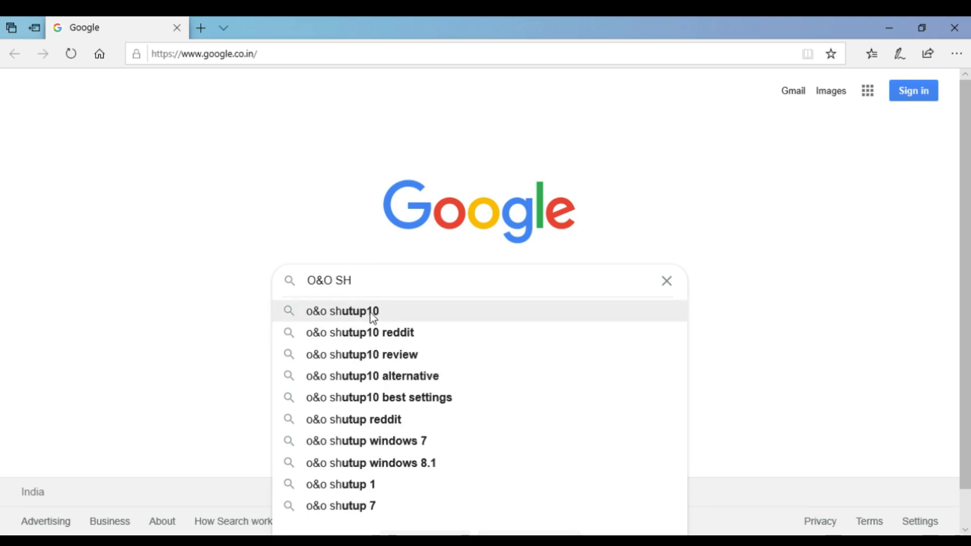
pyautogui.click(342, 311)
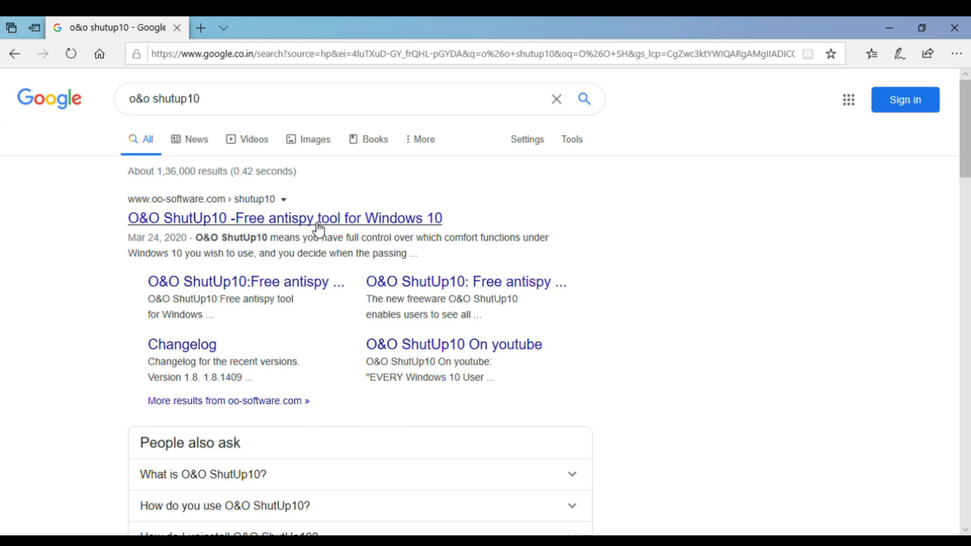
pyautogui.click(284, 218)
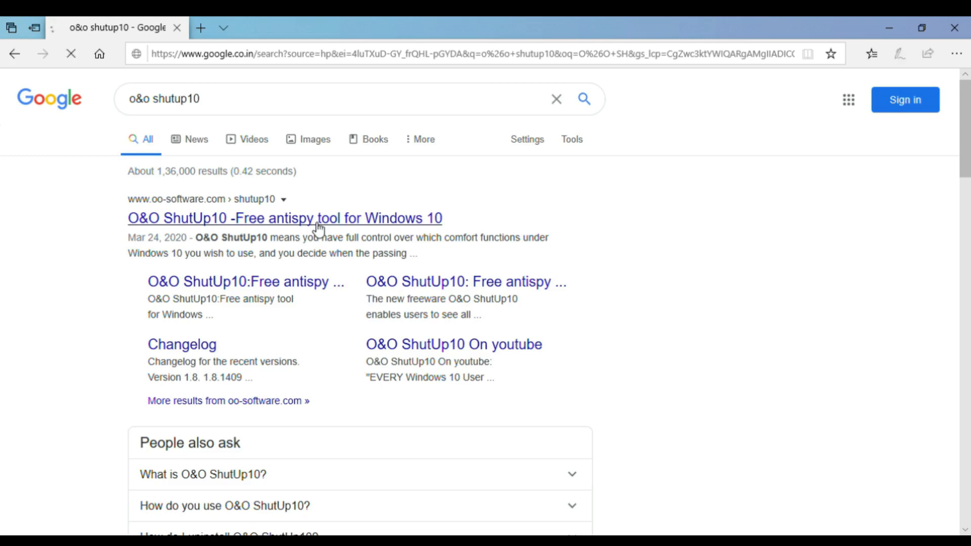
pyautogui.click(285, 218)
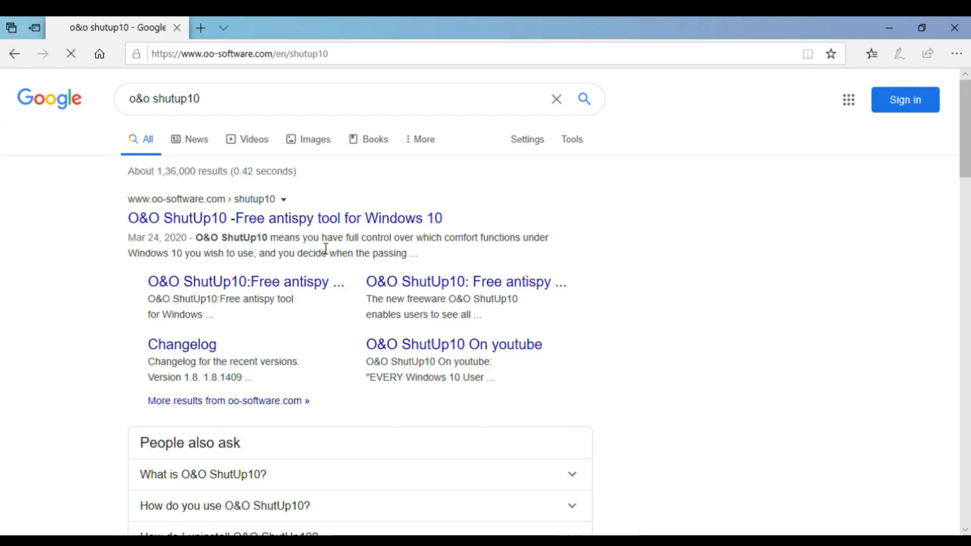
pyautogui.click(284, 218)
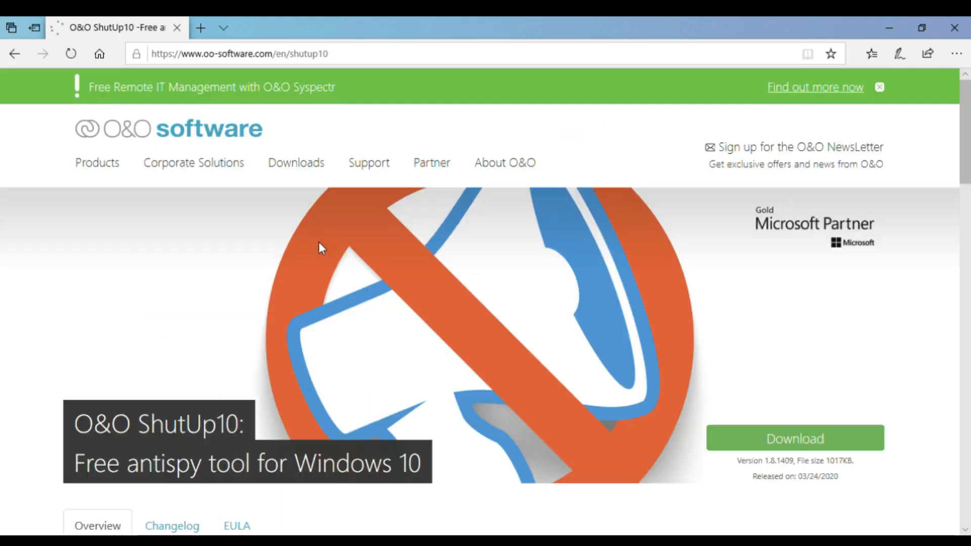
# Download O&O ShutUp10 from its page in Edge and run the downloaded file.
pyautogui.scroll(-3)
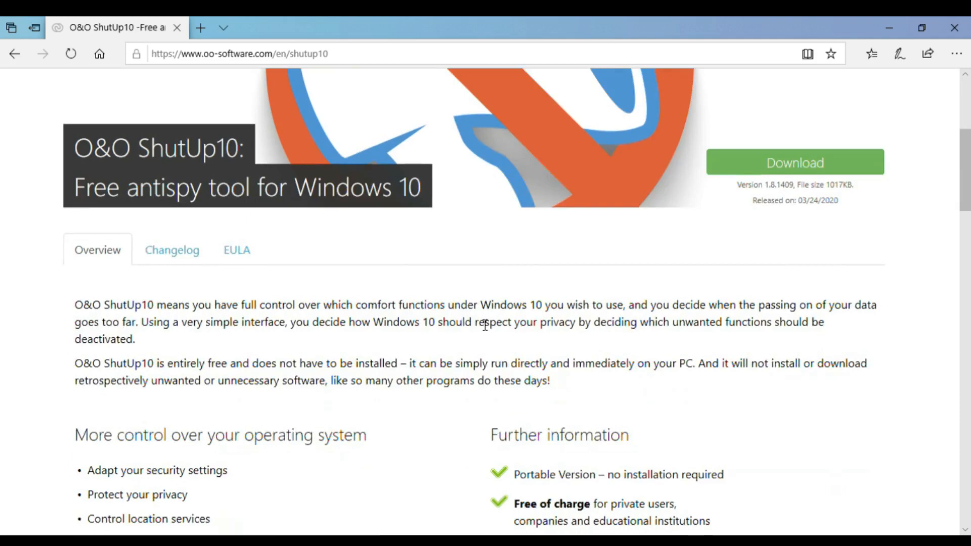
pyautogui.click(794, 163)
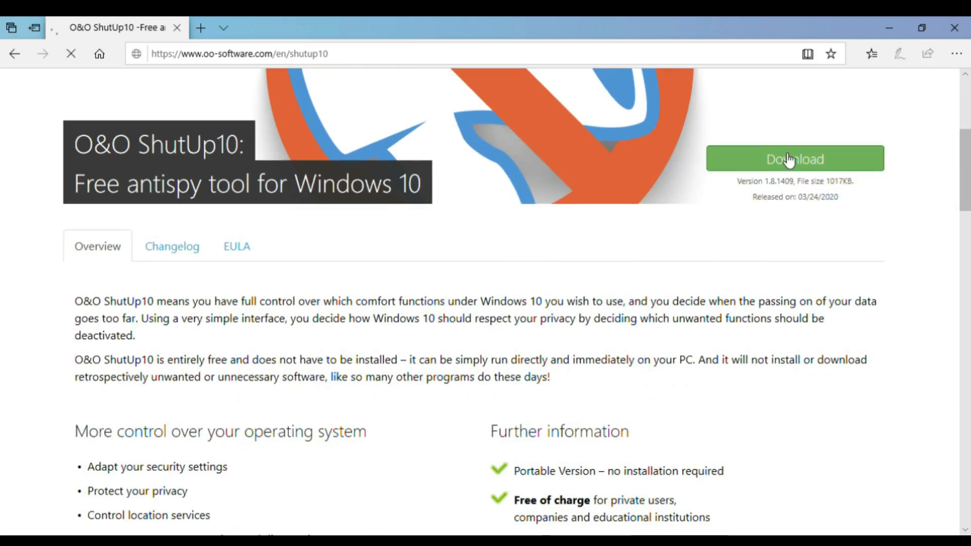
pyautogui.scroll(-3)
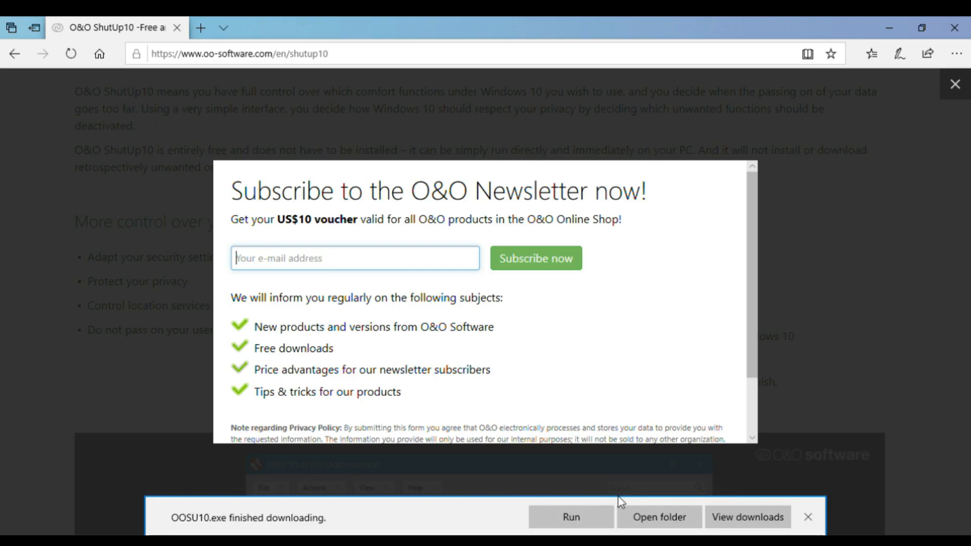
pyautogui.click(571, 516)
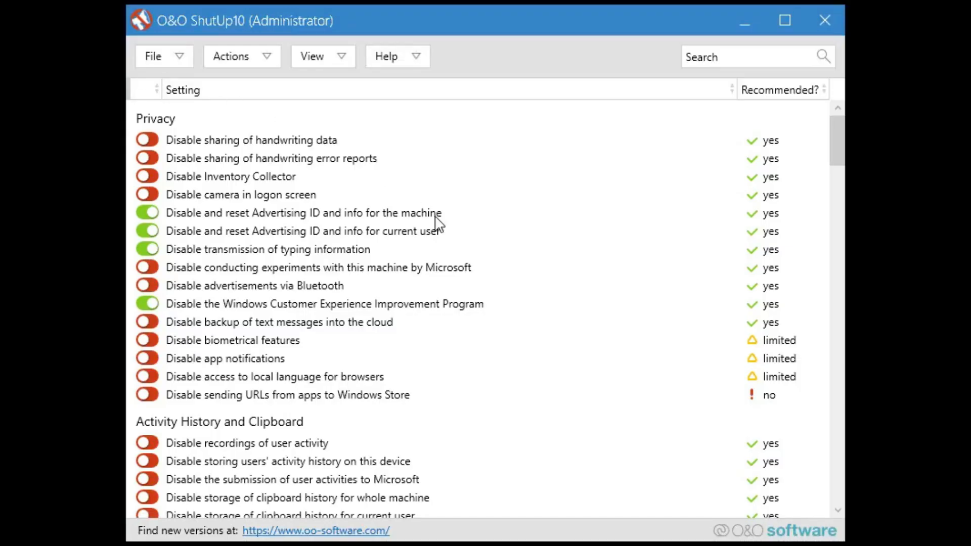
pyautogui.moveTo(570, 76)
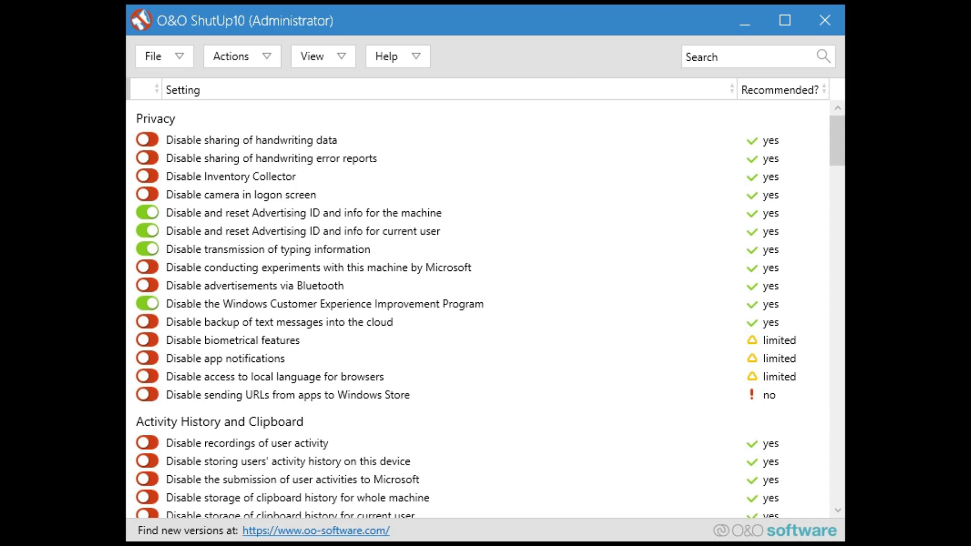
pyautogui.moveTo(266, 56)
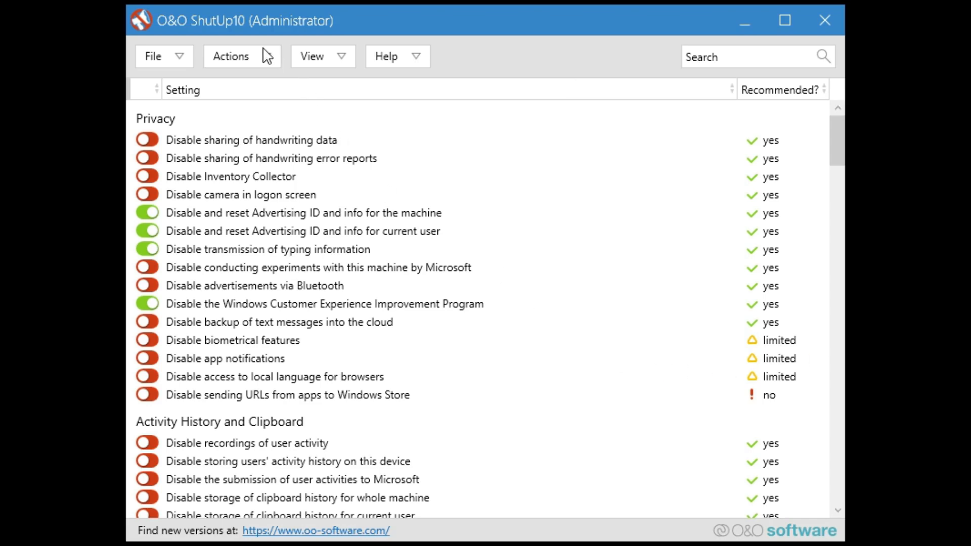
pyautogui.moveTo(276, 89)
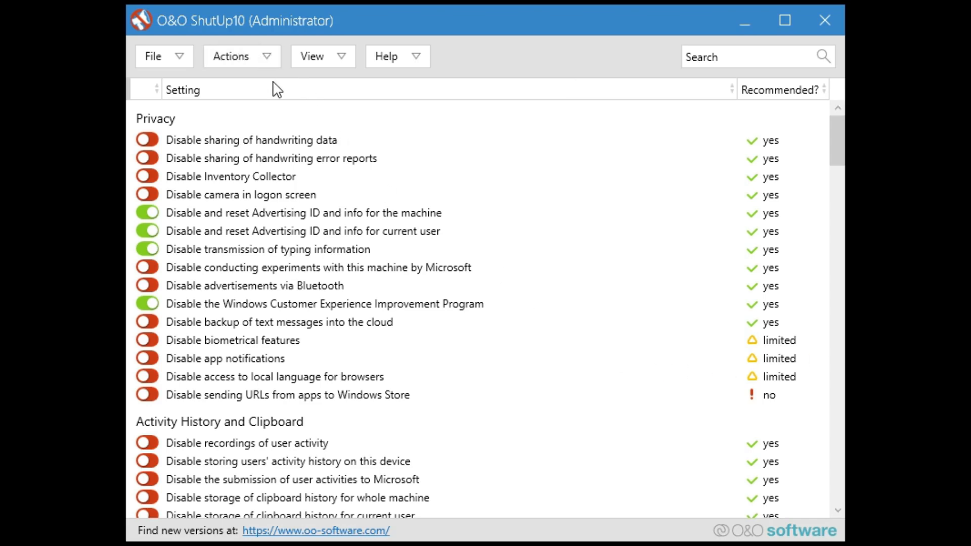
pyautogui.moveTo(435, 262)
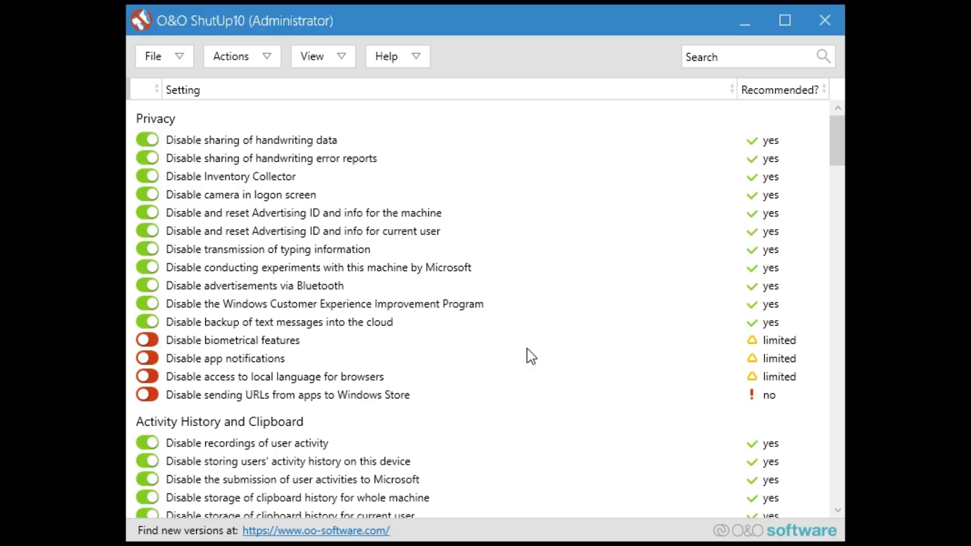
# Close O&O ShutUp10 once the recommended privacy settings are applied.
pyautogui.click(314, 530)
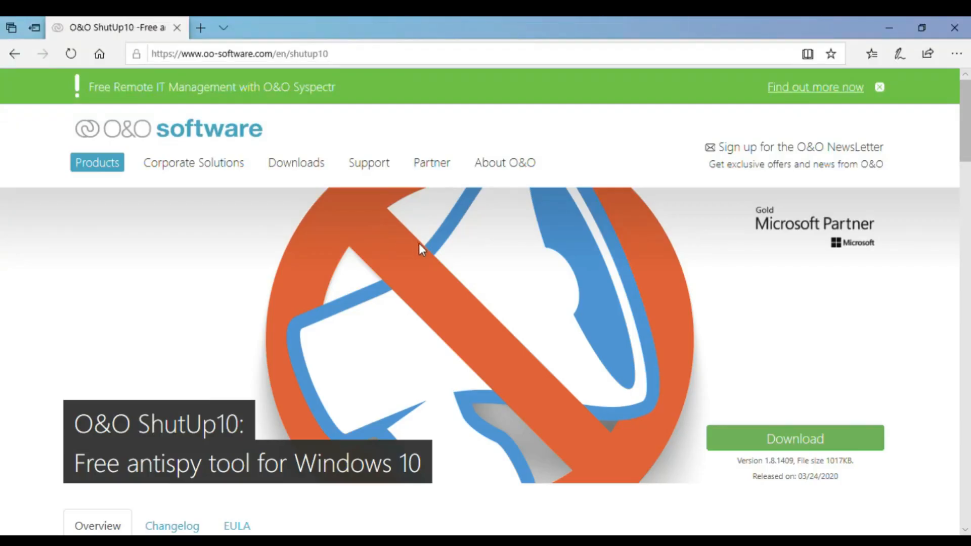
pyautogui.moveTo(350, 130)
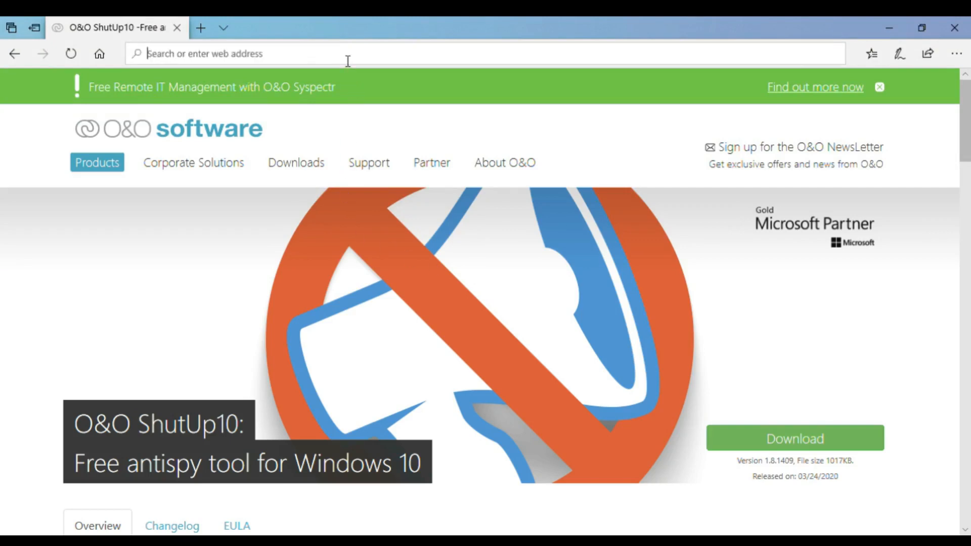
# Search Bing for 'NINITE' and open the ninite.com homepage.
pyautogui.write('NINITE')
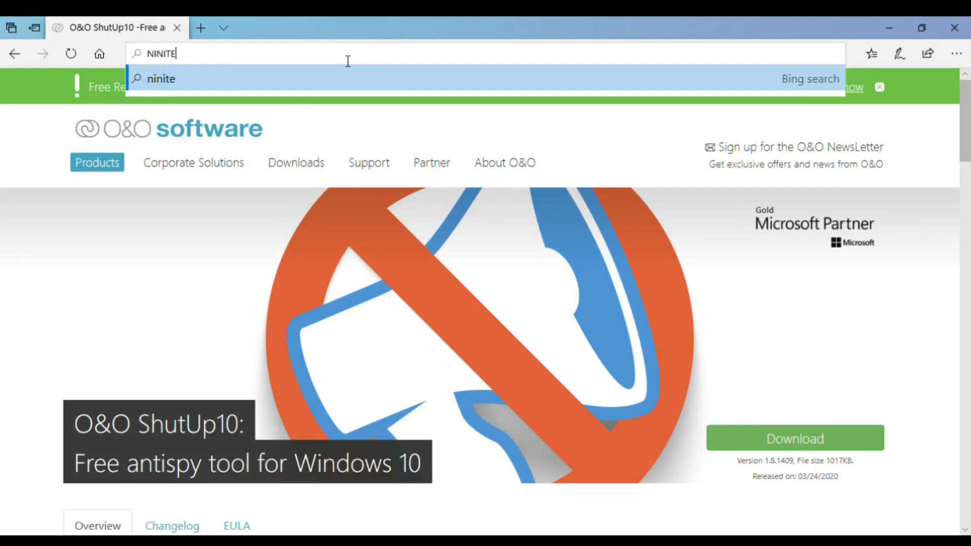
pyautogui.click(162, 79)
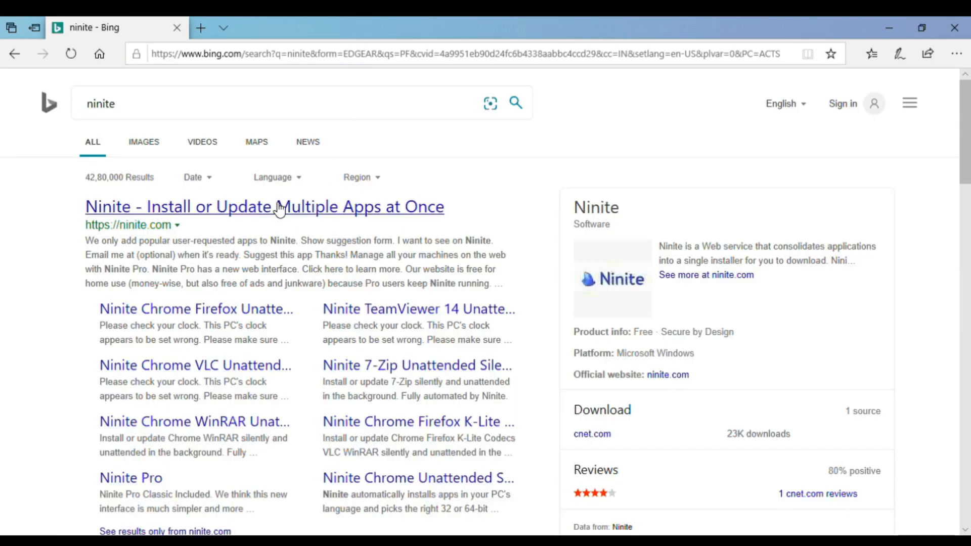
pyautogui.click(264, 207)
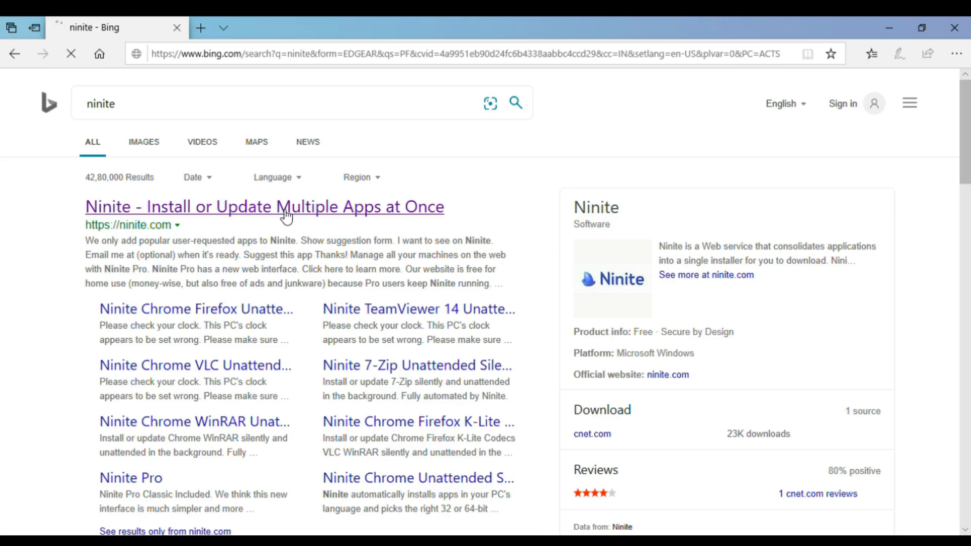
pyautogui.click(263, 206)
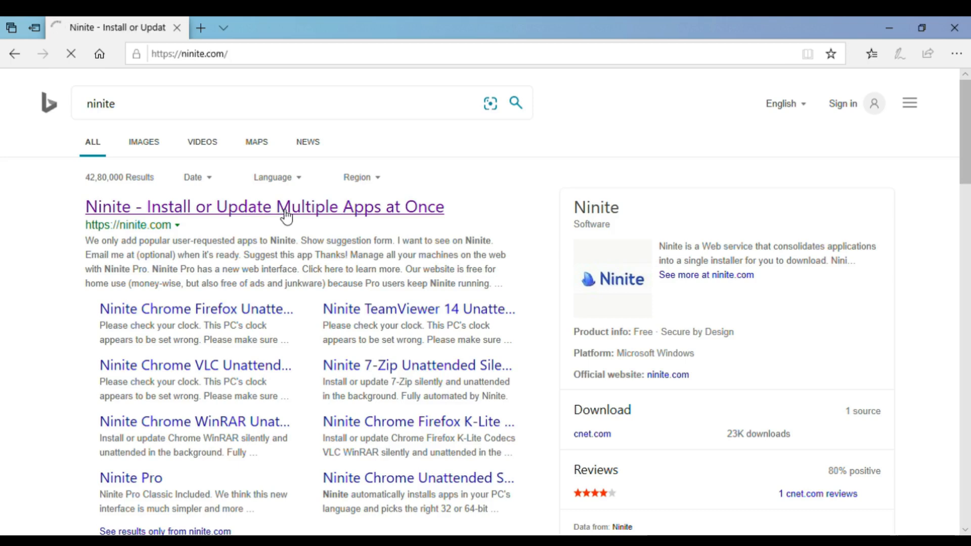
pyautogui.click(264, 206)
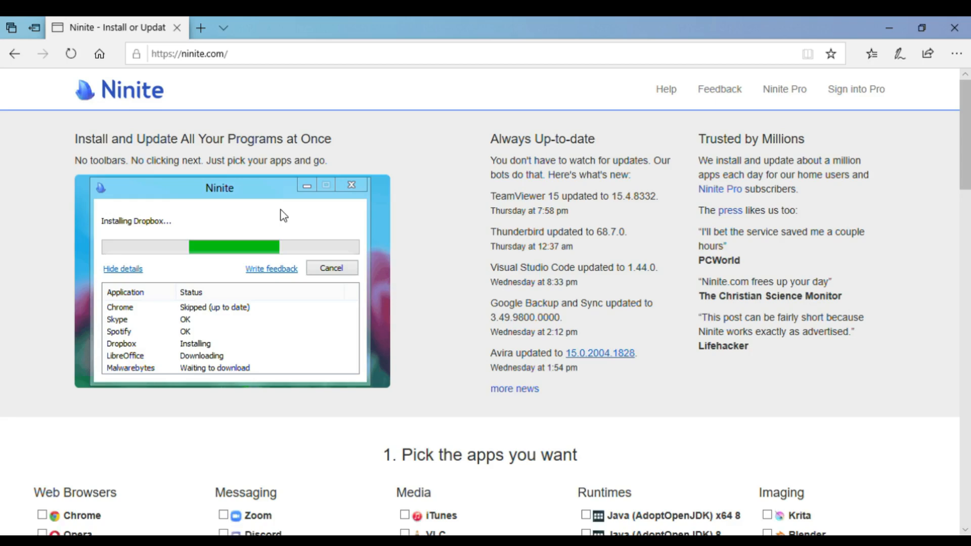
# Tick Chrome, Zoom, VLC and Spotify in Ninite's app list.
pyautogui.scroll(-3)
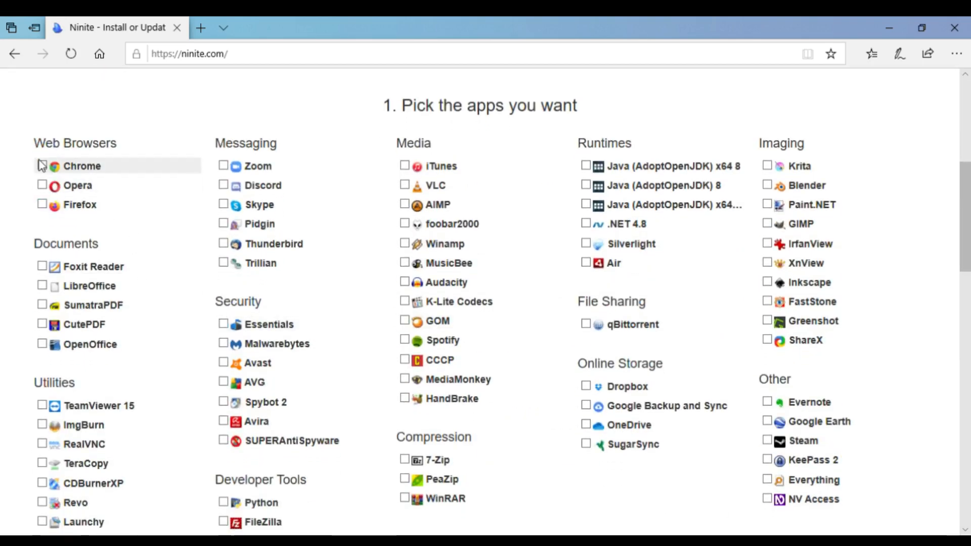
pyautogui.click(42, 166)
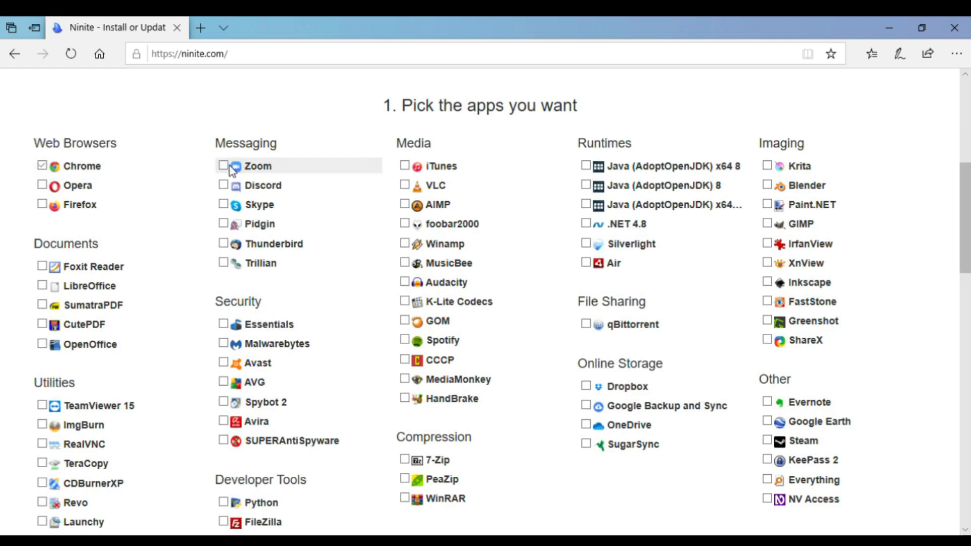
pyautogui.click(223, 166)
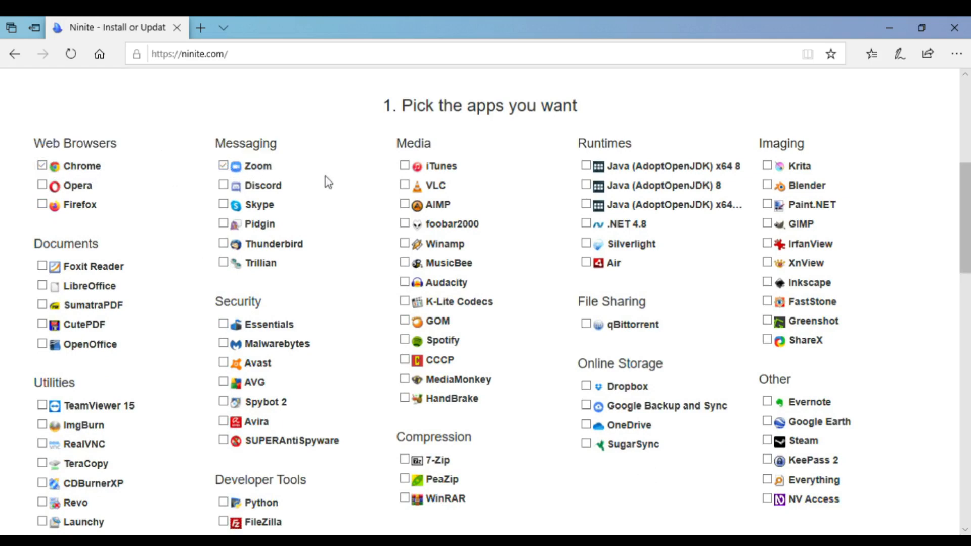
pyautogui.moveTo(435, 185)
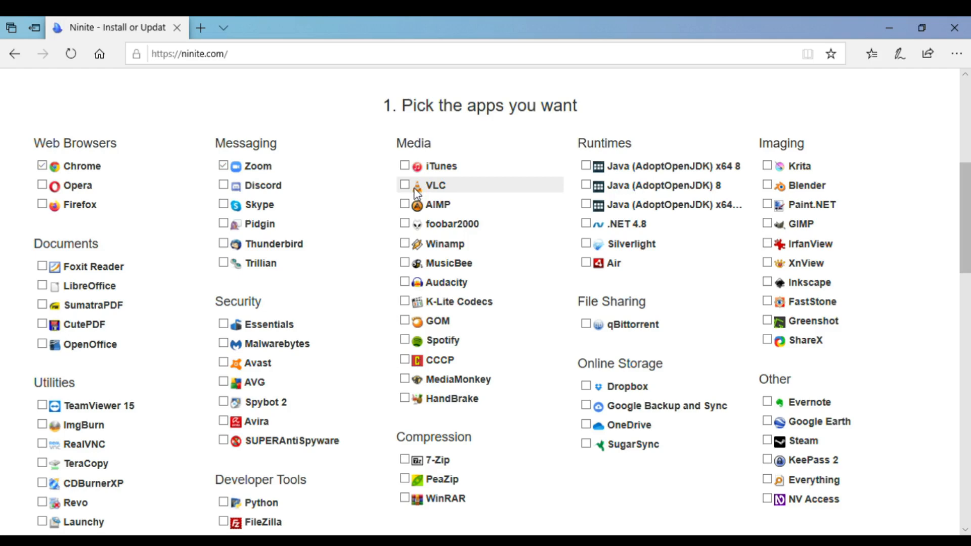
pyautogui.click(404, 184)
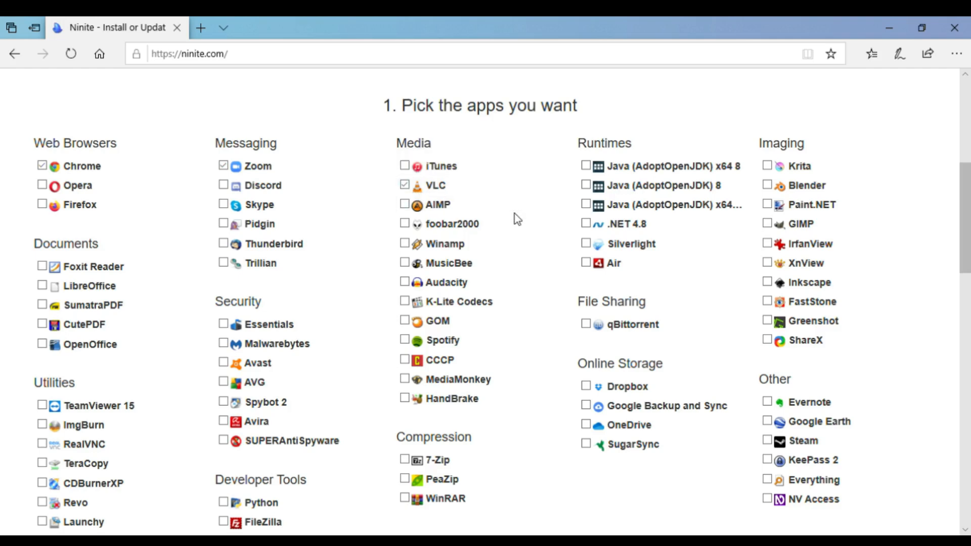
pyautogui.moveTo(413, 363)
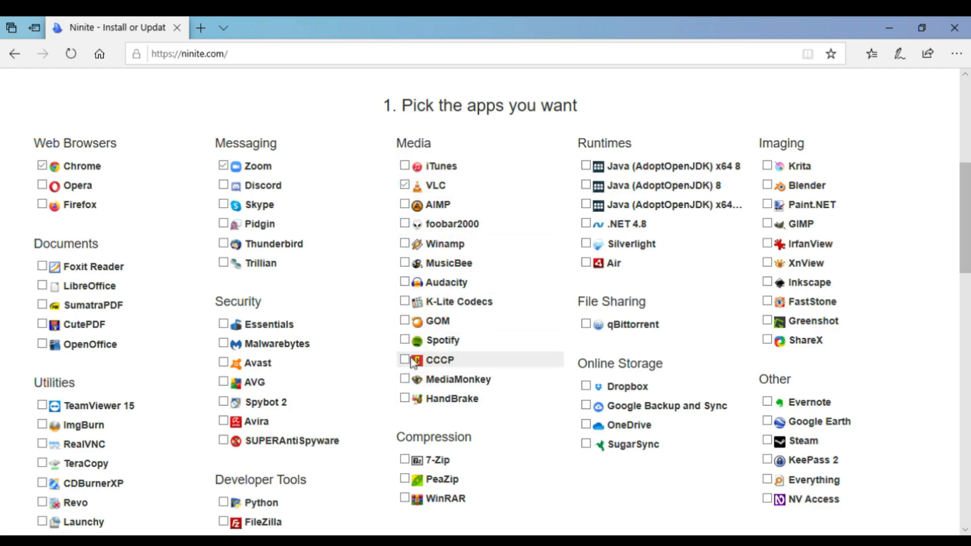
pyautogui.click(404, 340)
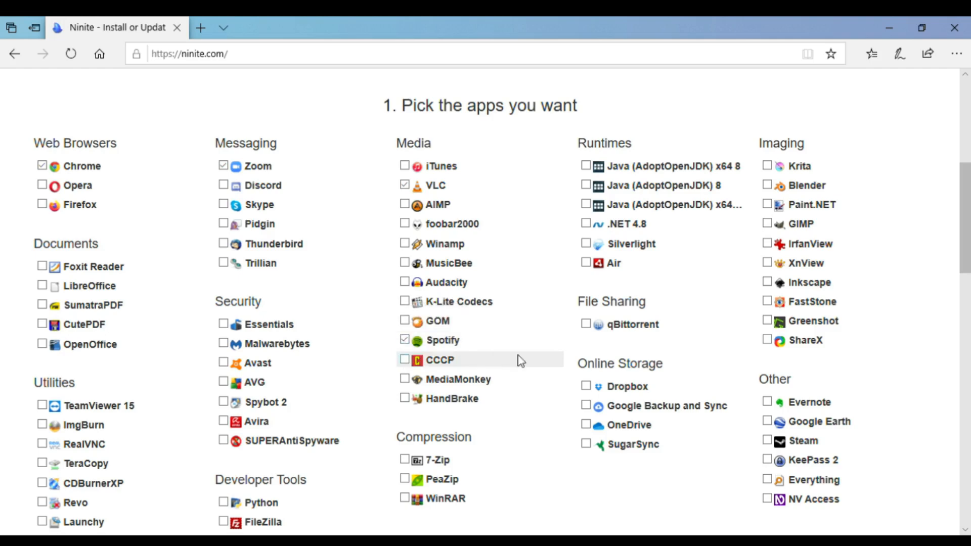
pyautogui.moveTo(768, 256)
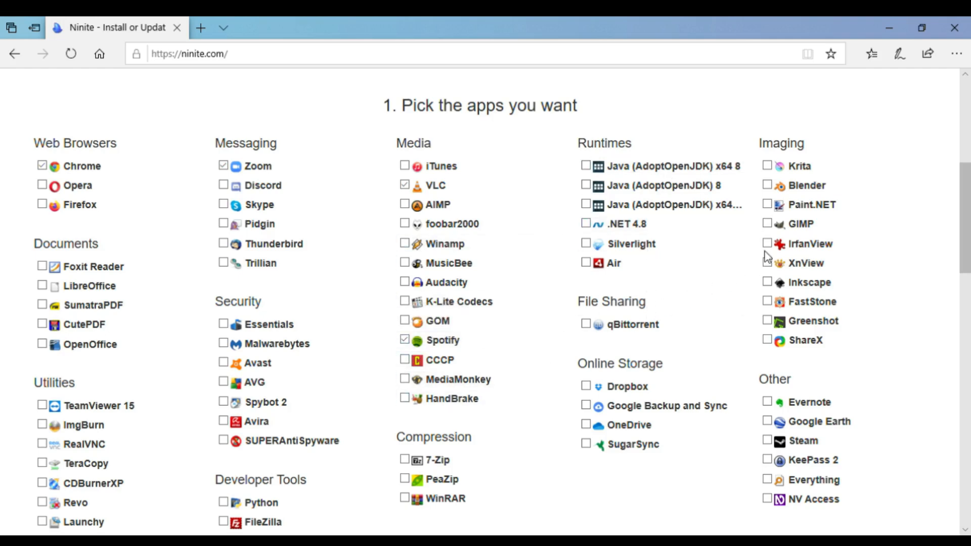
pyautogui.moveTo(811, 321)
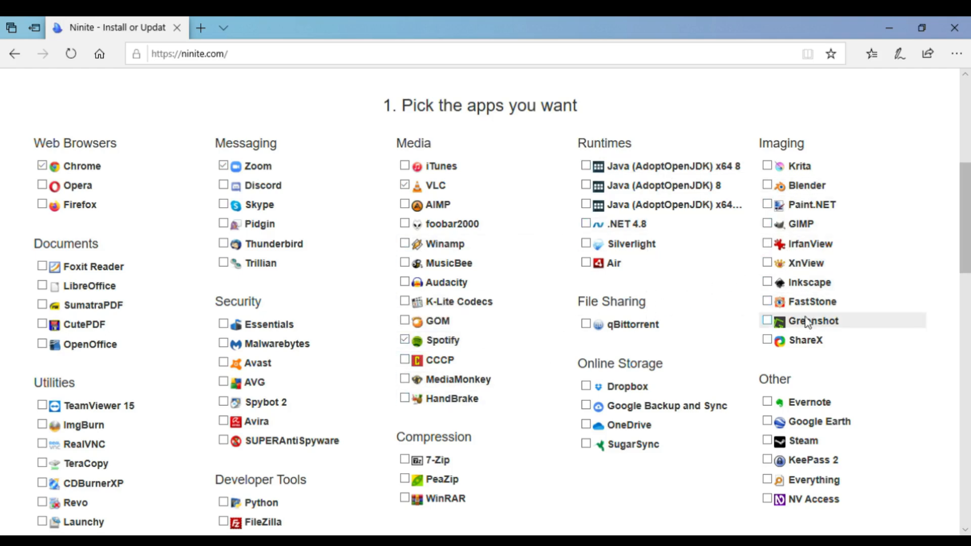
# Request the custom Ninite installer with Get Your Ninite.
pyautogui.scroll(-3)
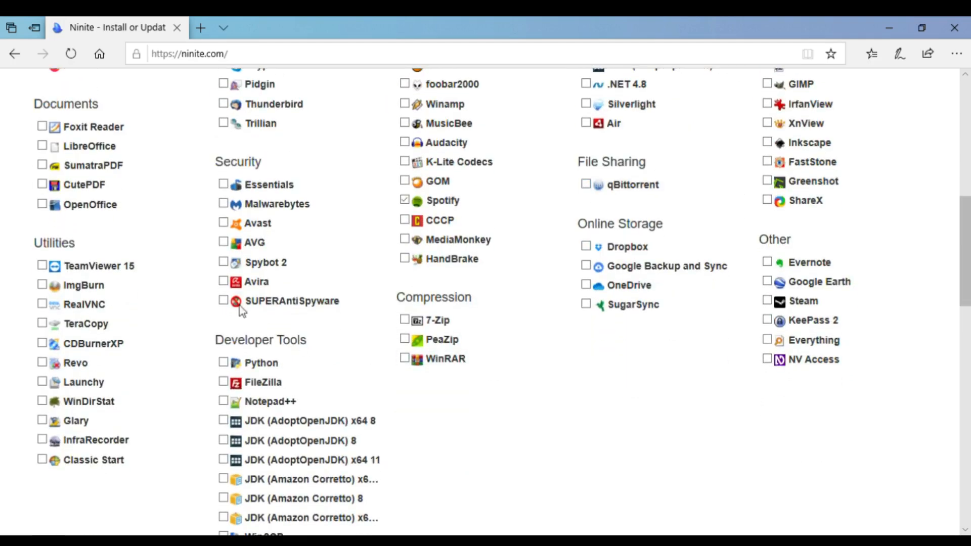
pyautogui.moveTo(108, 449)
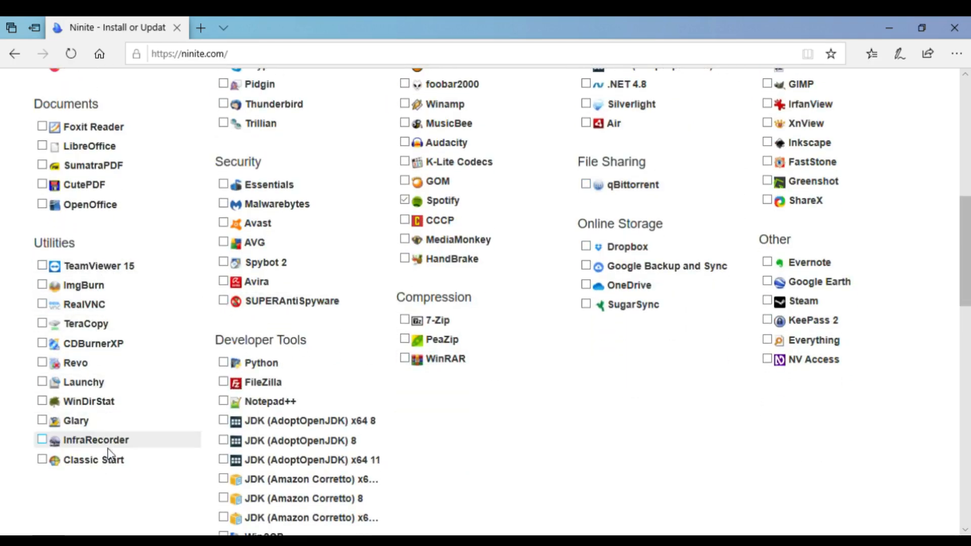
pyautogui.scroll(-3)
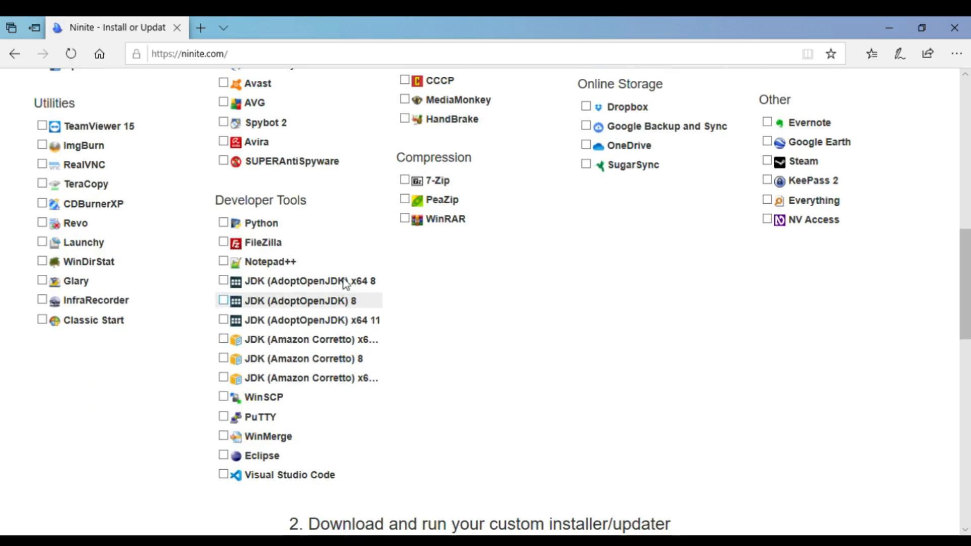
pyautogui.scroll(3)
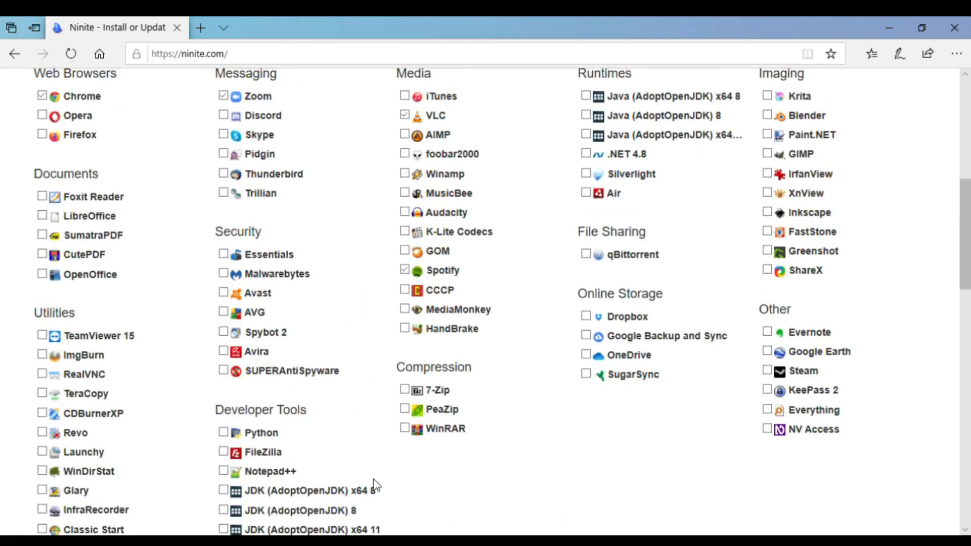
pyautogui.moveTo(569, 441)
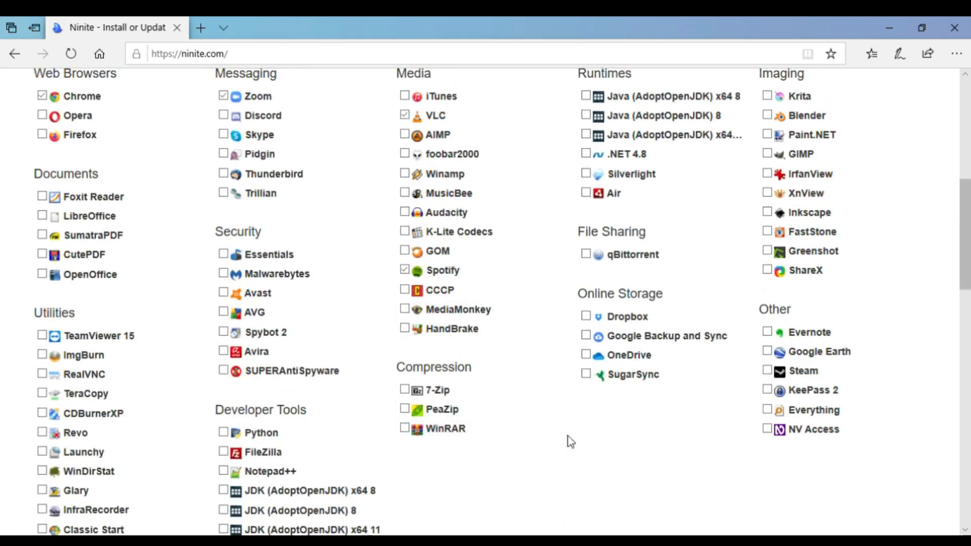
pyautogui.moveTo(667, 430)
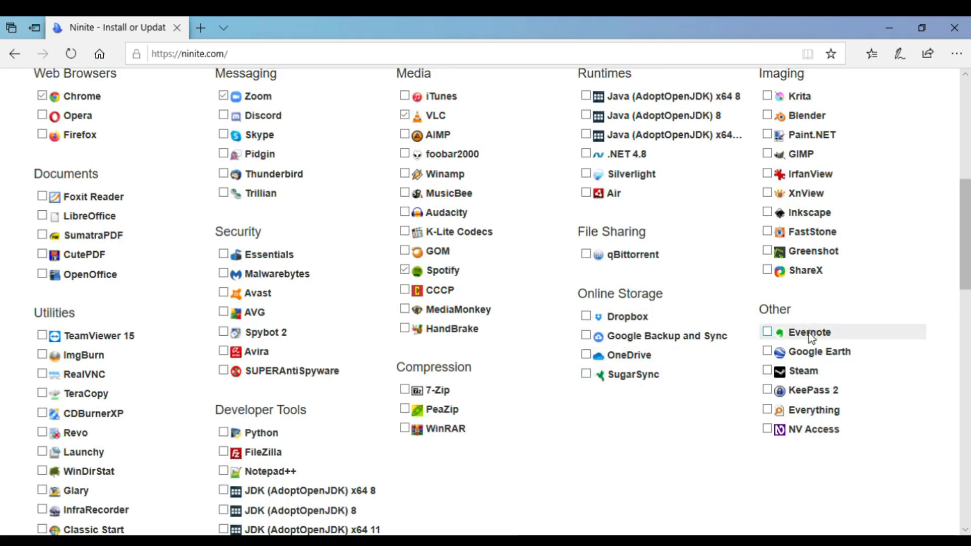
pyautogui.moveTo(841, 378)
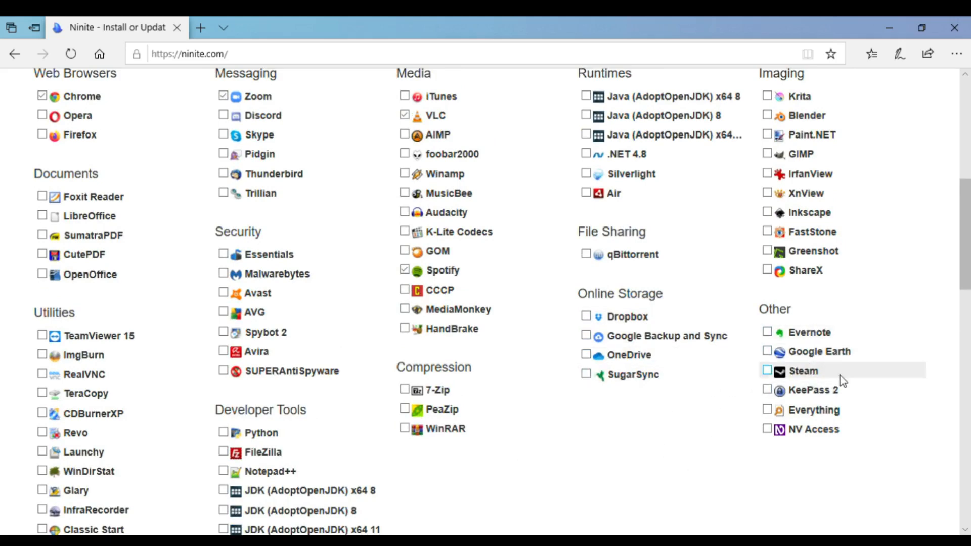
pyautogui.scroll(-3)
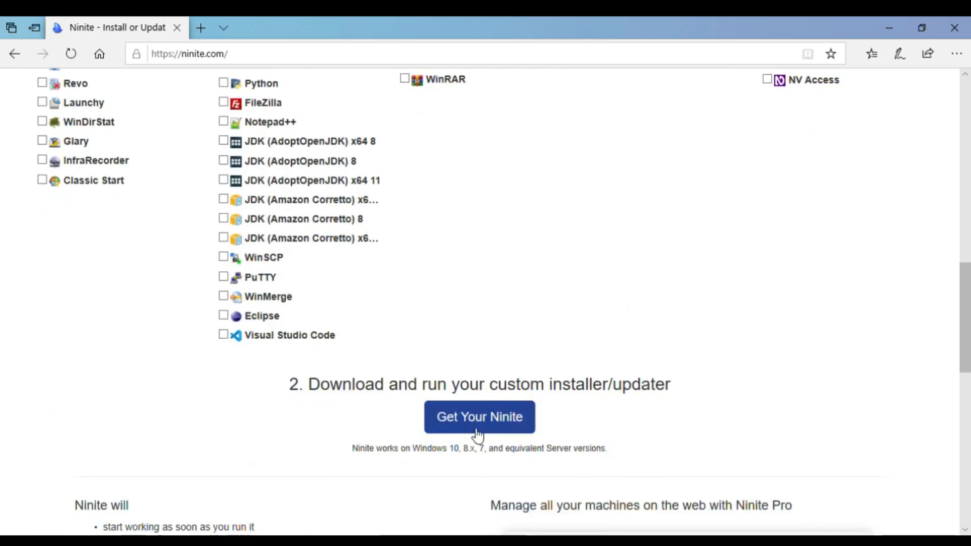
pyautogui.click(479, 417)
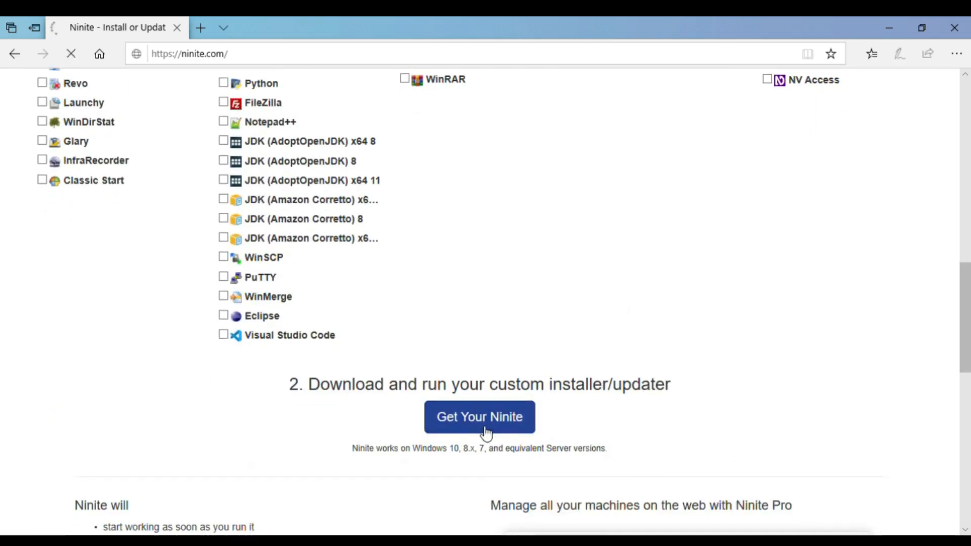
# Run the downloaded Ninite installer to install Chrome, VLC, Spotify and Zoom.
pyautogui.click(478, 416)
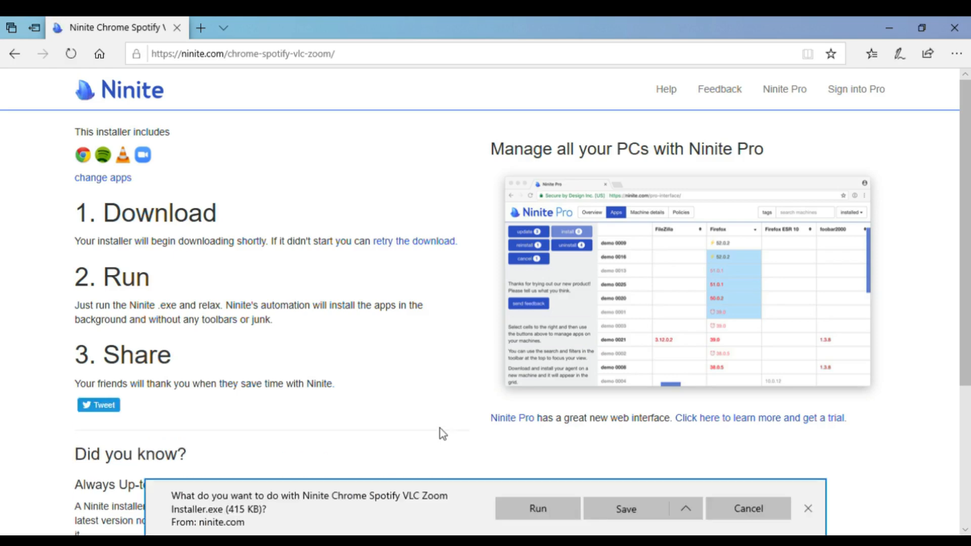
pyautogui.click(626, 508)
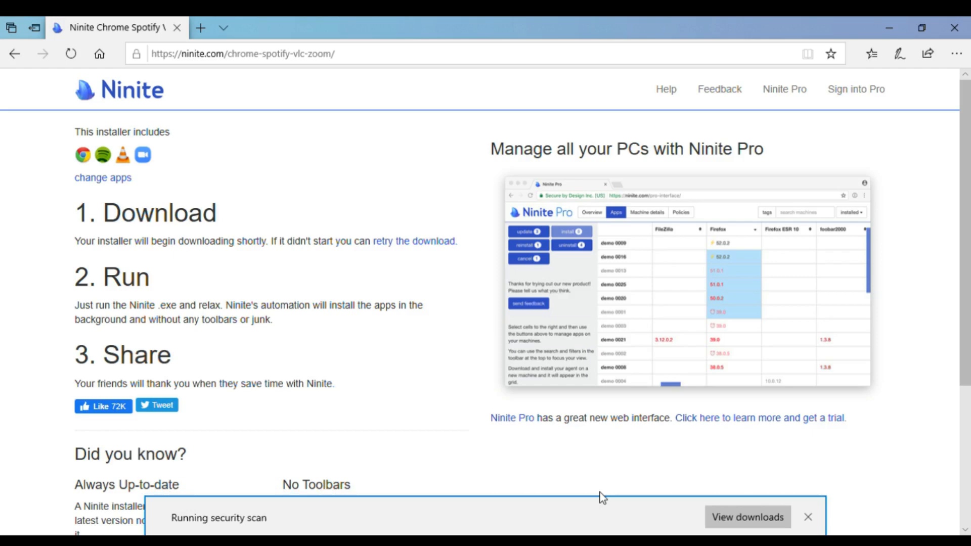
pyautogui.moveTo(617, 497)
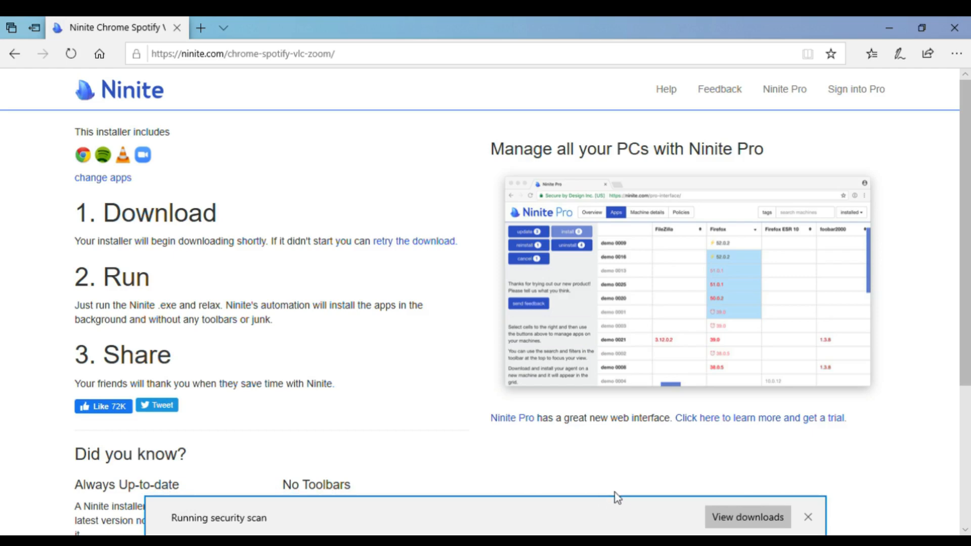
pyautogui.moveTo(616, 502)
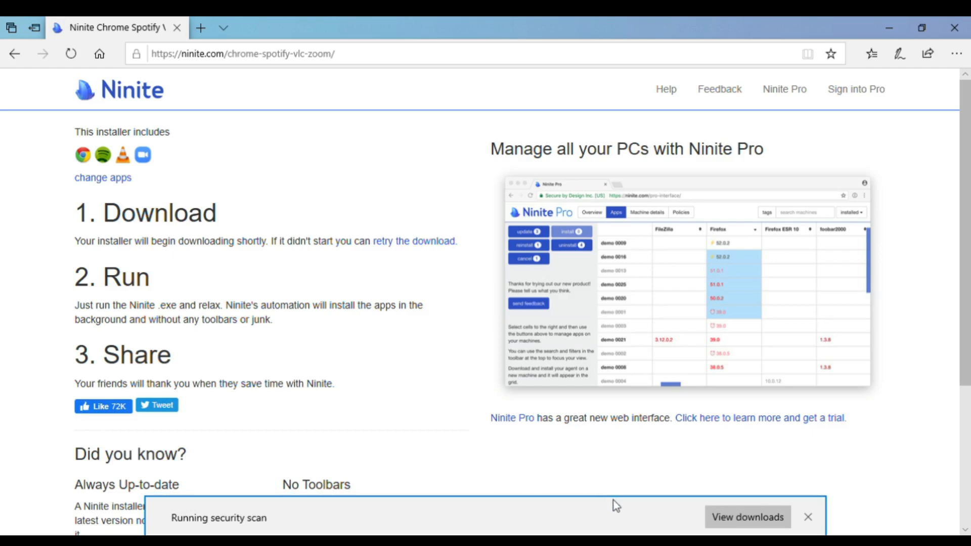
pyautogui.moveTo(617, 507)
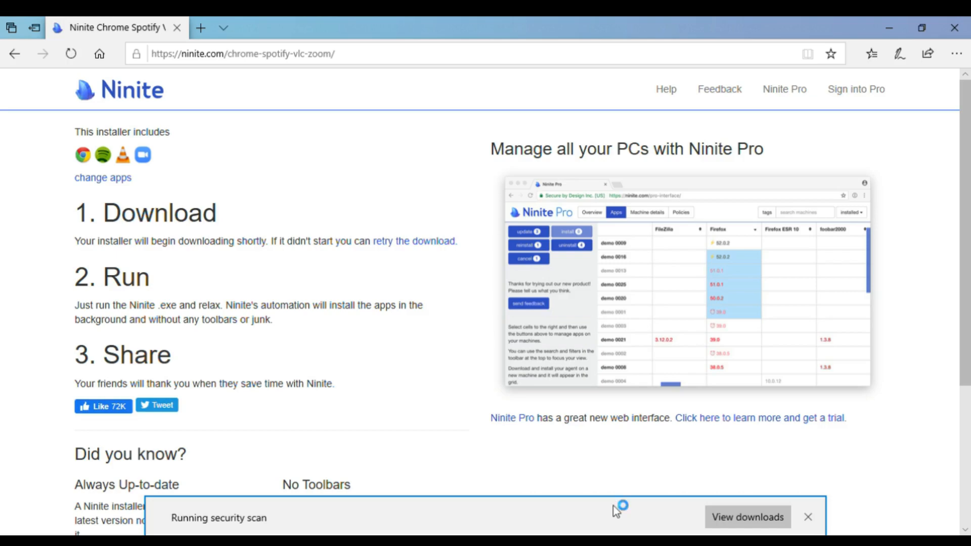
pyautogui.click(807, 516)
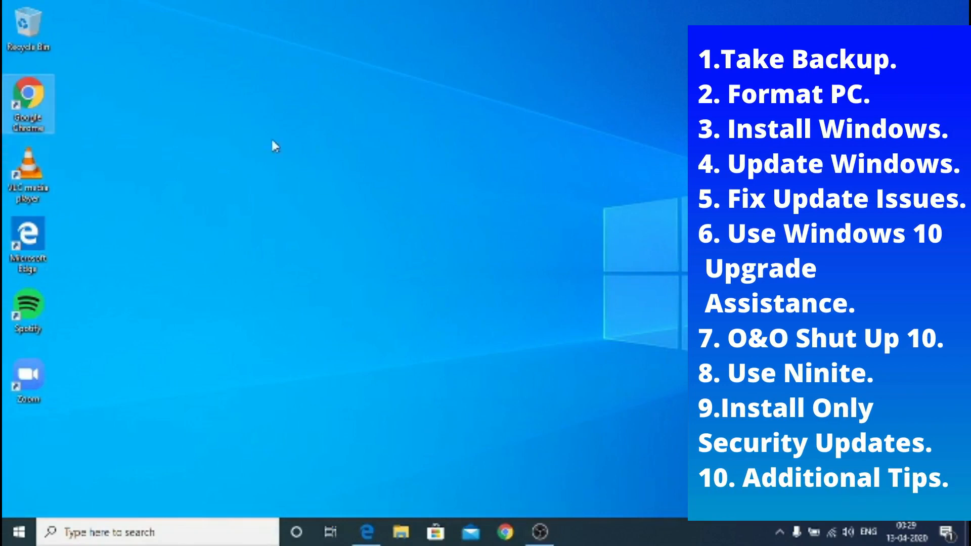
pyautogui.moveTo(472, 221)
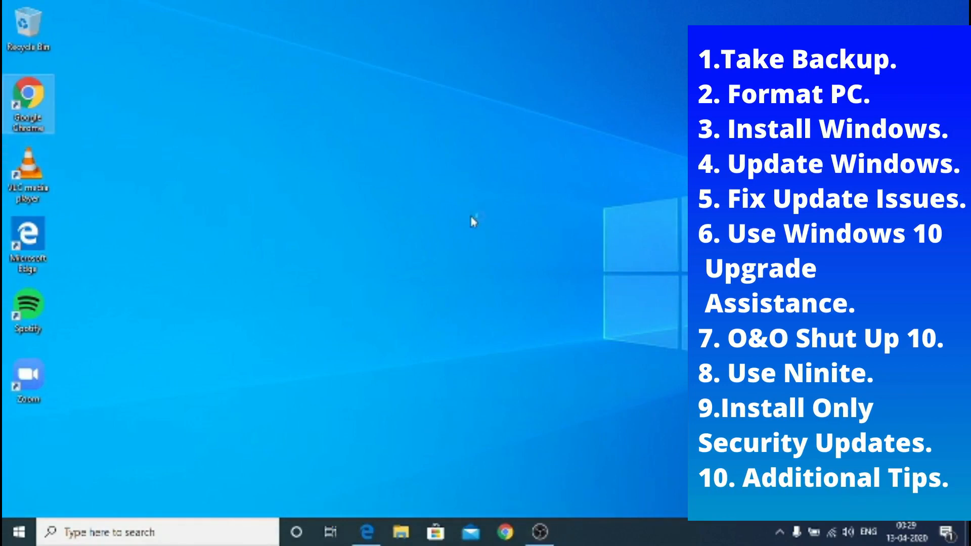
pyautogui.moveTo(492, 265)
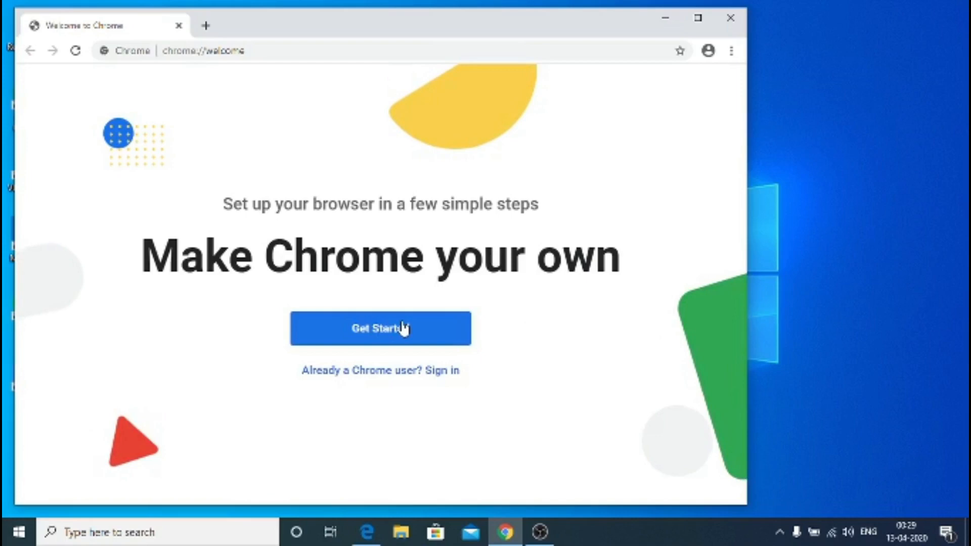
# Start Chrome's welcome setup and keep the Gmail, YouTube and Maps bookmarks.
pyautogui.click(380, 328)
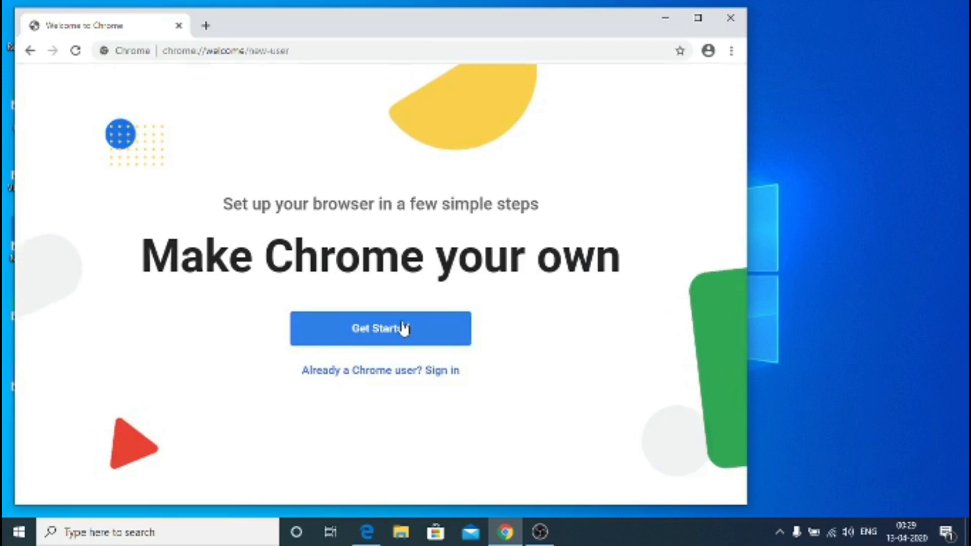
pyautogui.click(379, 328)
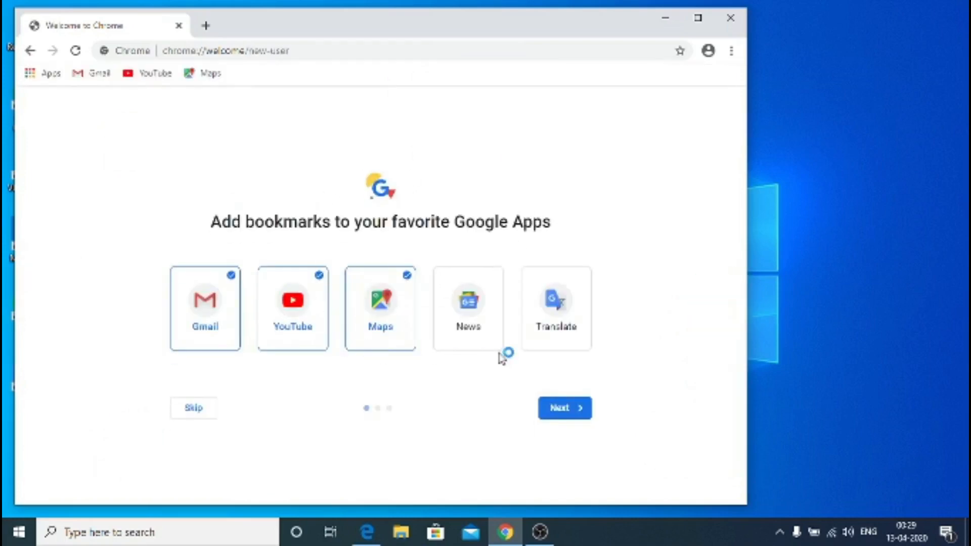
pyautogui.moveTo(565, 408)
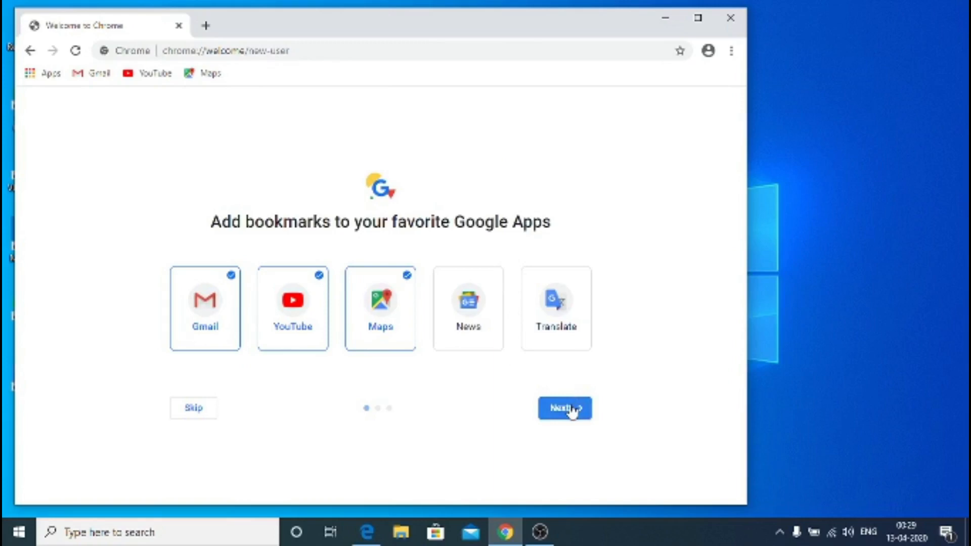
pyautogui.click(565, 407)
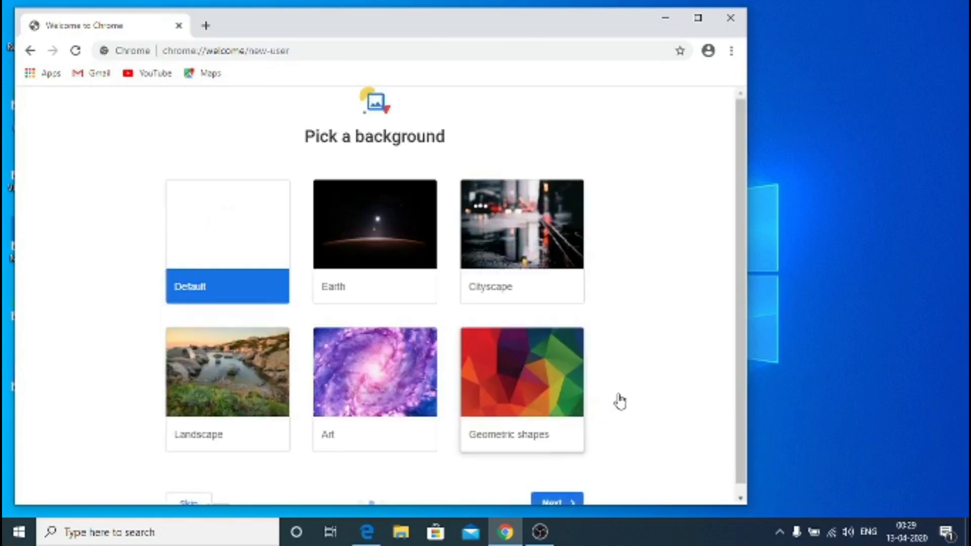
pyautogui.moveTo(680, 234)
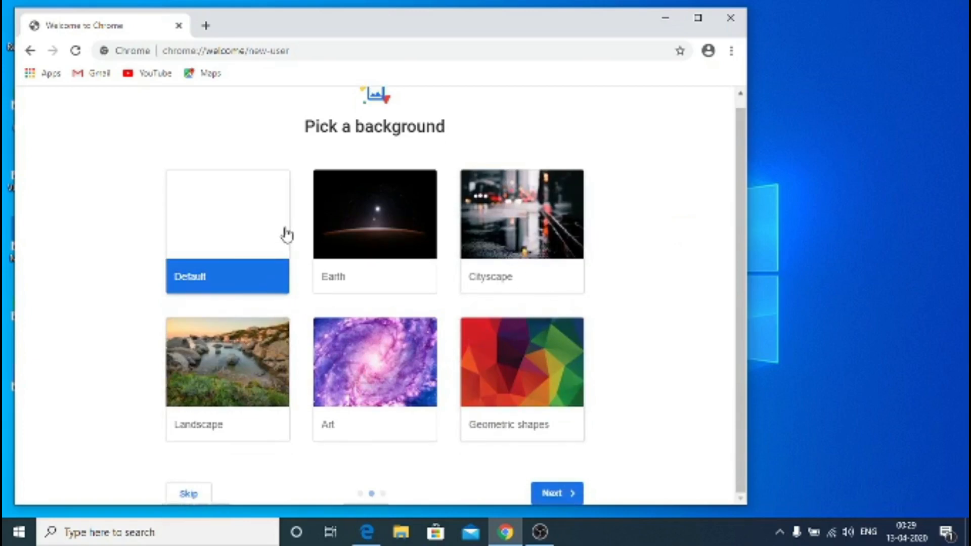
pyautogui.moveTo(460, 383)
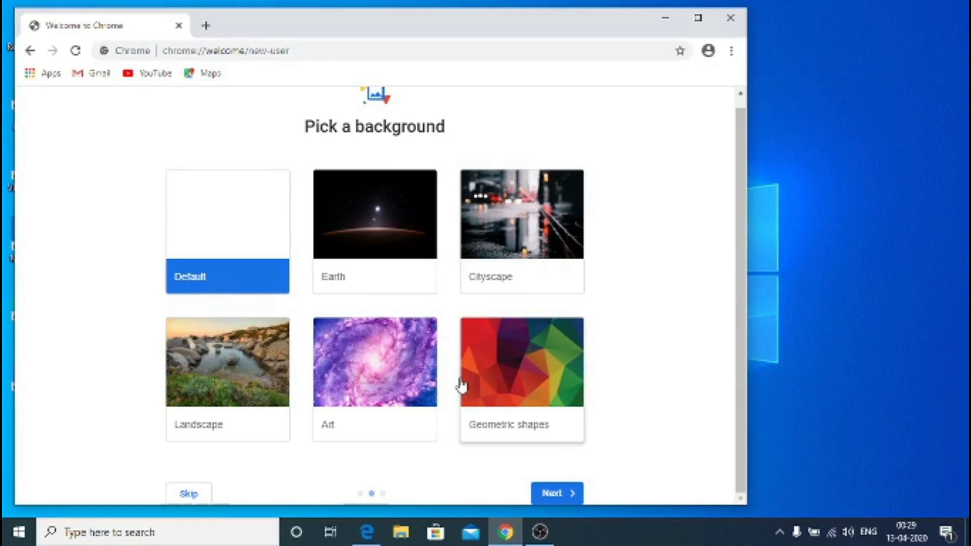
# Choose the Geometric shapes background and start setting Chrome as default browser.
pyautogui.click(520, 378)
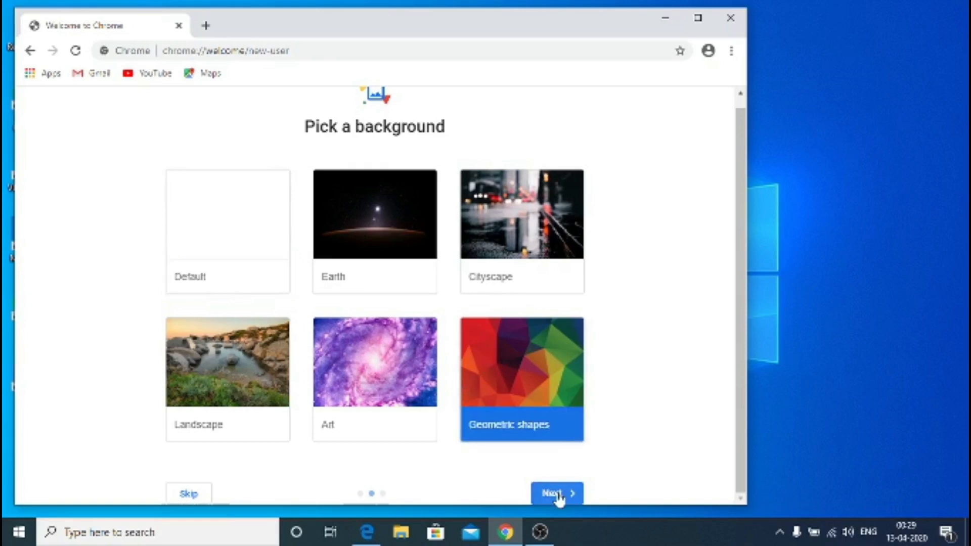
pyautogui.click(556, 493)
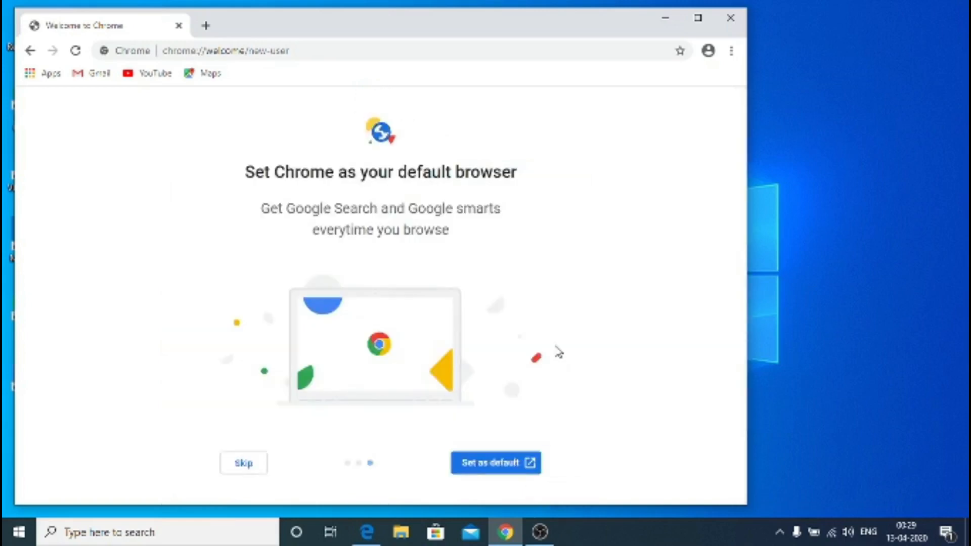
pyautogui.moveTo(493, 467)
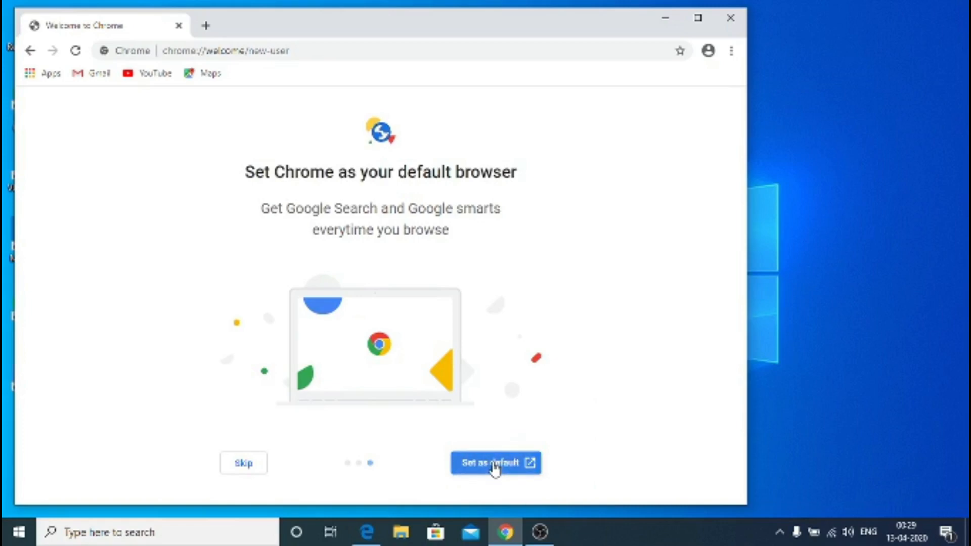
pyautogui.click(494, 462)
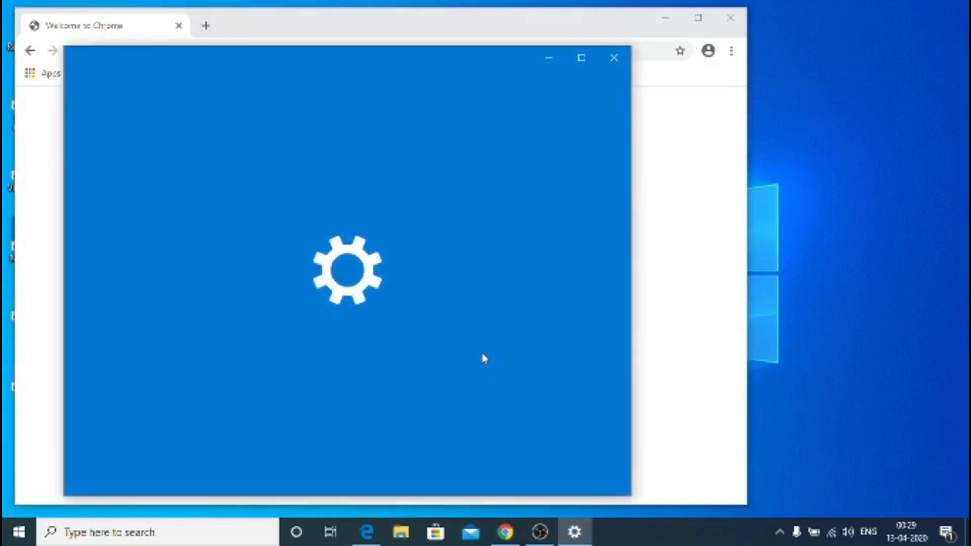
pyautogui.moveTo(473, 355)
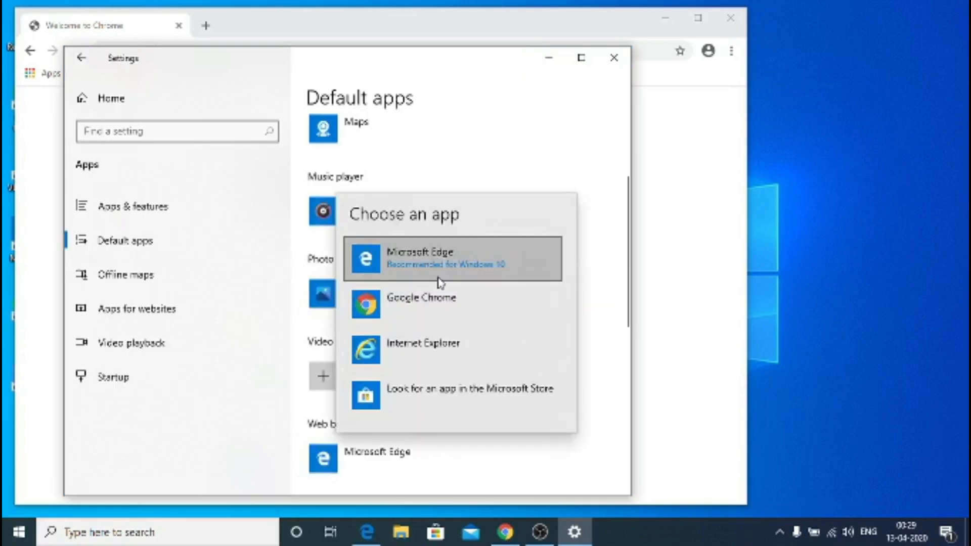
pyautogui.moveTo(436, 319)
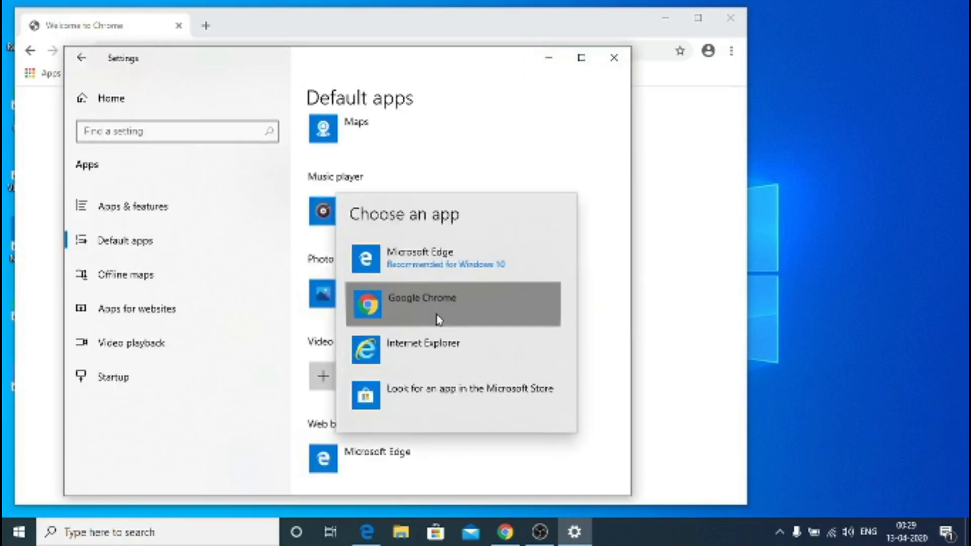
pyautogui.moveTo(453, 383)
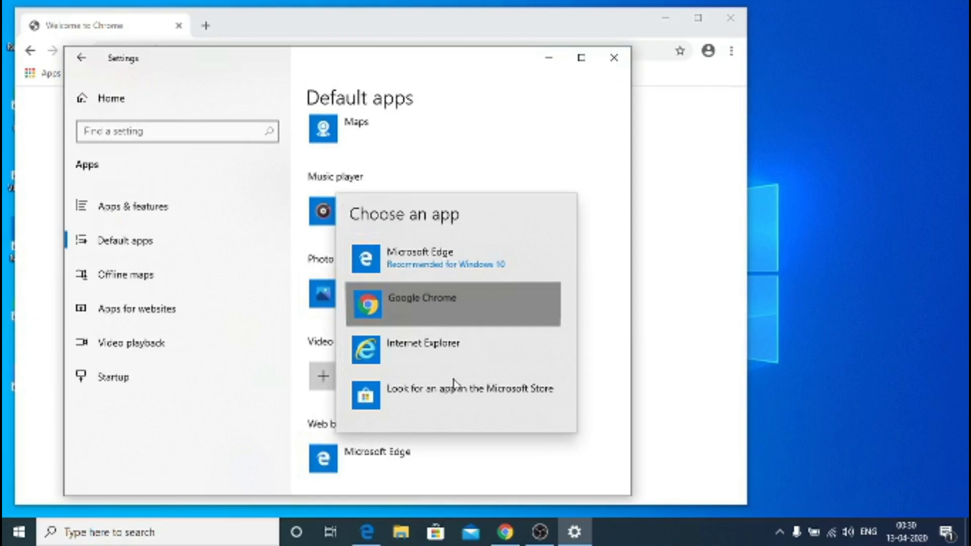
# Pick Google Chrome as the default web browser in Default apps.
pyautogui.click(423, 297)
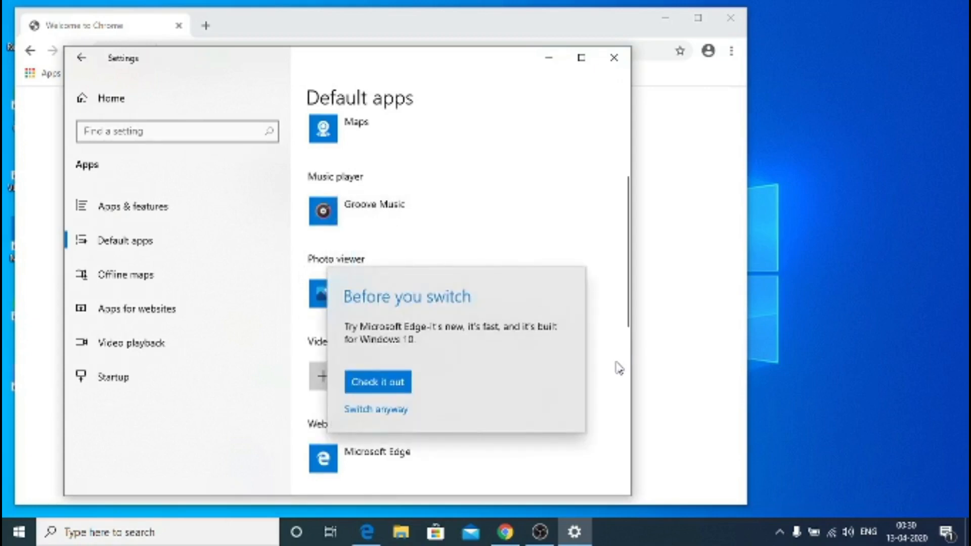
pyautogui.moveTo(377, 383)
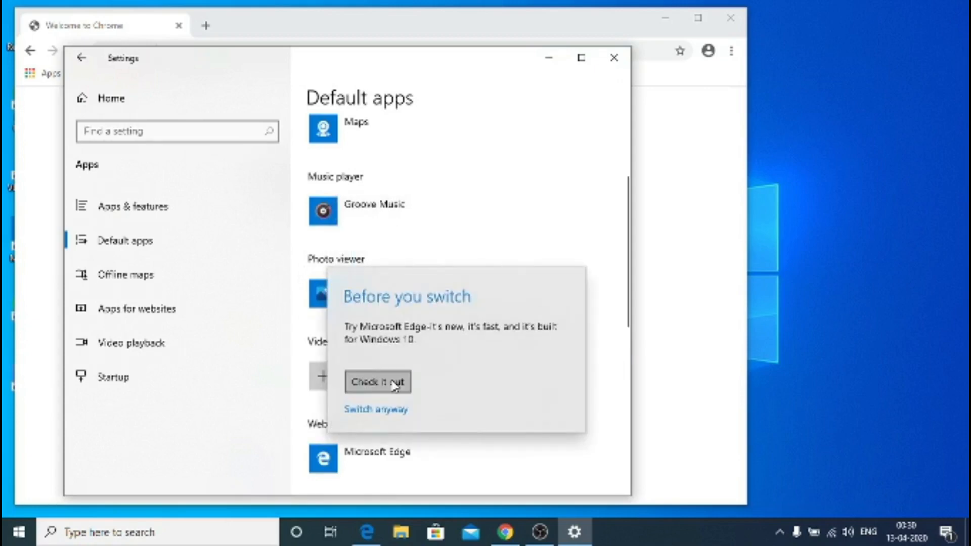
pyautogui.moveTo(452, 430)
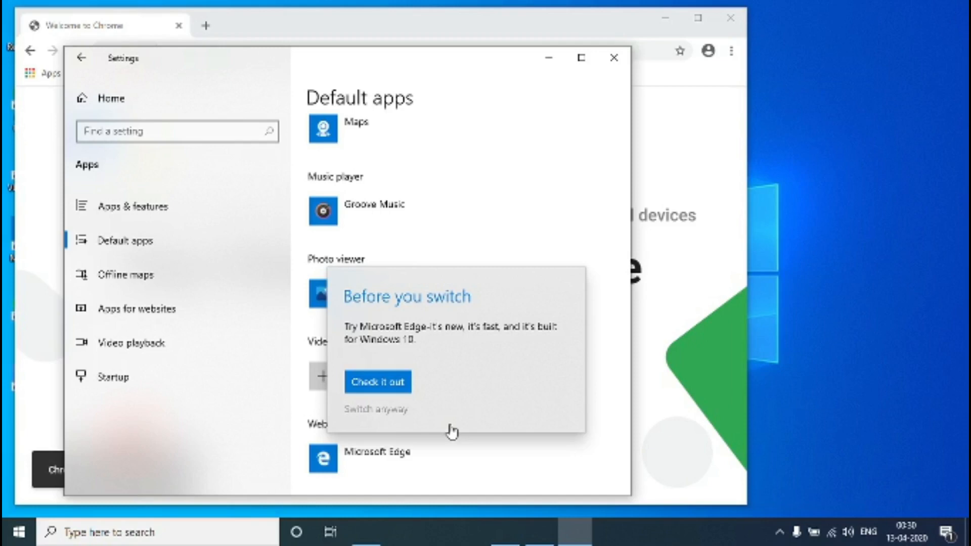
pyautogui.moveTo(372, 416)
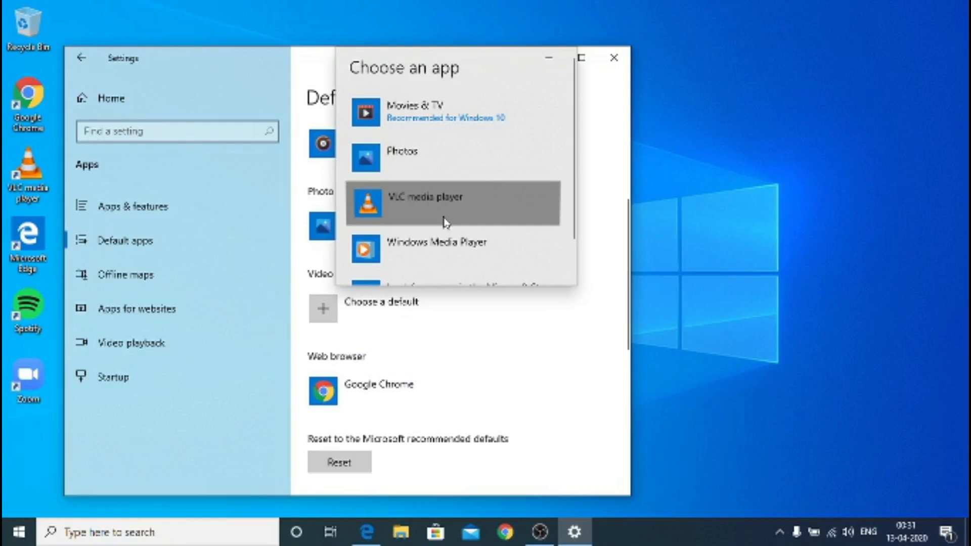
pyautogui.moveTo(499, 359)
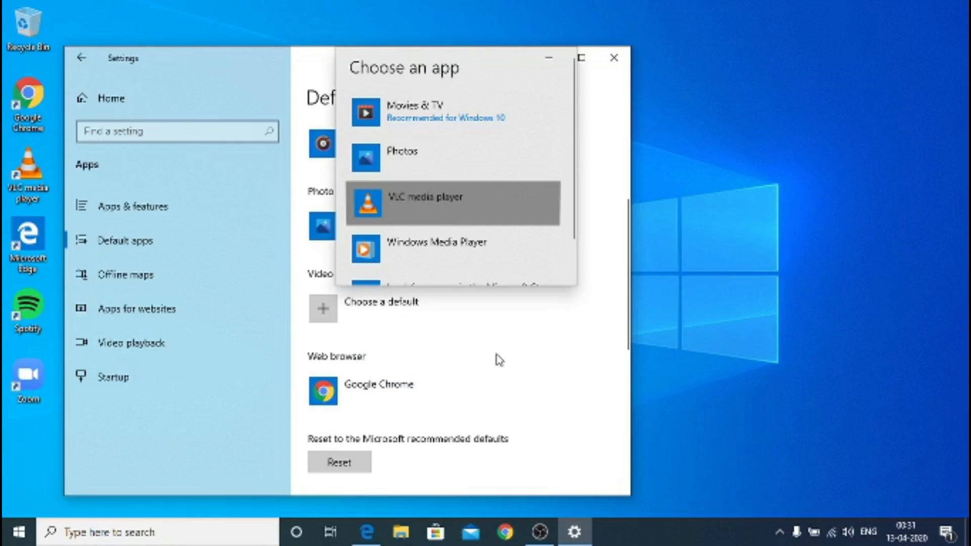
pyautogui.moveTo(504, 187)
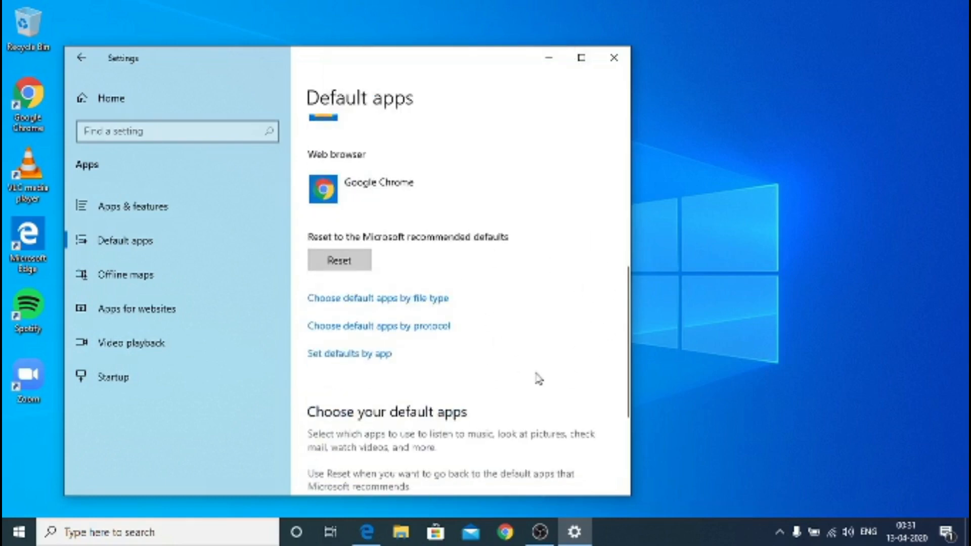
pyautogui.scroll(-3)
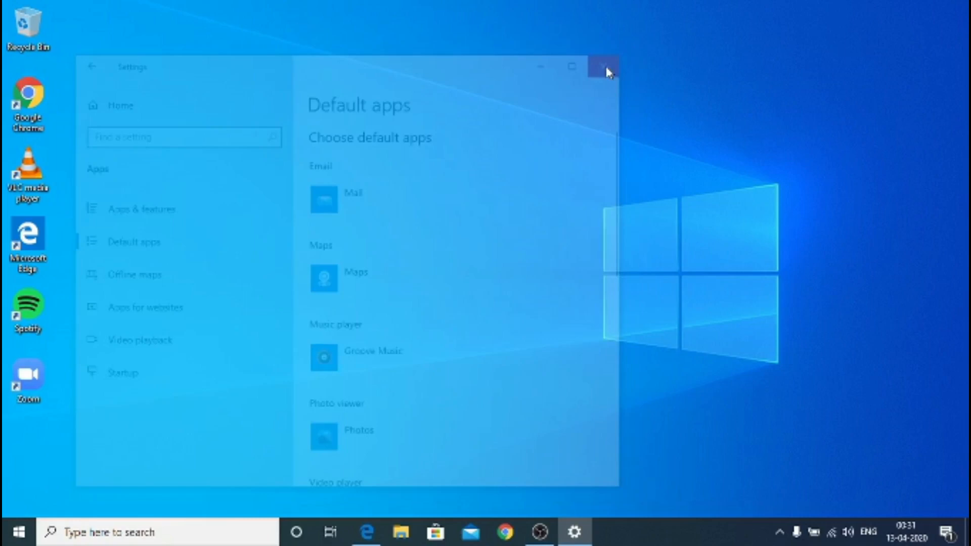
# Close Windows Settings and refresh the desktop.
pyautogui.click(607, 66)
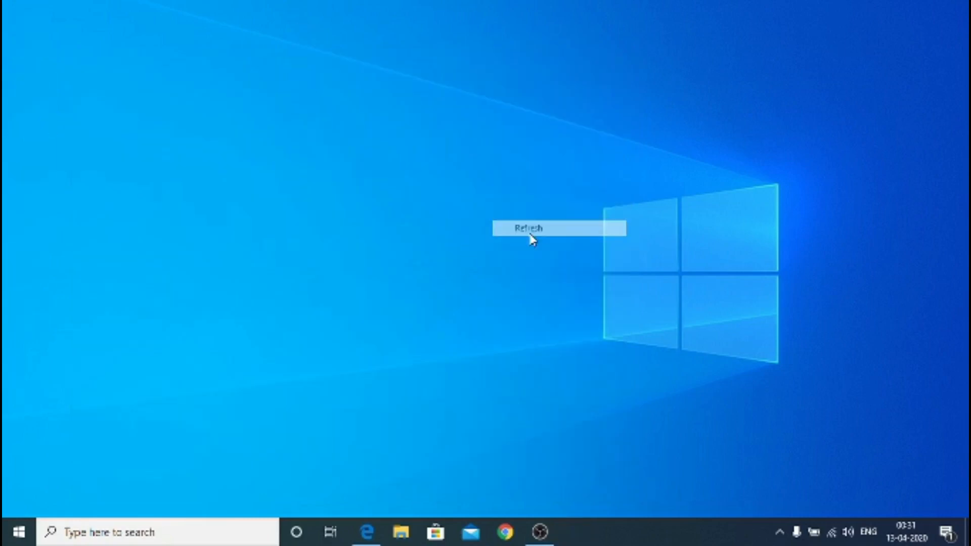
pyautogui.click(528, 228)
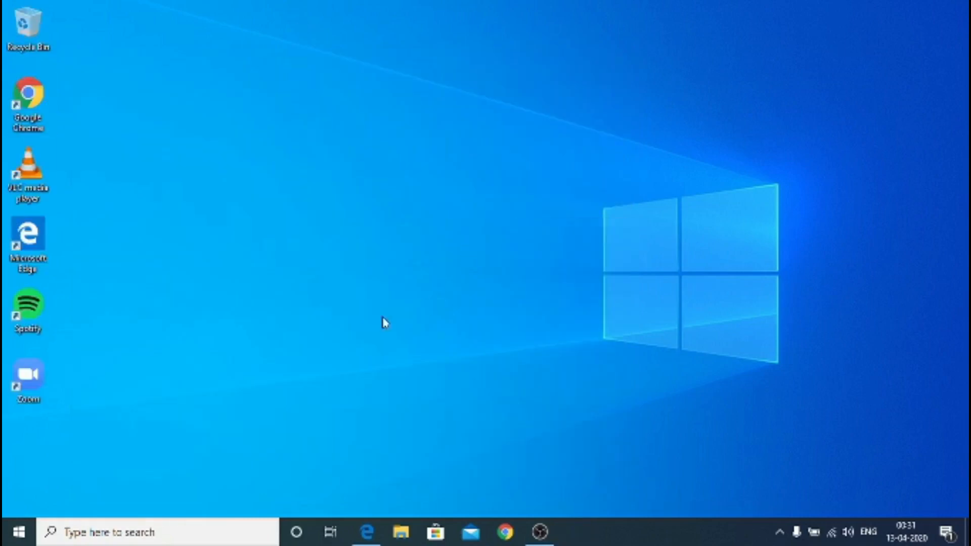
pyautogui.click(12, 531)
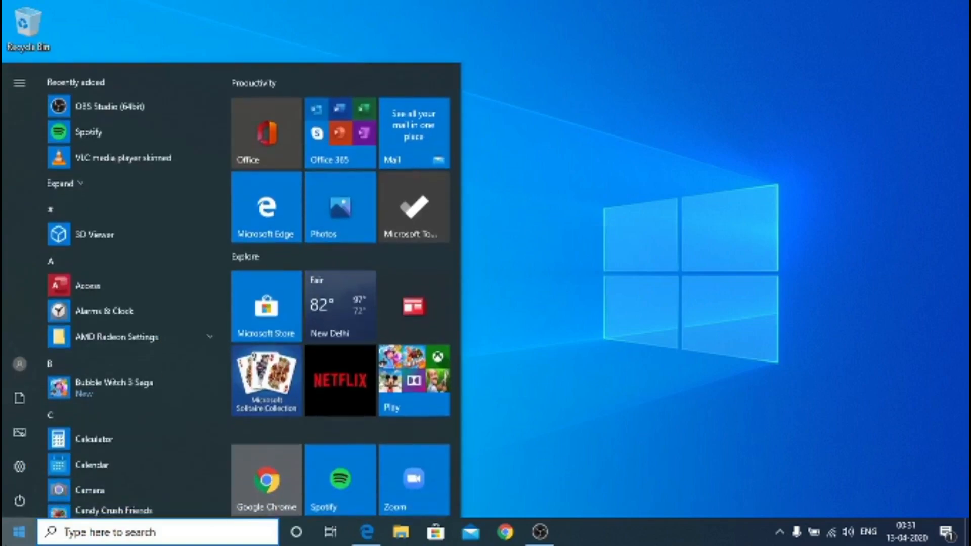
# Uninstall the red Explore tile app and remove Microsoft Solitaire Collection from Start.
pyautogui.rightClick(413, 304)
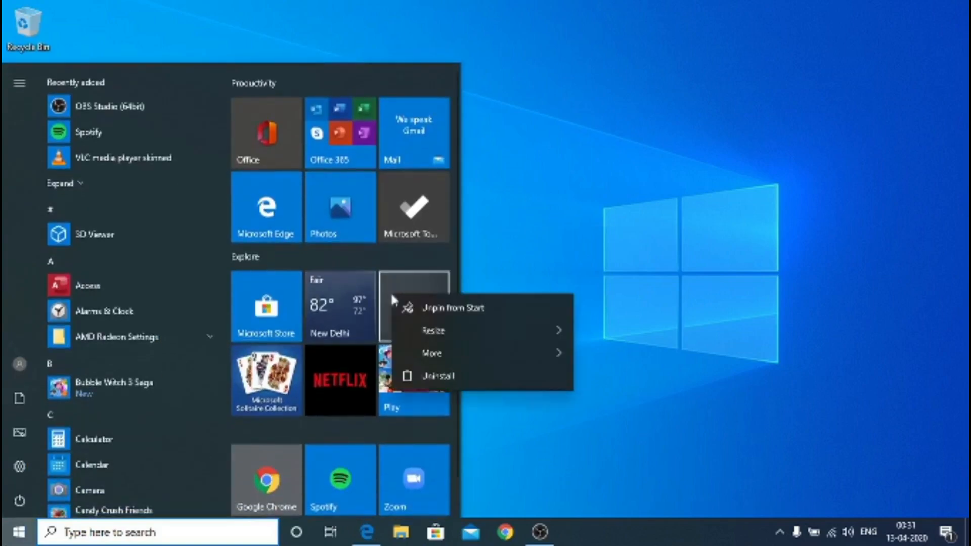
pyautogui.click(422, 376)
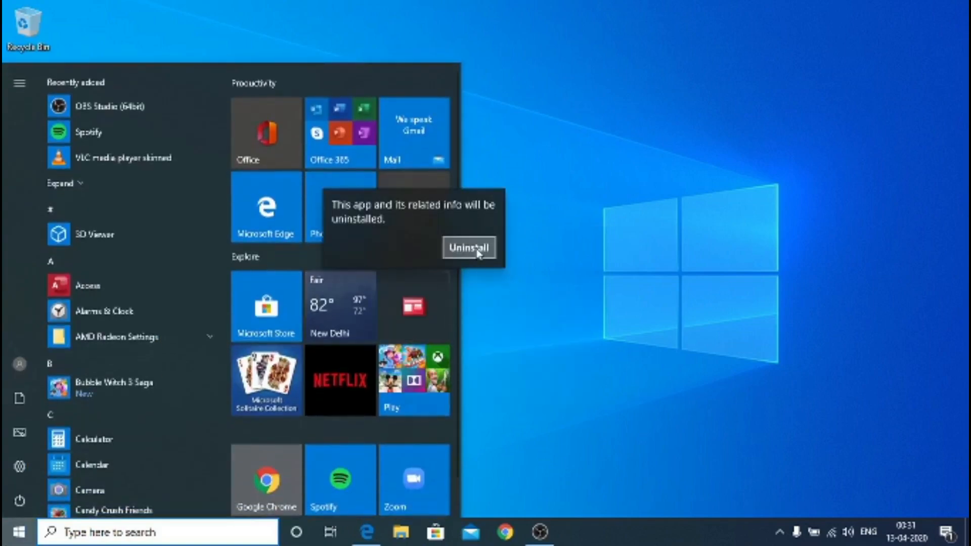
pyautogui.click(468, 247)
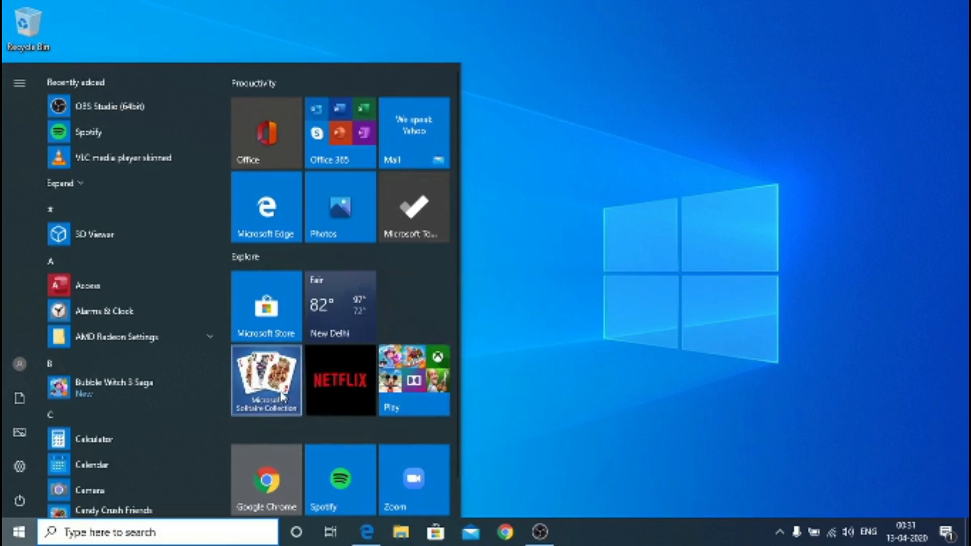
pyautogui.rightClick(266, 380)
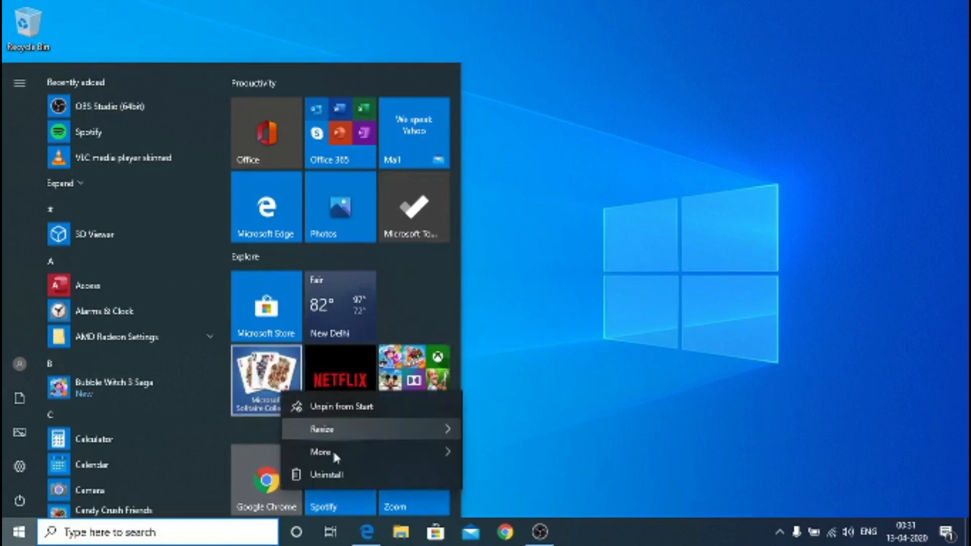
pyautogui.click(327, 475)
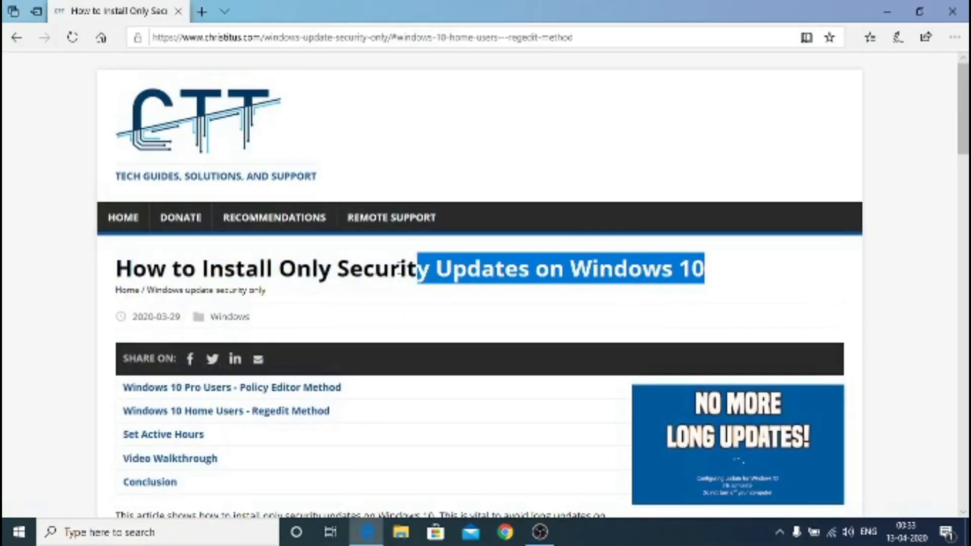
# Jump to the article's 'Windows 10 Home Users - Regedit Method' section.
pyautogui.scroll(-3)
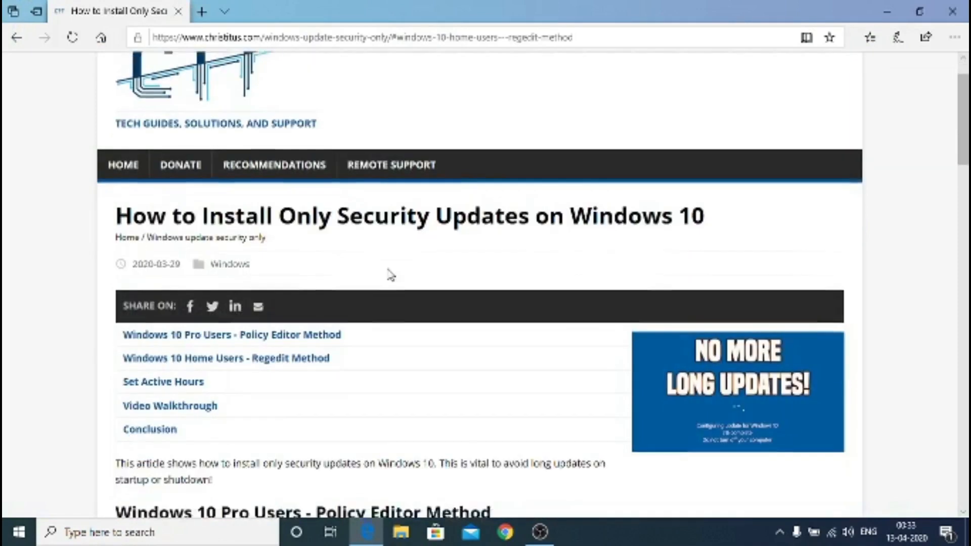
pyautogui.scroll(-3)
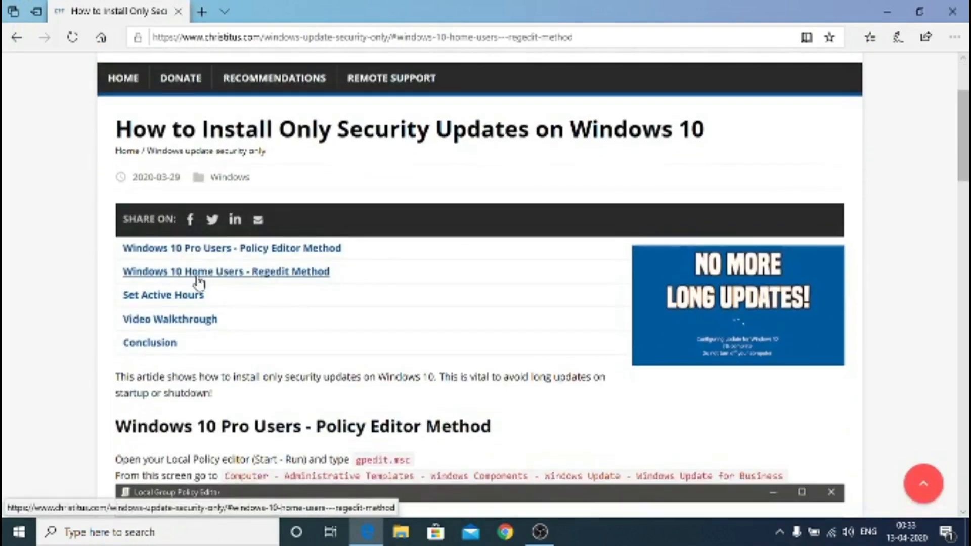
pyautogui.click(226, 271)
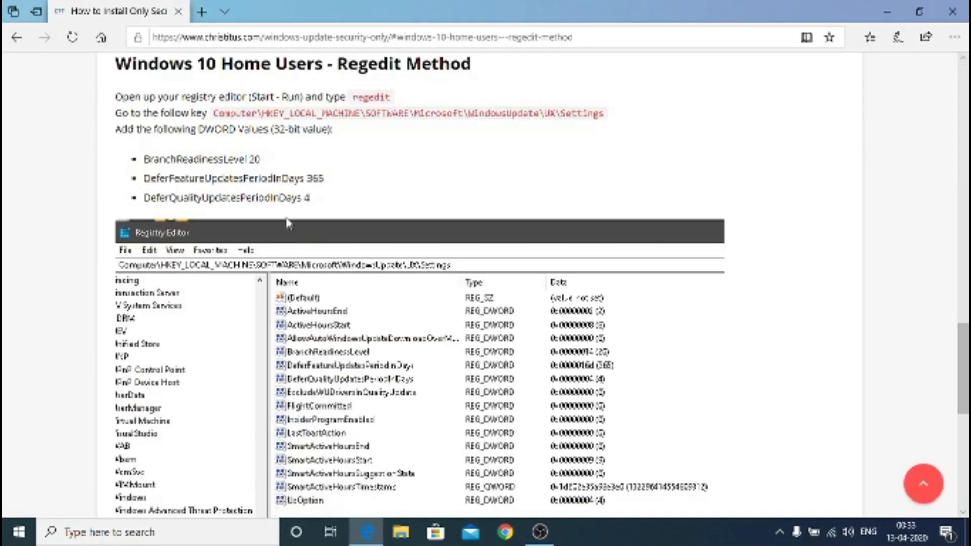
pyautogui.moveTo(425, 115)
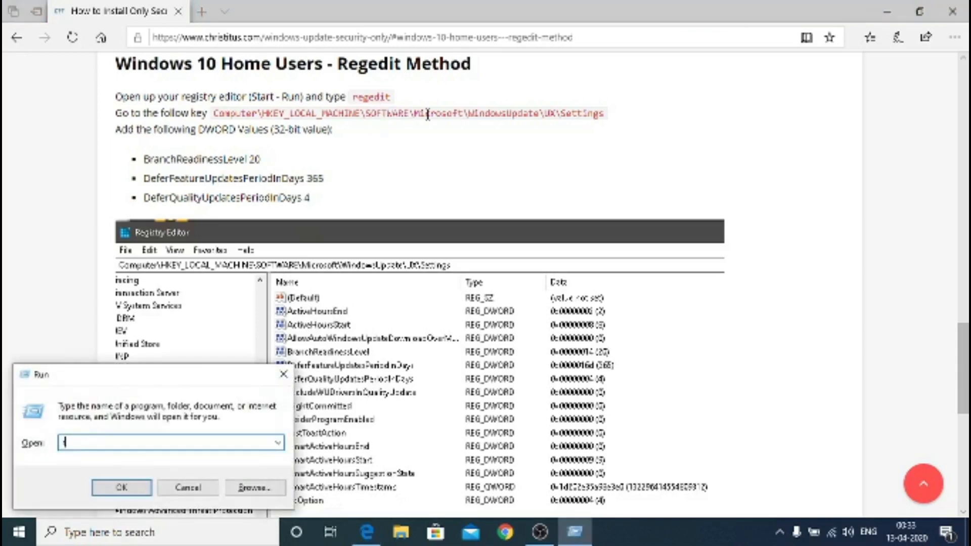
# Launch Registry Editor by entering regedit in the Run box.
pyautogui.write('reg')
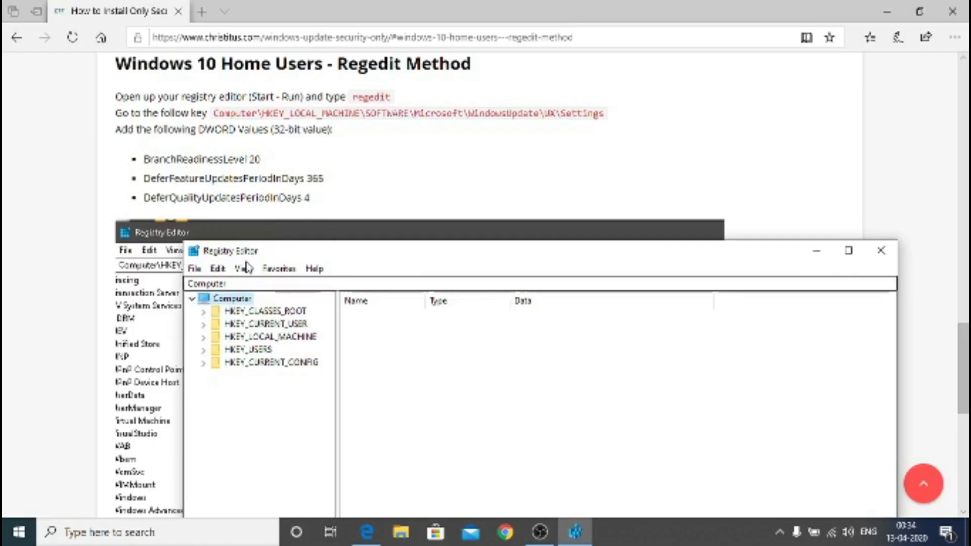
pyautogui.moveTo(241, 358)
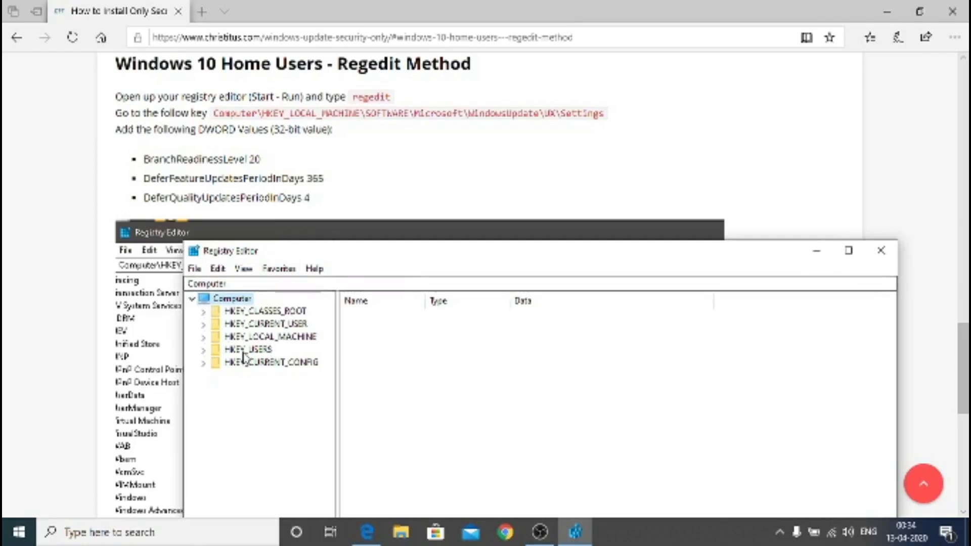
# Browse to HKLM\SOFTWARE\Microsoft\WindowsUpdate\UX\Settings and select BranchReadinessLevel.
pyautogui.click(204, 336)
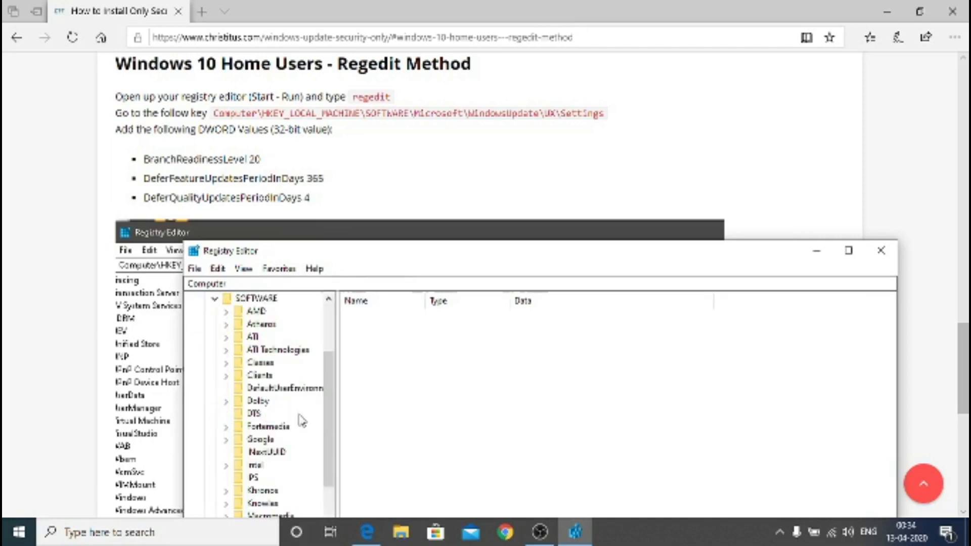
pyautogui.scroll(-3)
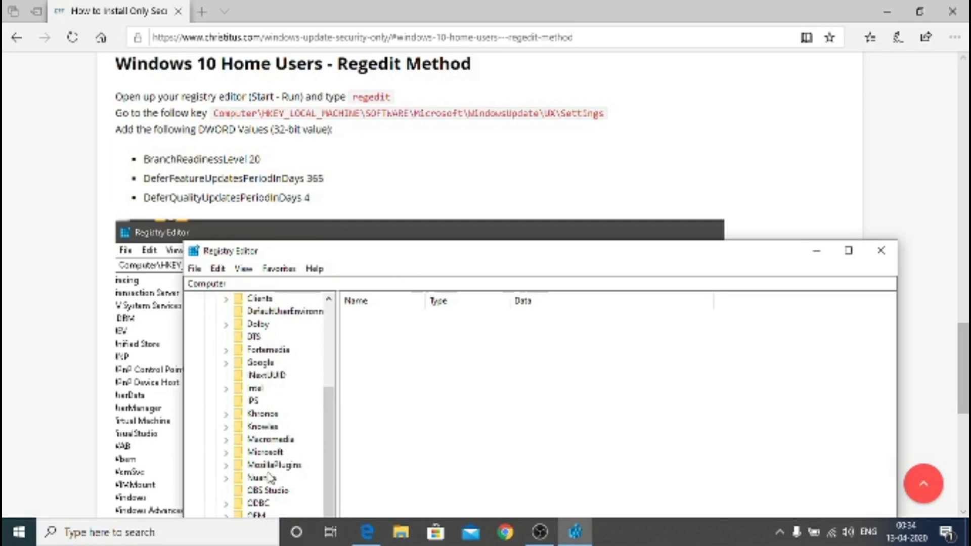
pyautogui.click(226, 452)
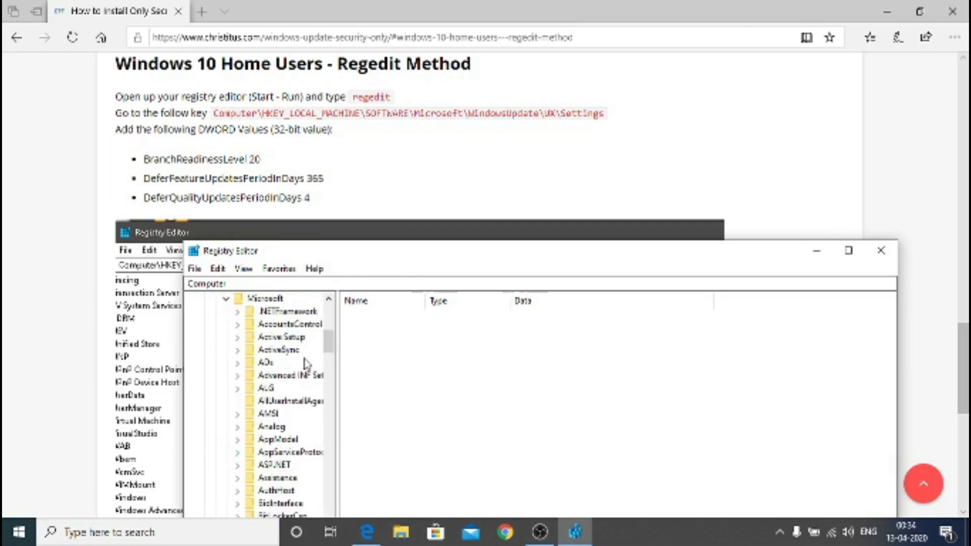
pyautogui.scroll(-3)
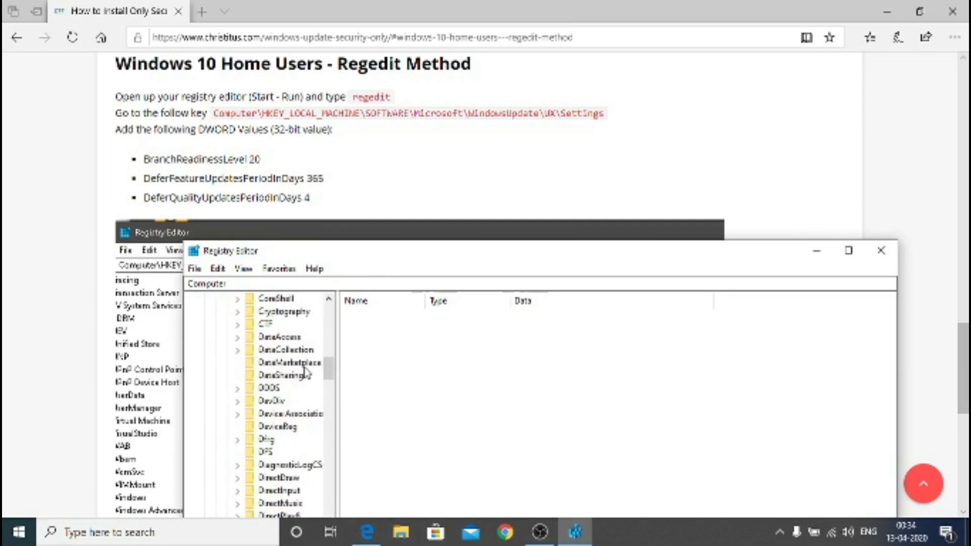
pyautogui.scroll(-3)
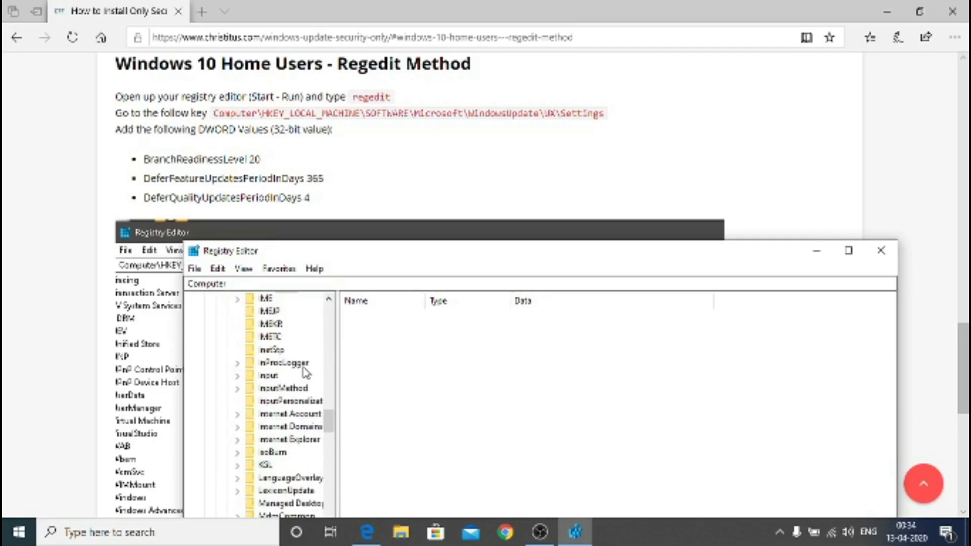
pyautogui.scroll(-3)
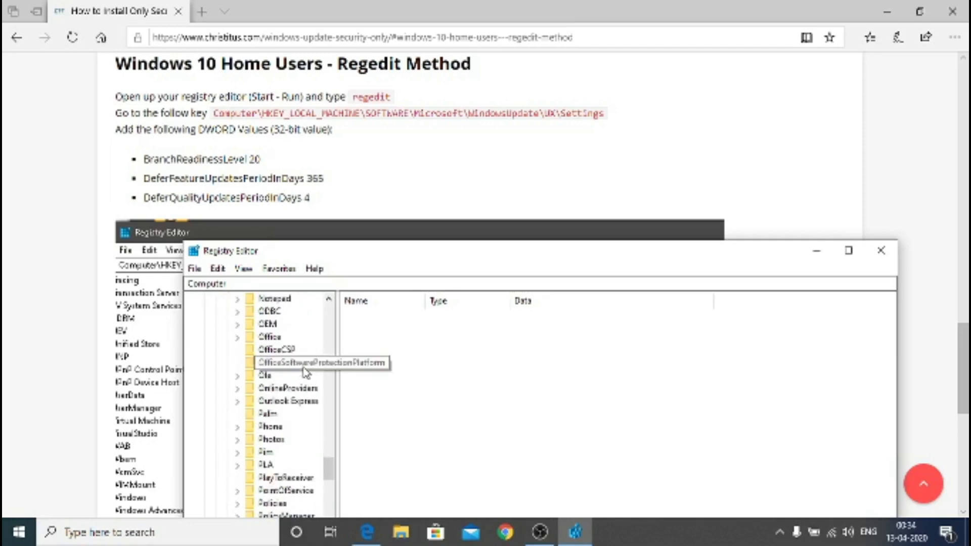
pyautogui.scroll(-3)
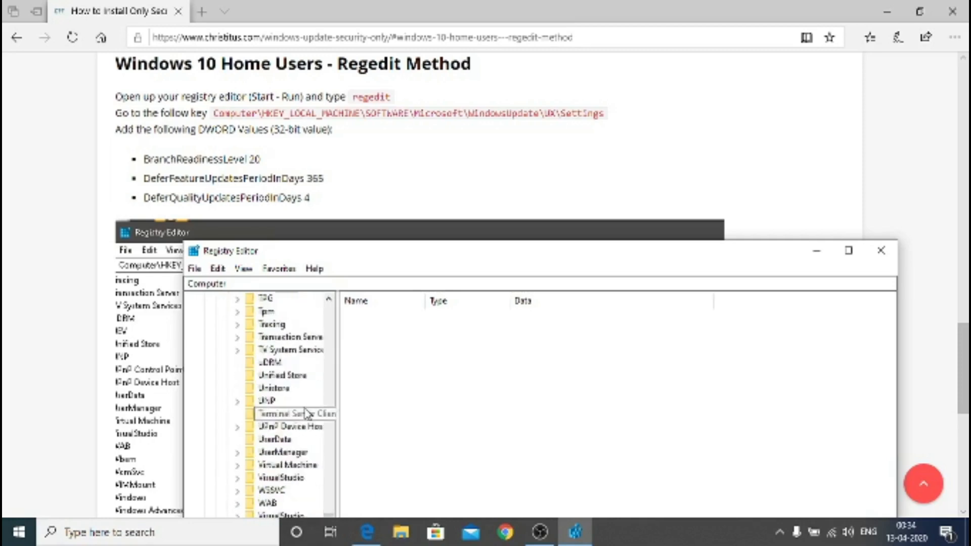
pyautogui.scroll(-3)
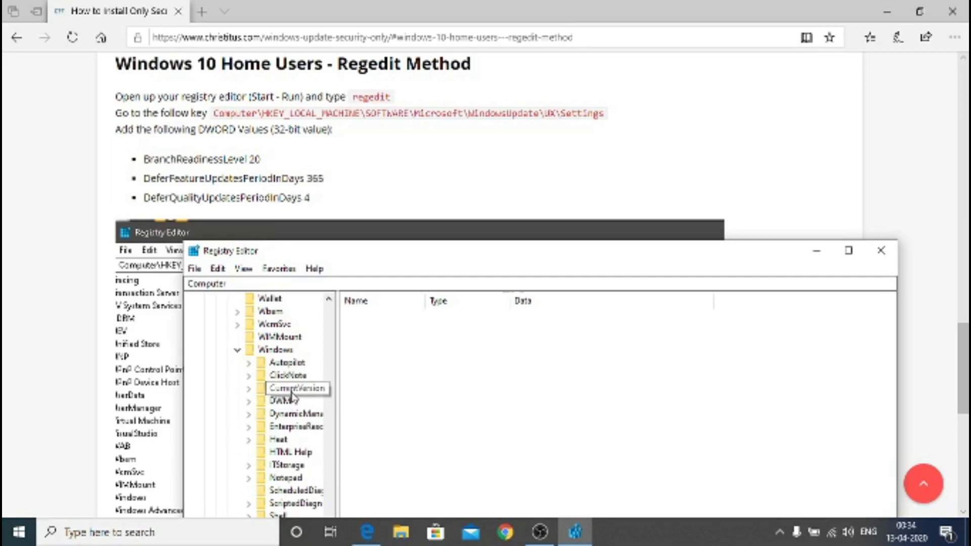
pyautogui.click(237, 349)
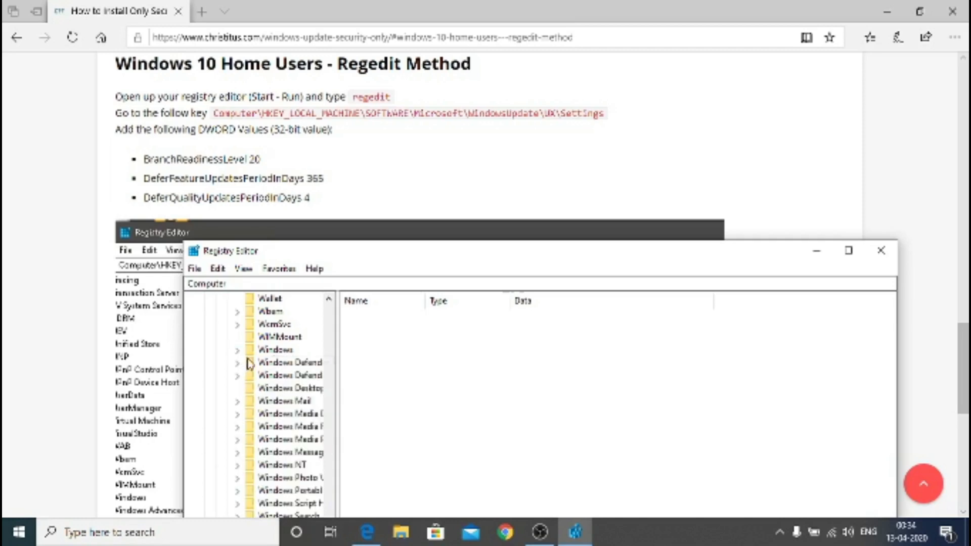
pyautogui.scroll(-3)
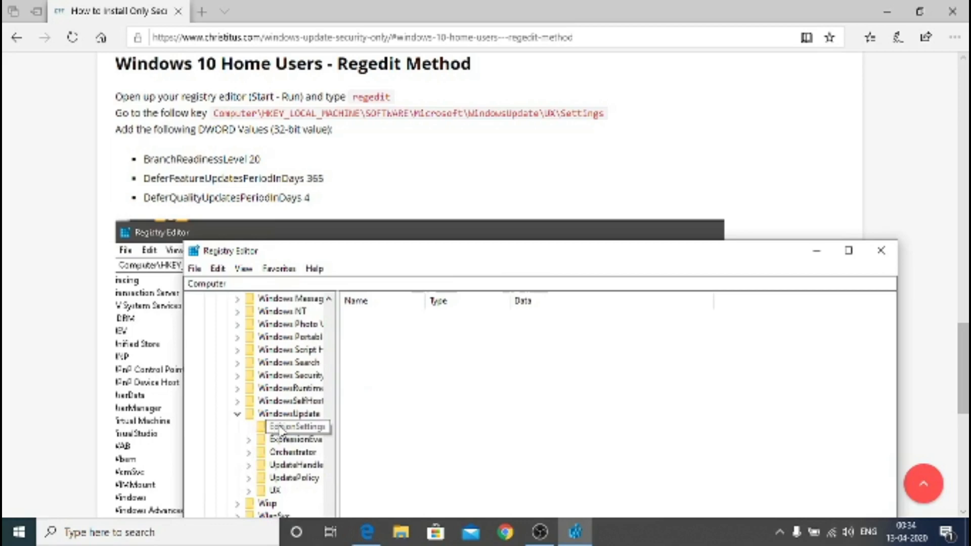
pyautogui.click(275, 490)
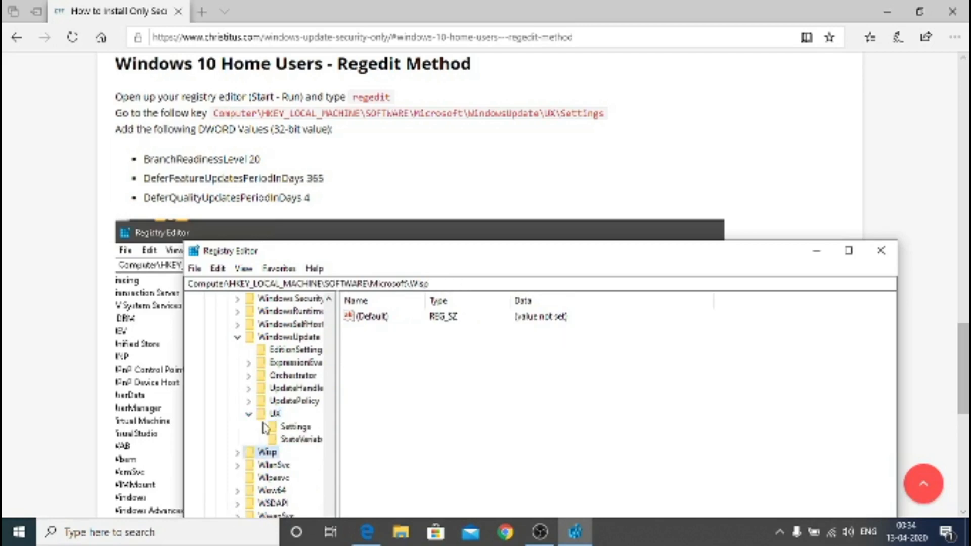
pyautogui.click(296, 425)
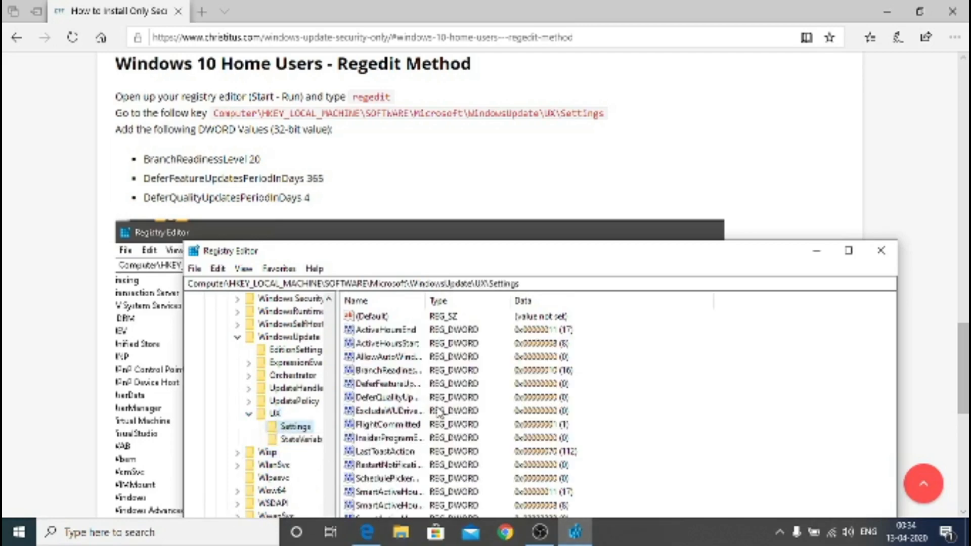
pyautogui.moveTo(477, 444)
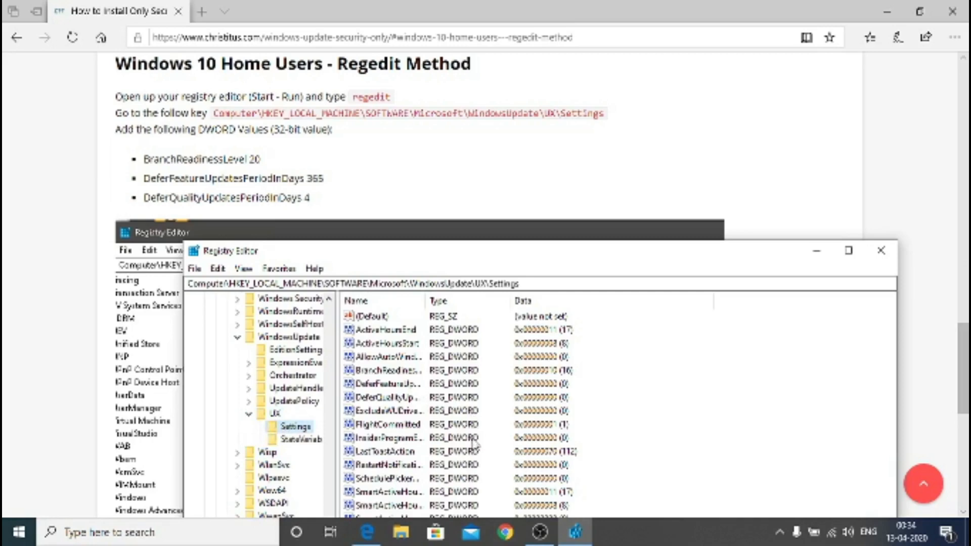
pyautogui.moveTo(449, 383)
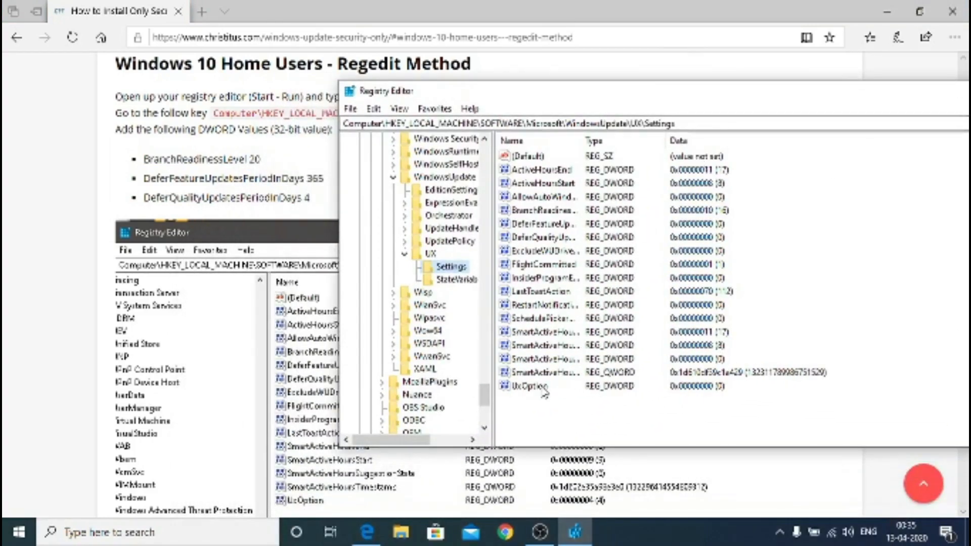
pyautogui.moveTo(538, 291)
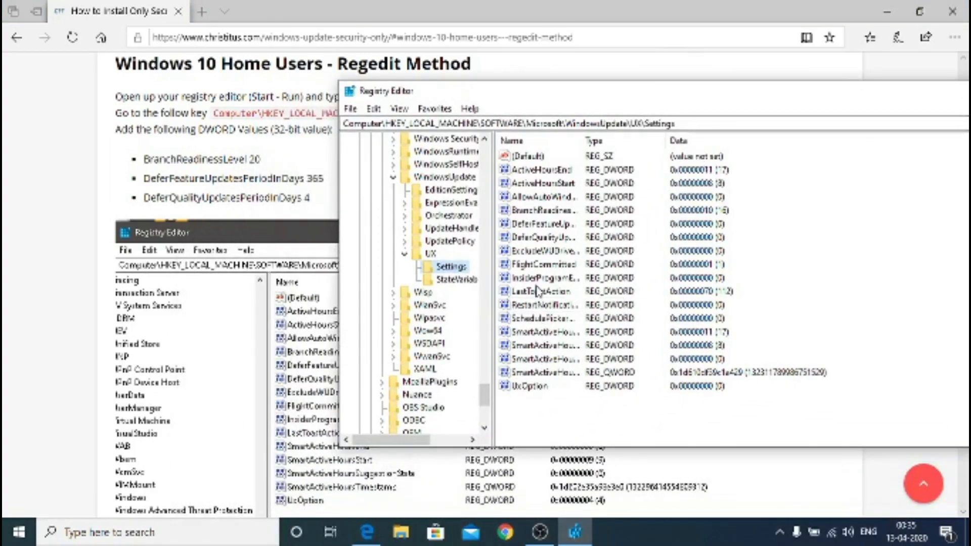
pyautogui.click(539, 209)
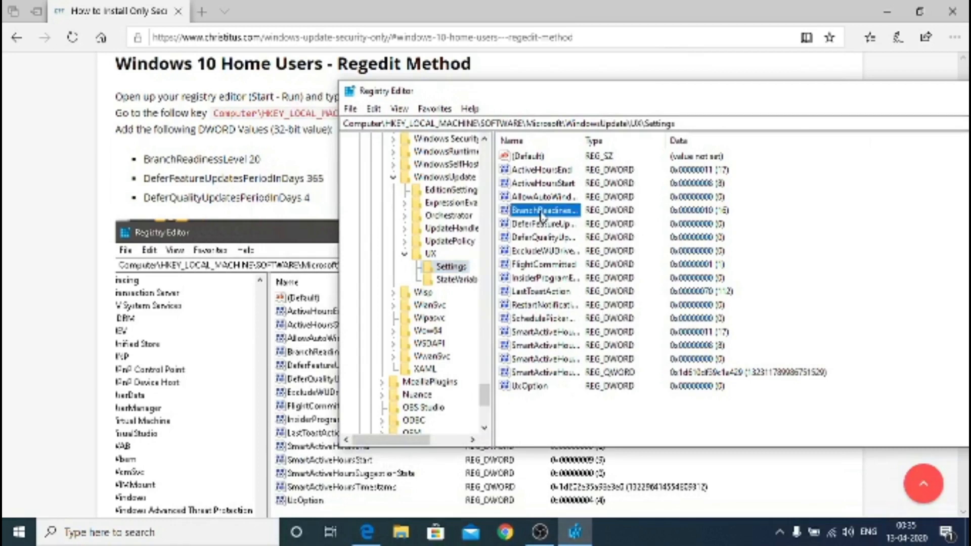
# Change the BranchReadinessLevel DWORD to a decimal value of 20.
pyautogui.rightClick(538, 210)
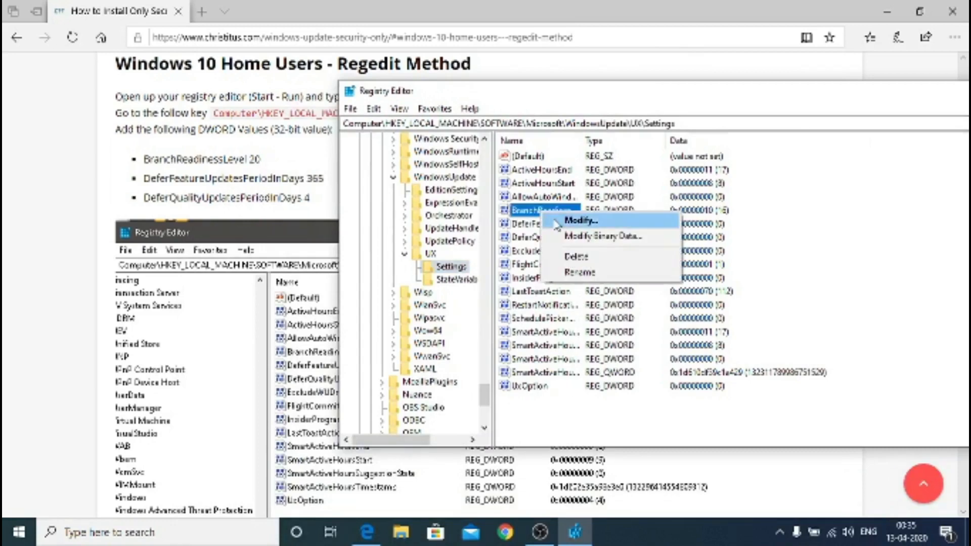
pyautogui.click(581, 221)
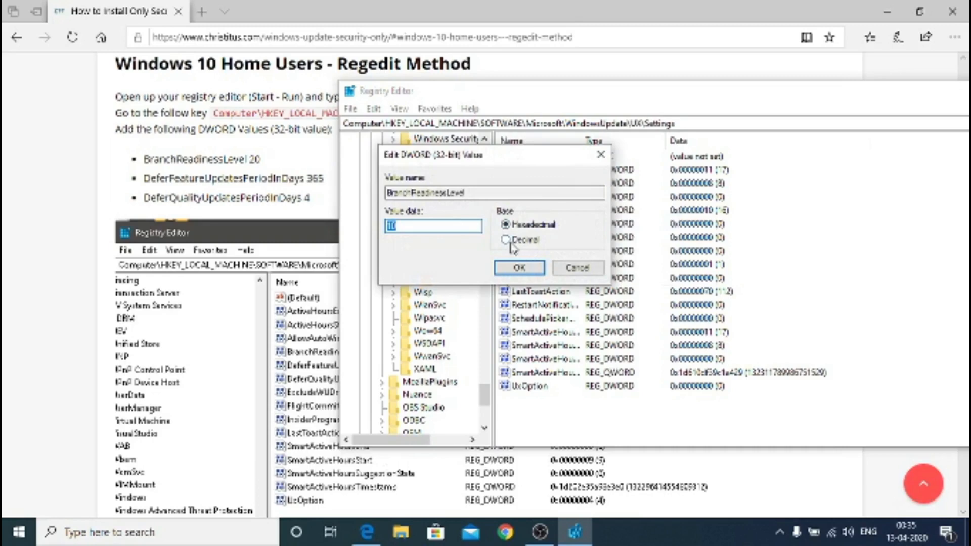
pyautogui.click(506, 240)
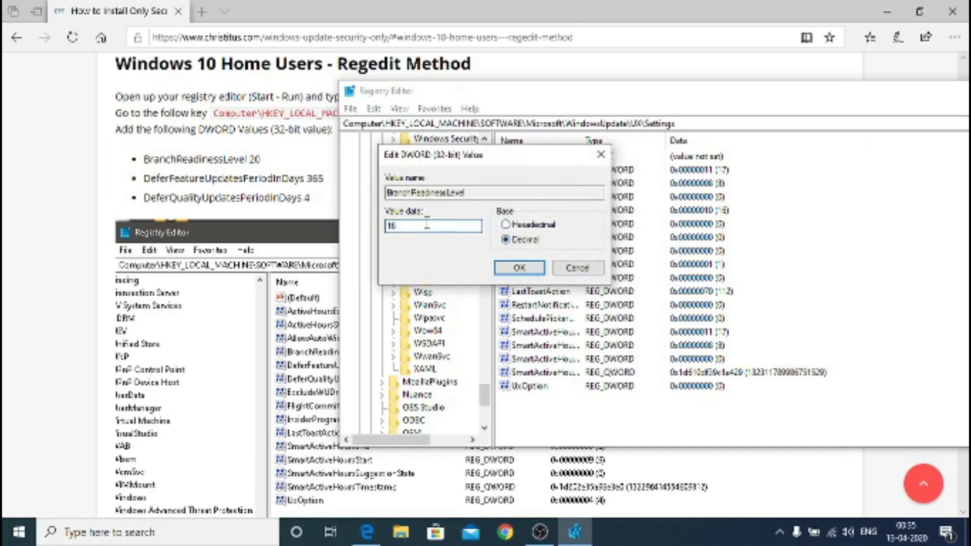
pyautogui.write('20')
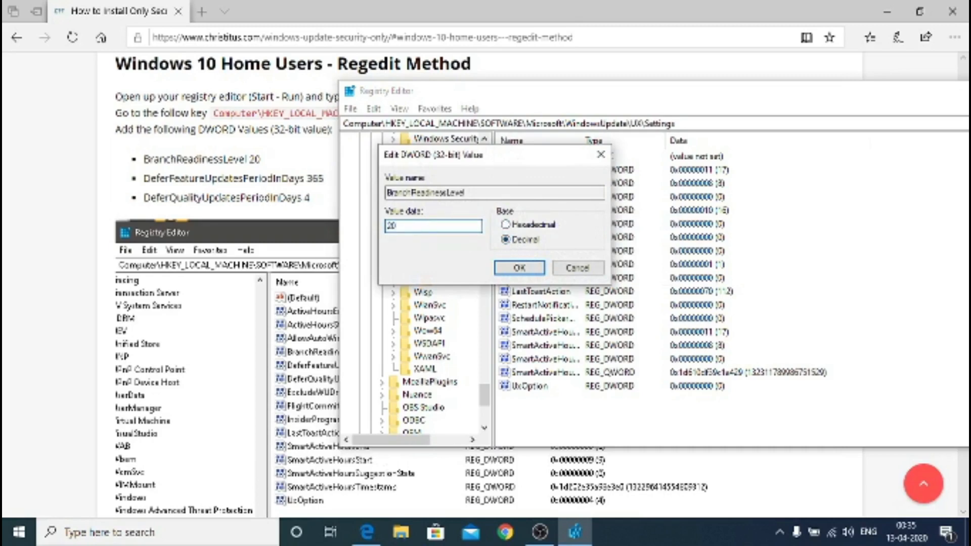
pyautogui.click(519, 267)
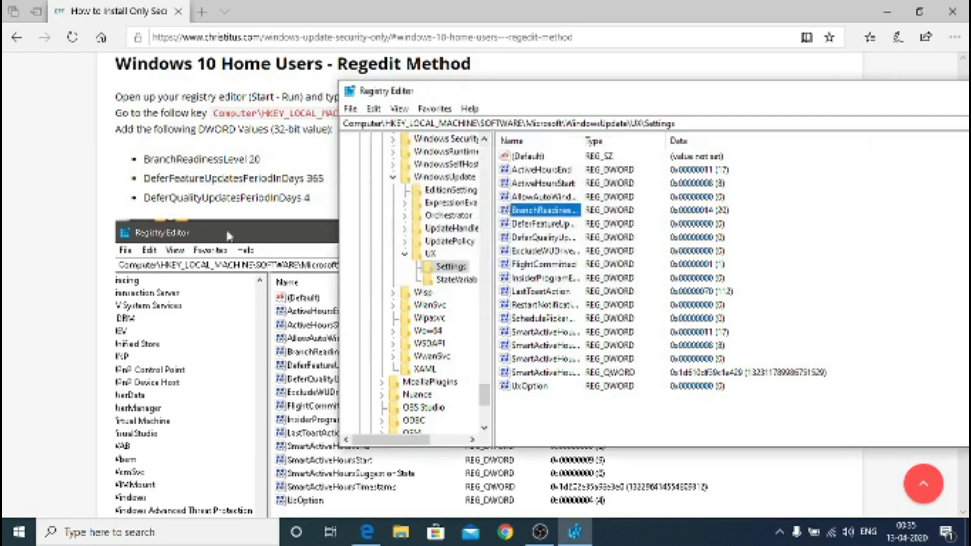
pyautogui.moveTo(563, 240)
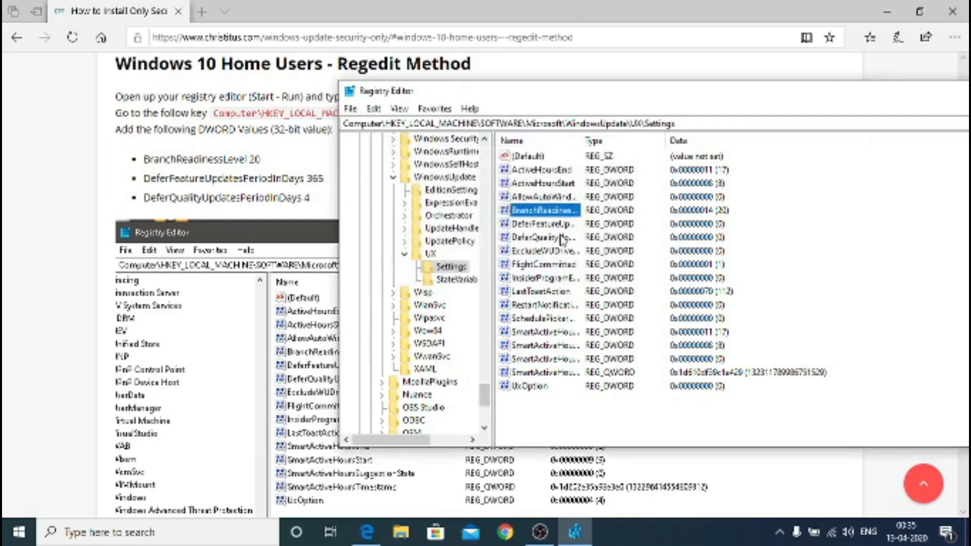
# Change the DeferFeatureUpdatesPeriodInDays DWORD to a decimal value of 365.
pyautogui.rightClick(541, 223)
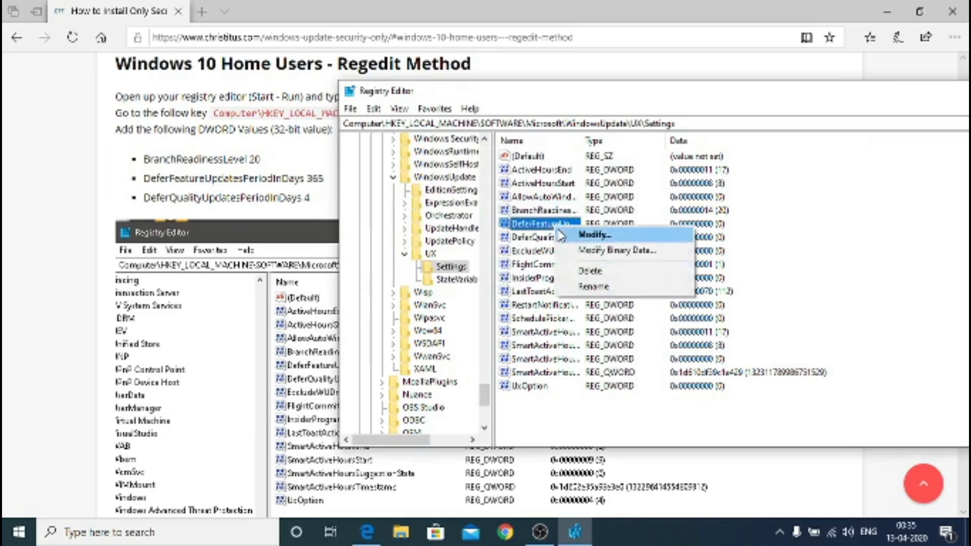
pyautogui.click(592, 234)
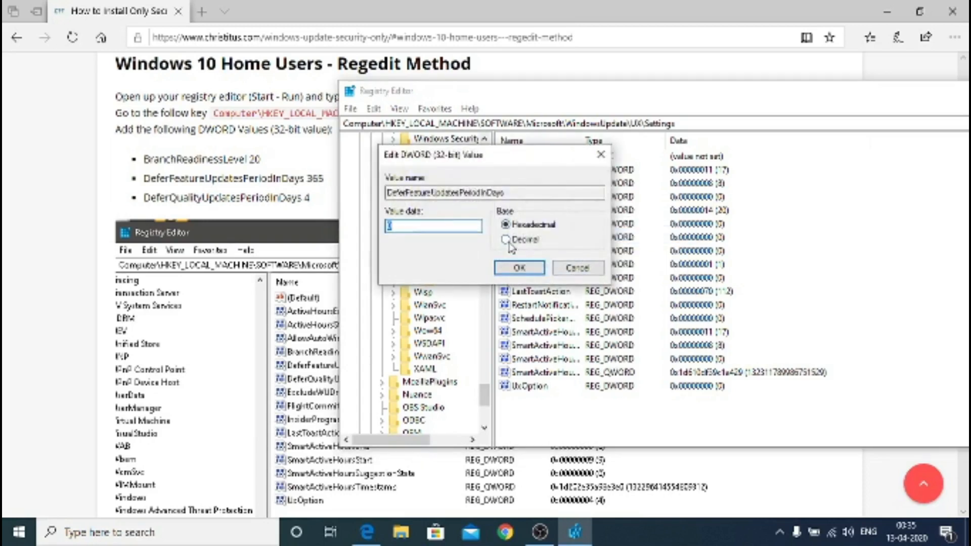
pyautogui.click(507, 239)
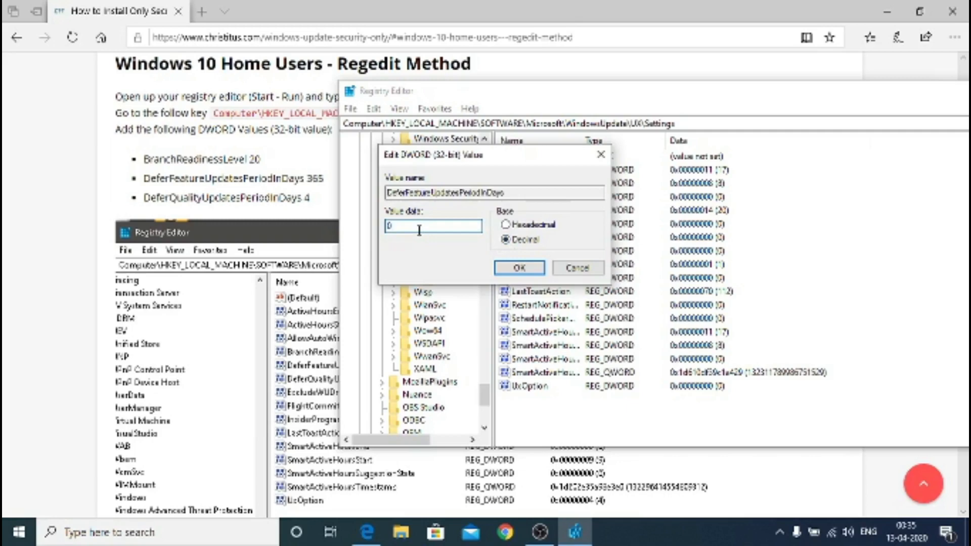
pyautogui.write('365')
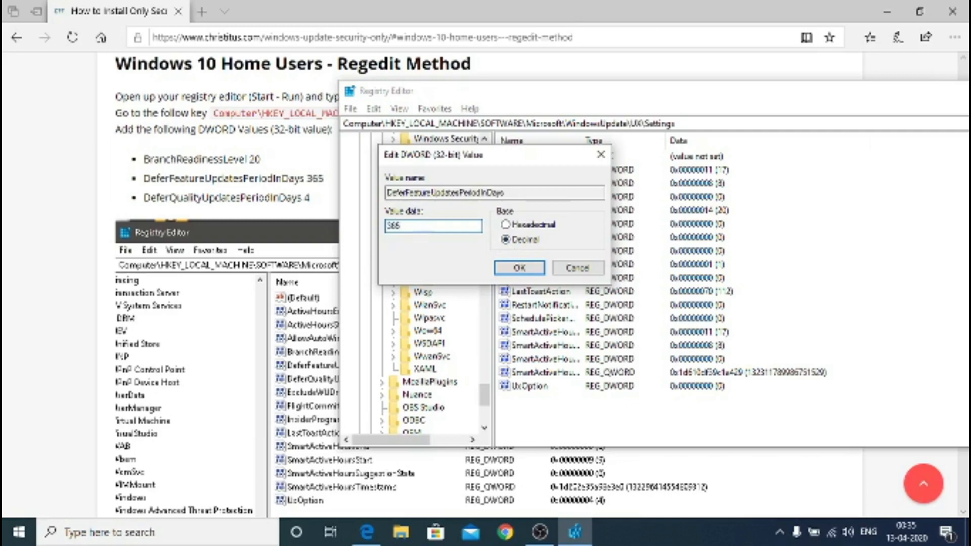
pyautogui.click(518, 267)
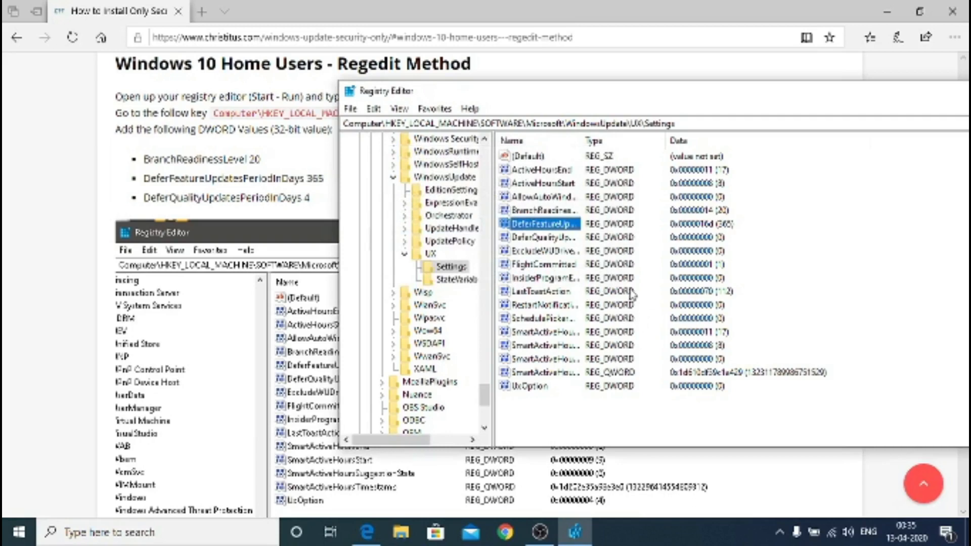
# Set DeferQualityUpdatesPeriodInDays to 4 in decimal.
pyautogui.rightClick(539, 237)
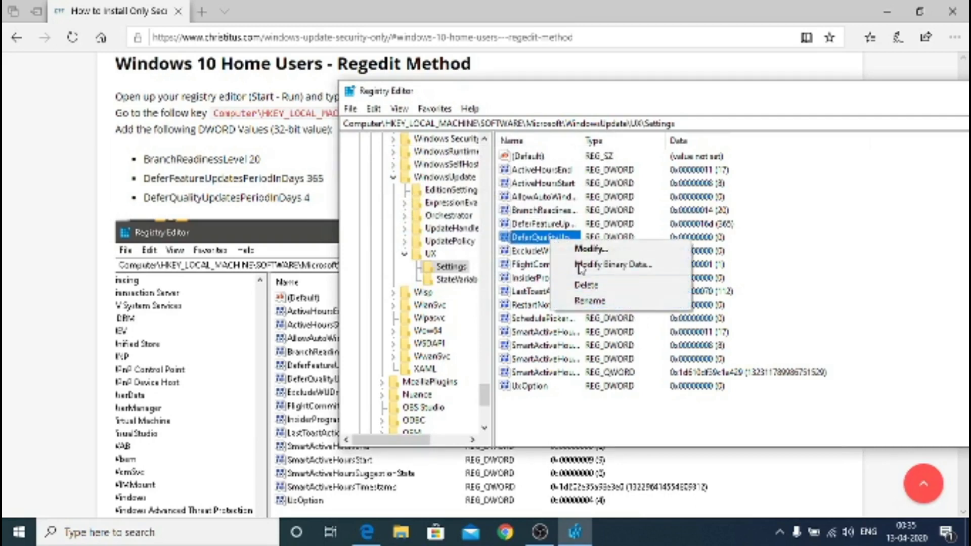
pyautogui.click(592, 249)
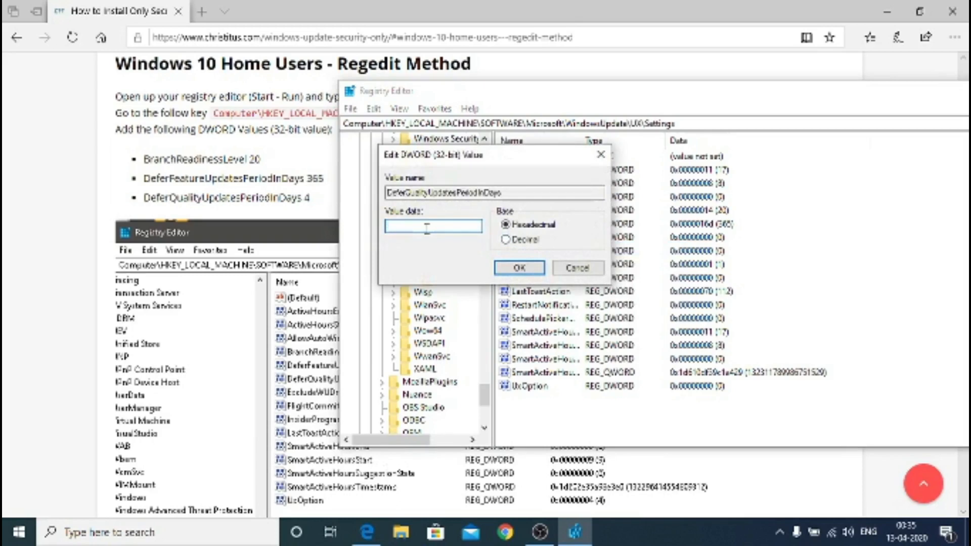
pyautogui.write('4')
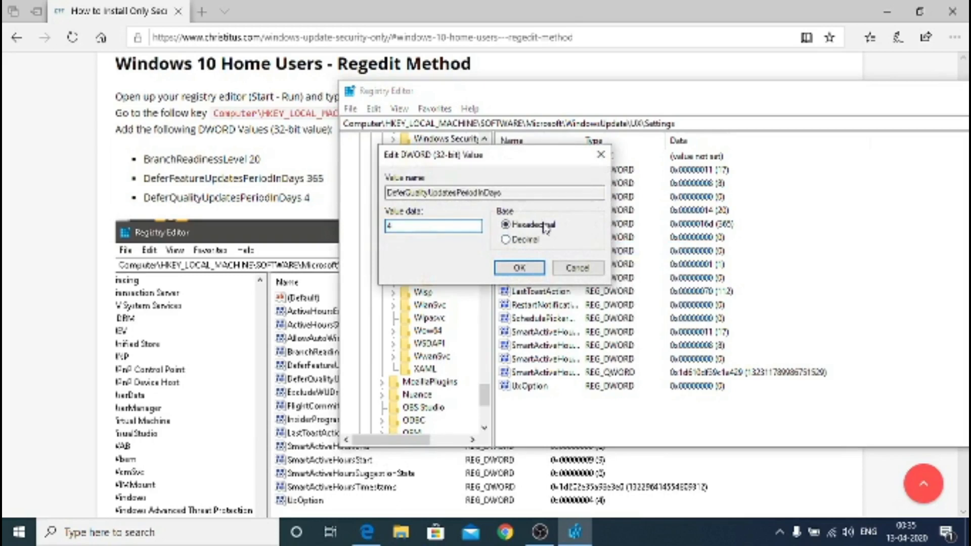
pyautogui.click(506, 239)
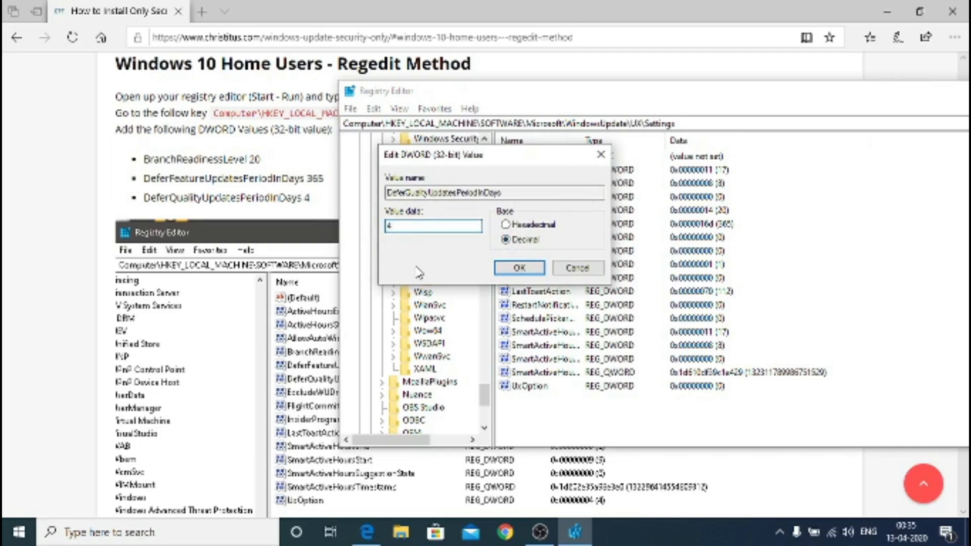
pyautogui.click(518, 268)
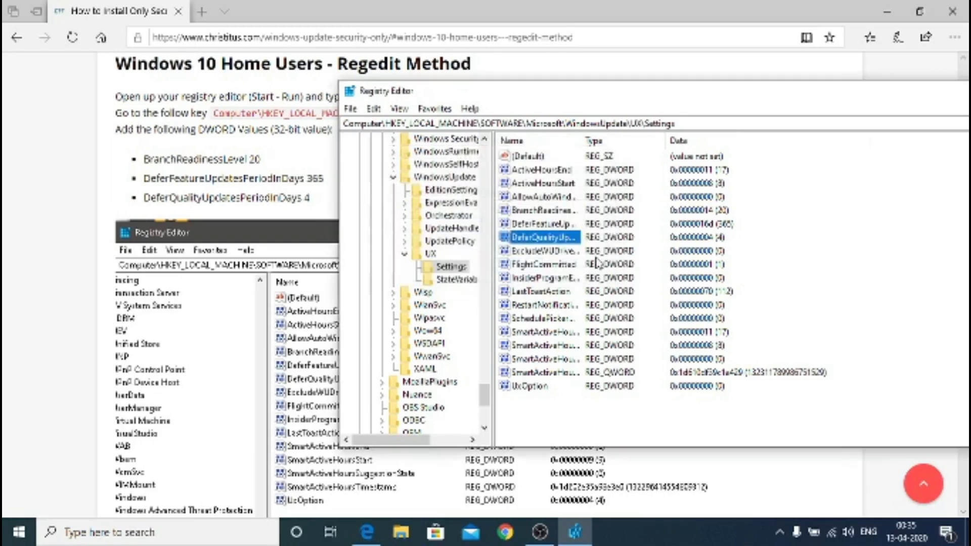
pyautogui.moveTo(640, 331)
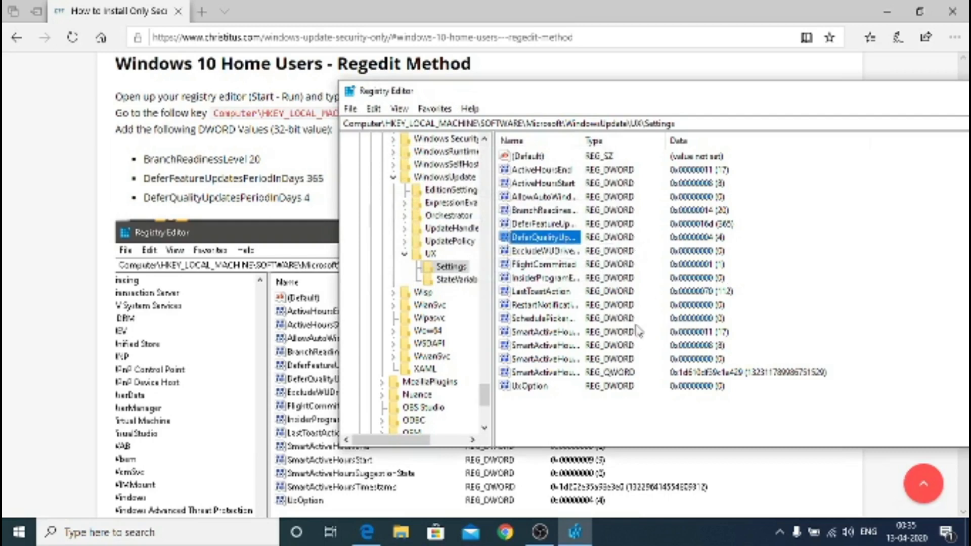
# Close Registry Editor and browse the Start menu app list toward Settings.
pyautogui.click(351, 108)
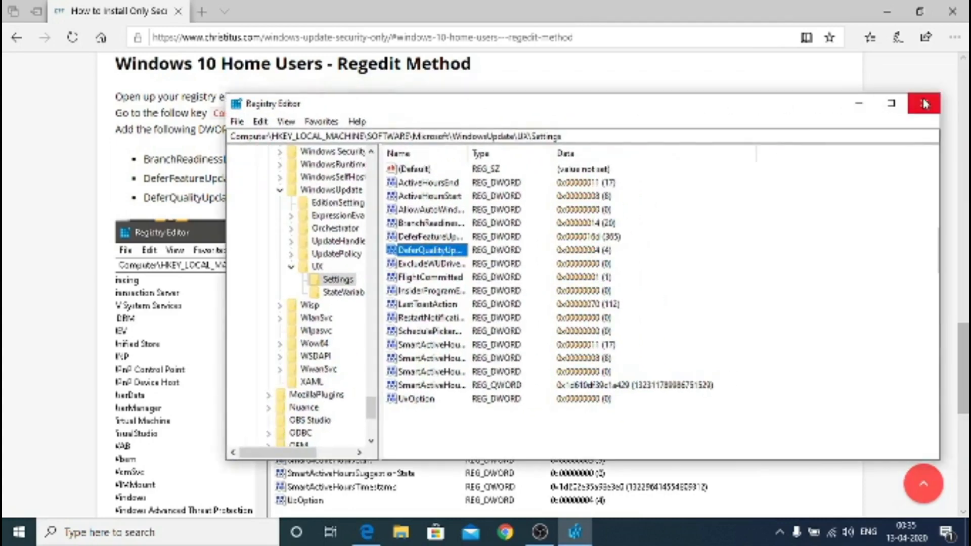
pyautogui.click(923, 103)
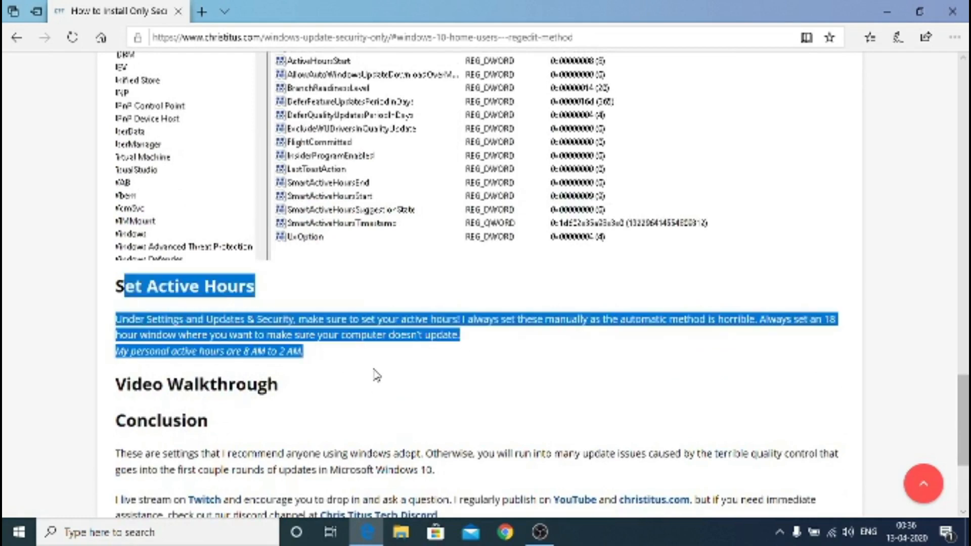
pyautogui.click(16, 531)
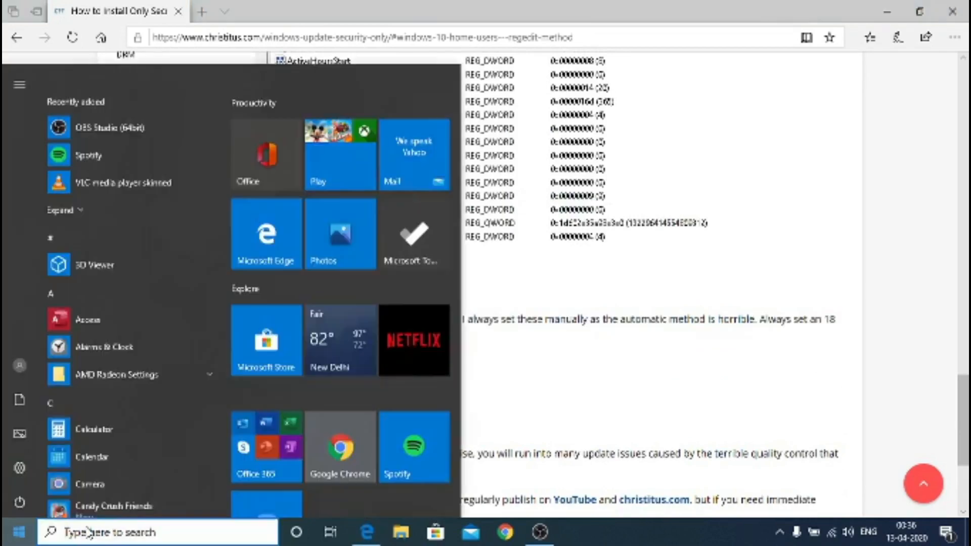
pyautogui.scroll(-3)
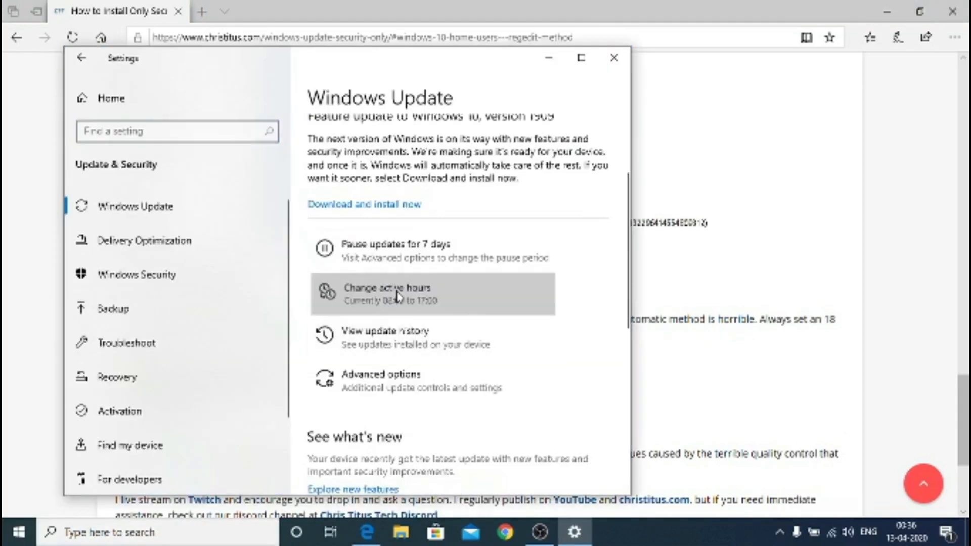
# Change active hours to start at 15:00, keeping the 17:00 end time.
pyautogui.click(386, 293)
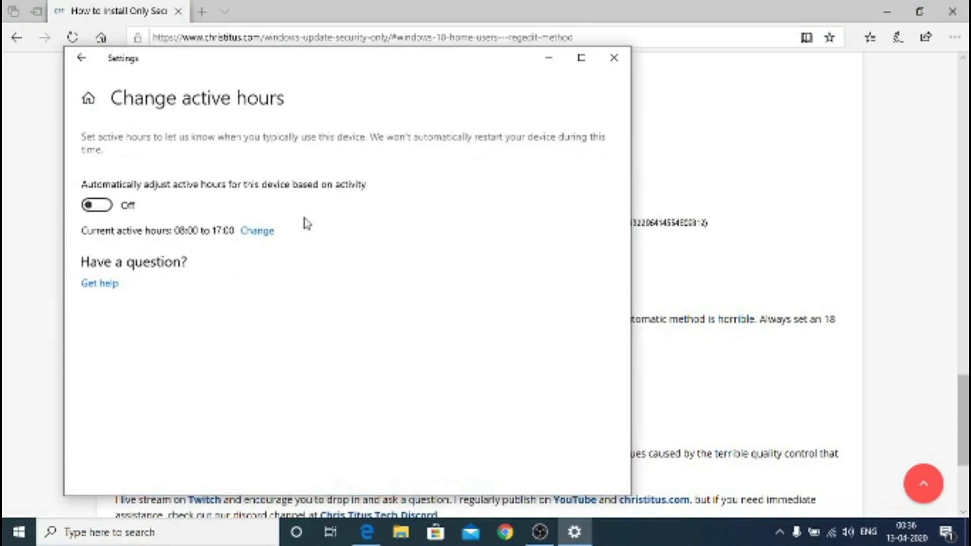
pyautogui.click(257, 231)
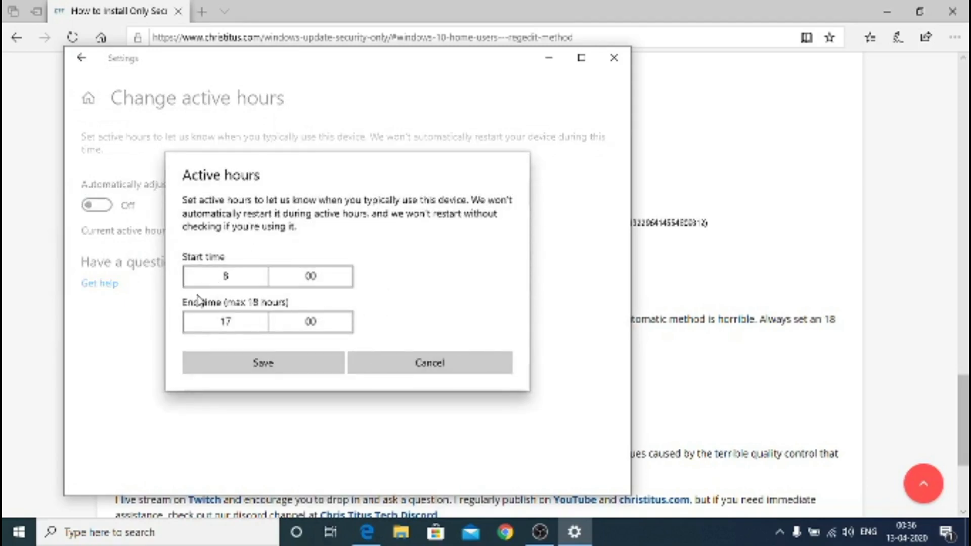
pyautogui.click(223, 276)
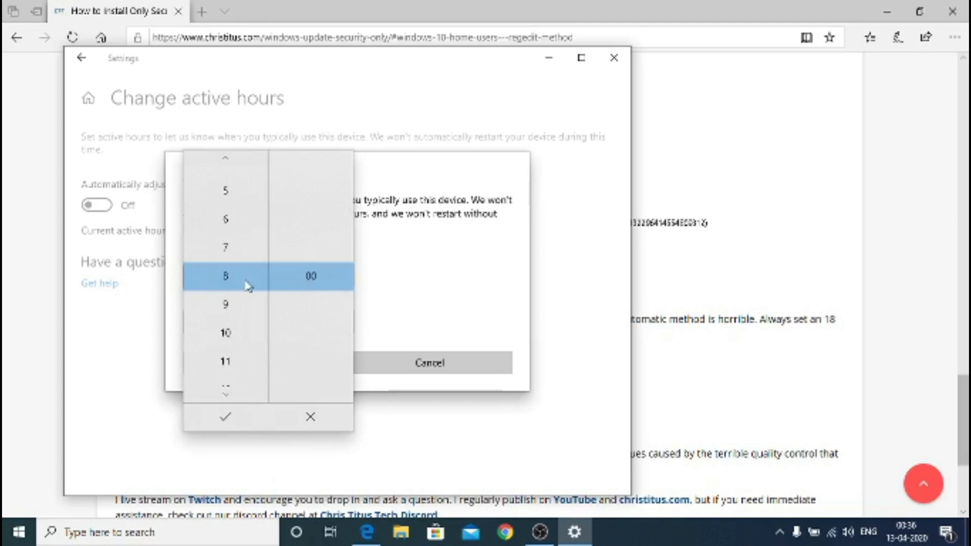
pyautogui.scroll(3)
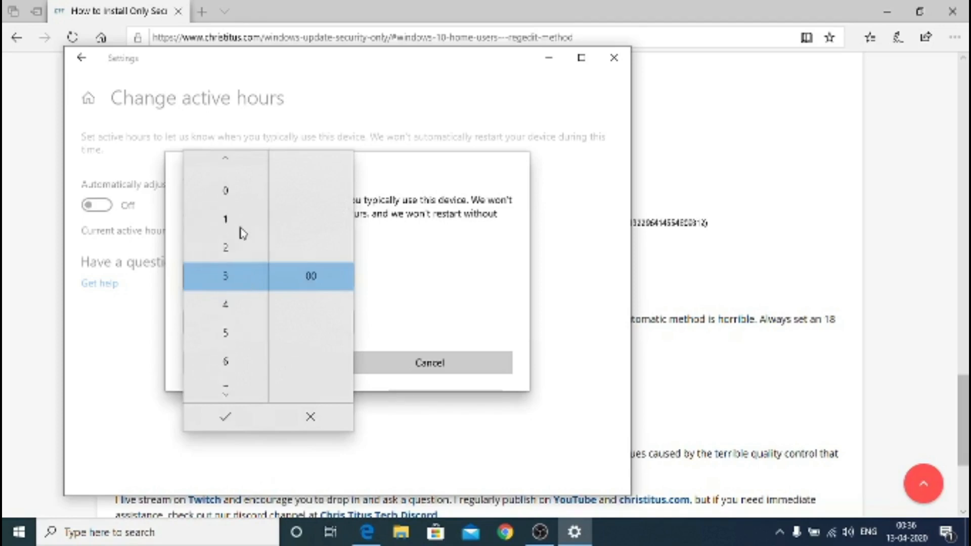
pyautogui.click(225, 417)
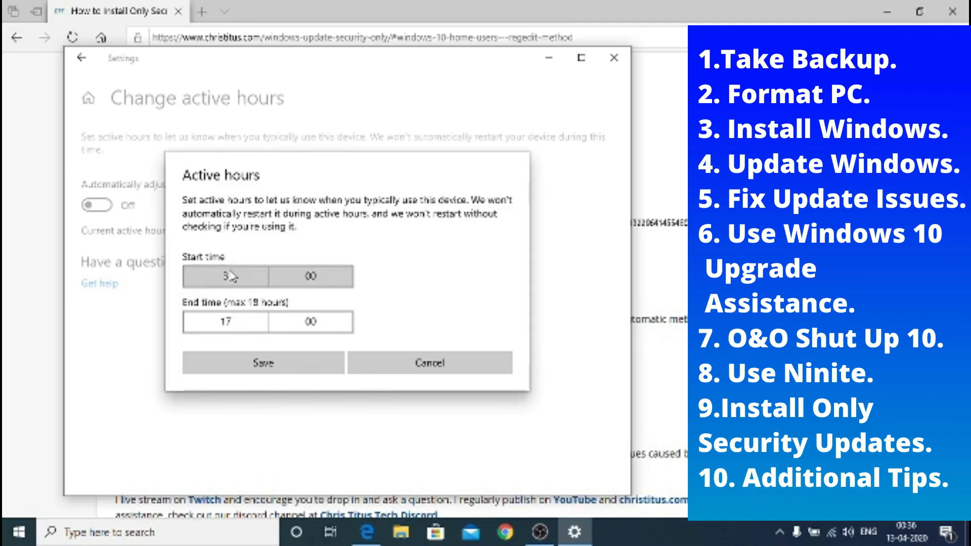
pyautogui.click(225, 276)
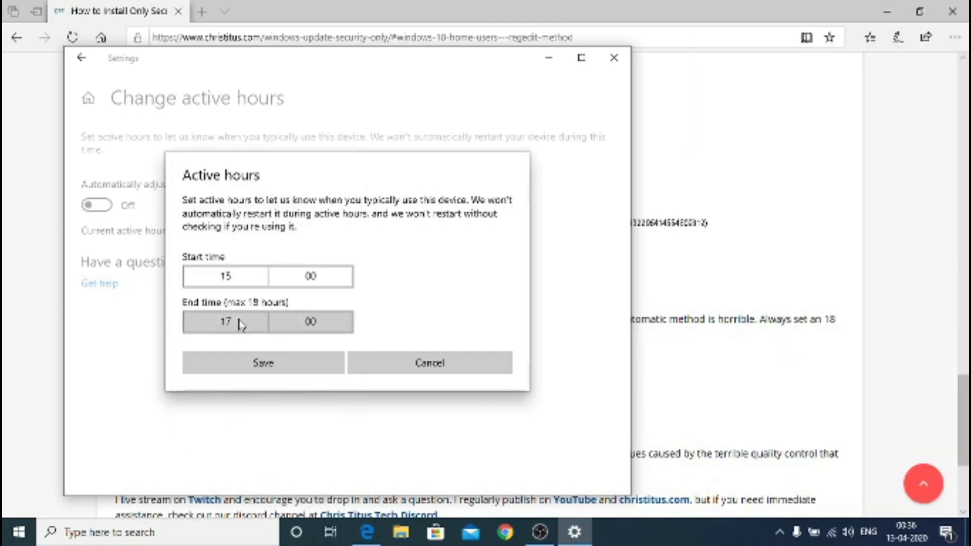
pyautogui.click(225, 321)
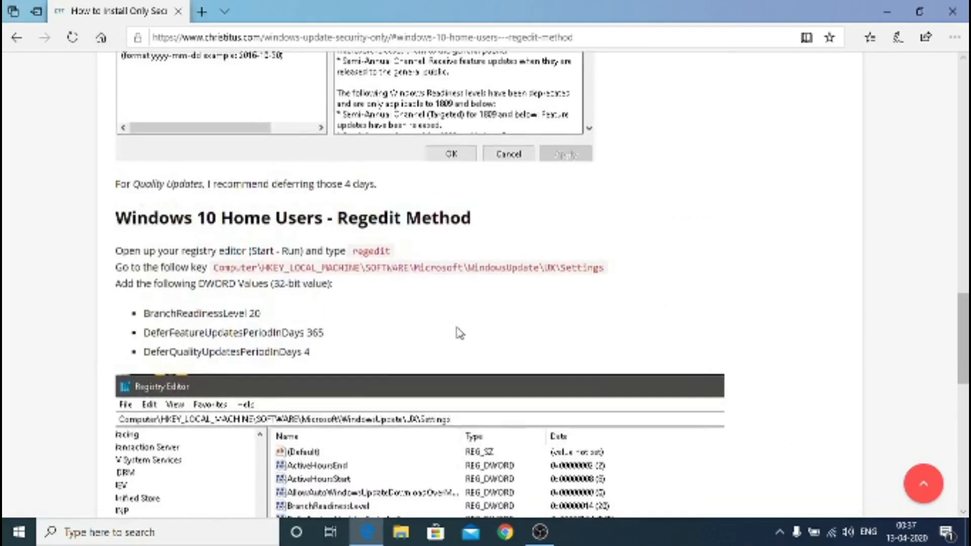
# Scroll through the yourtechshow.com performance, reliability and security tips article.
pyautogui.scroll(3)
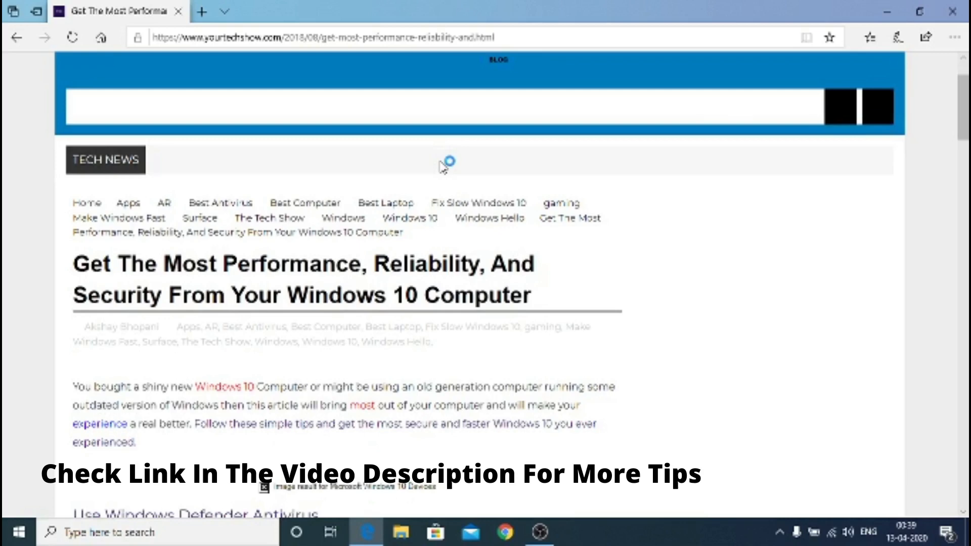
pyautogui.scroll(-3)
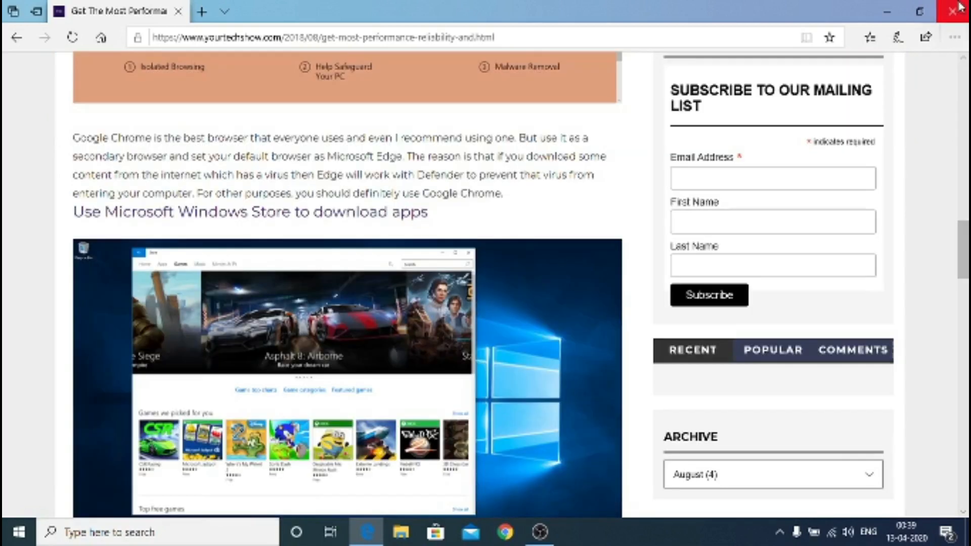